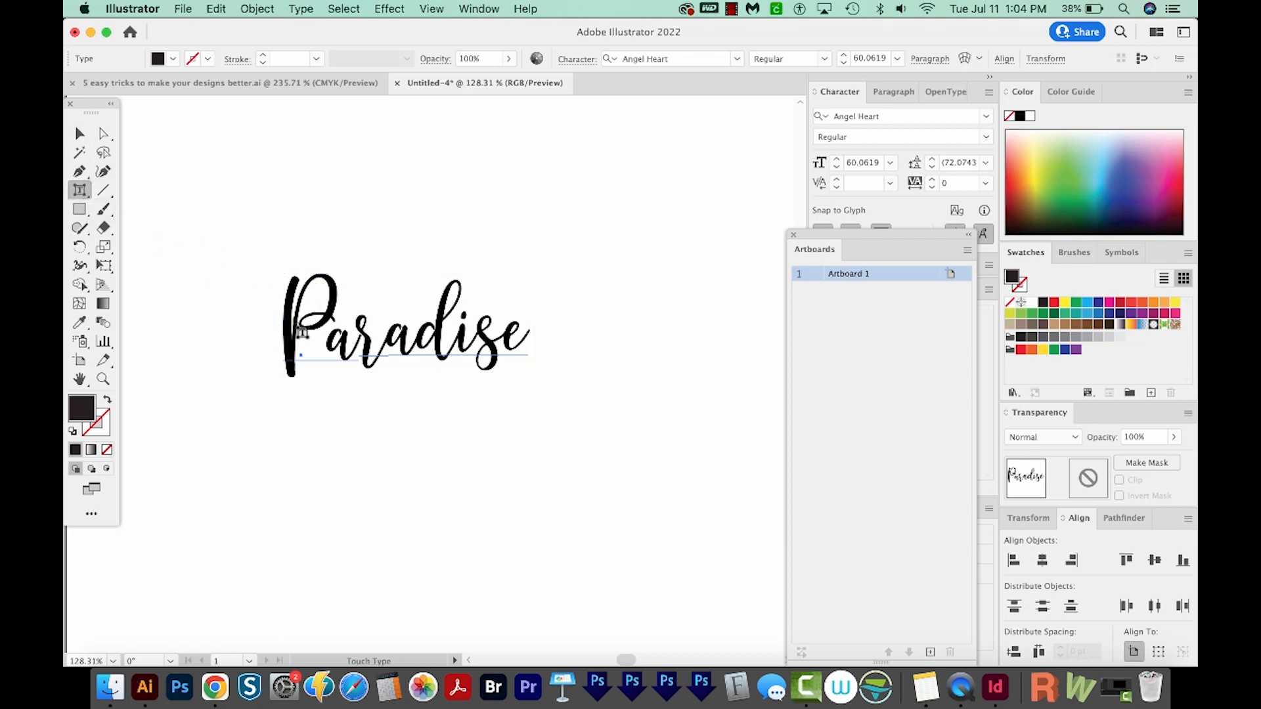
Step: Retype the script Paradise lettering as 'Bouncy' set in BFC Comfy Sweater
{"action": "left_click", "coordinate": [305, 322]}
{"action": "type", "text": "Bouncy"}
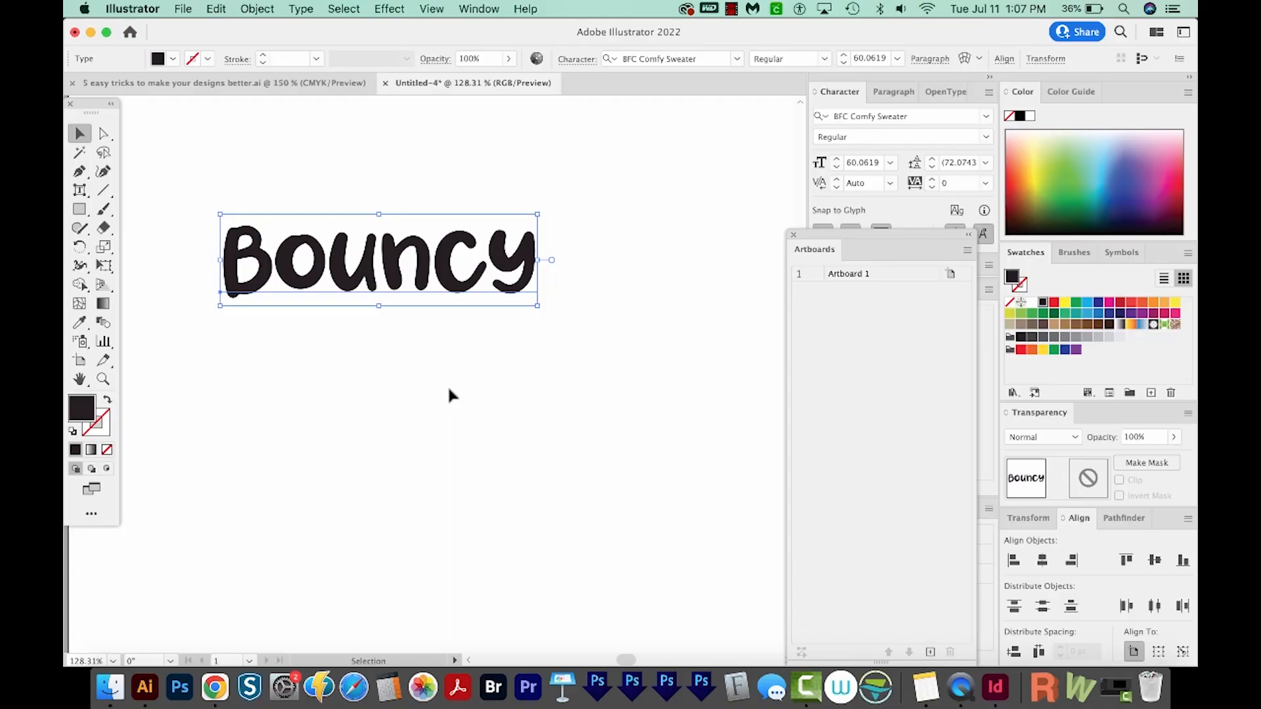
{"action": "mouse_move", "coordinate": [431, 334]}
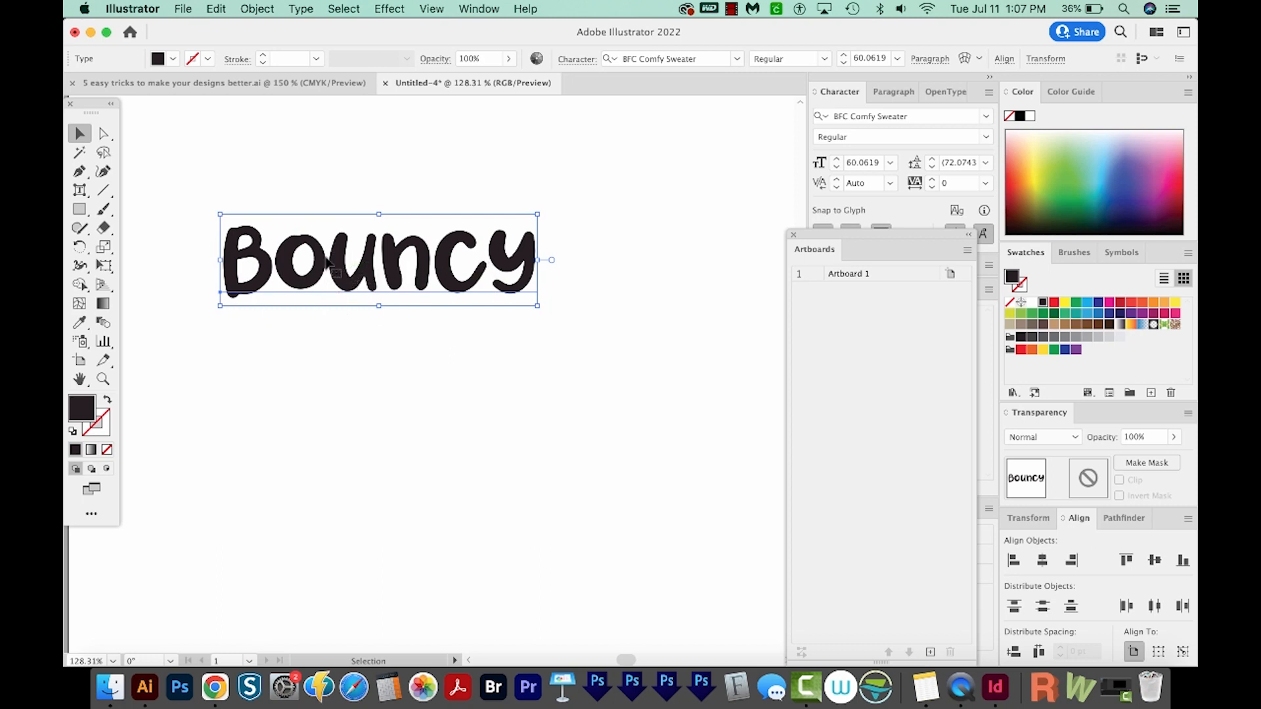
Step: Duplicate the Bouncy text just below the original, select a letter with Touch Type, then deselect
{"action": "left_click_drag", "start_coordinate": [378, 258], "coordinate": [386, 379]}
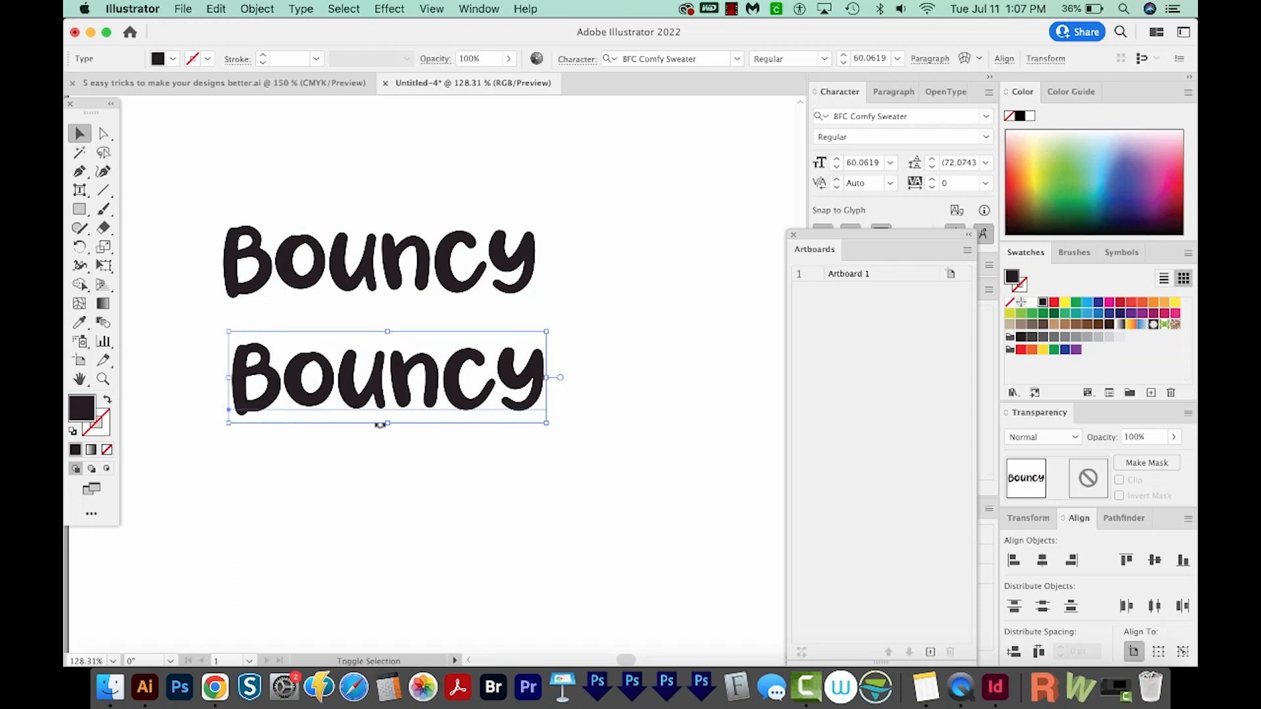
{"action": "left_click", "coordinate": [79, 190]}
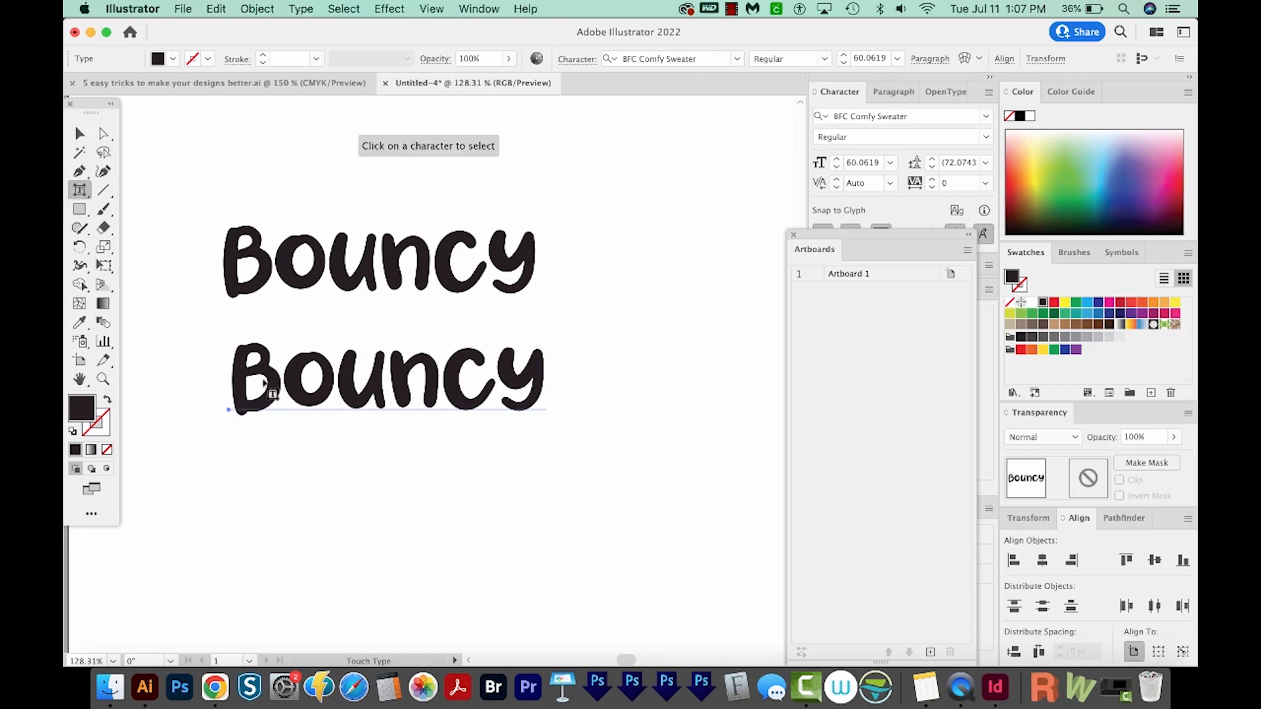
{"action": "left_click", "coordinate": [255, 375]}
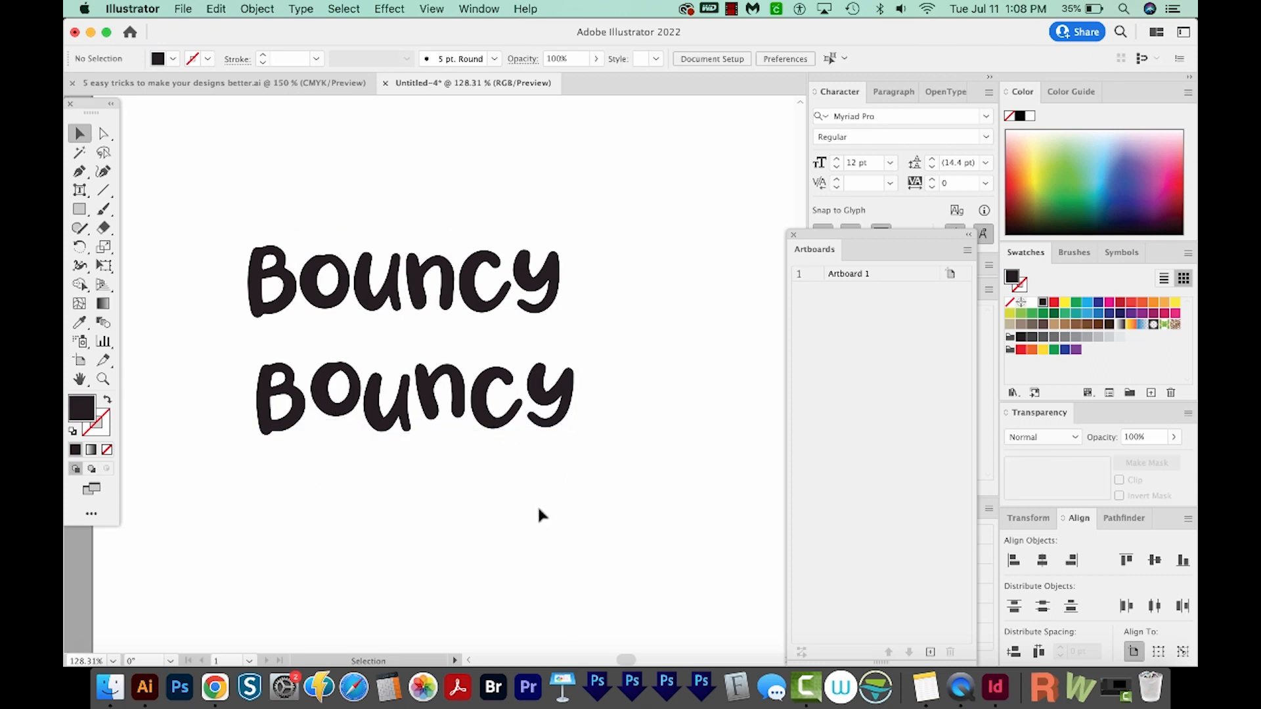
{"action": "left_click", "coordinate": [993, 690]}
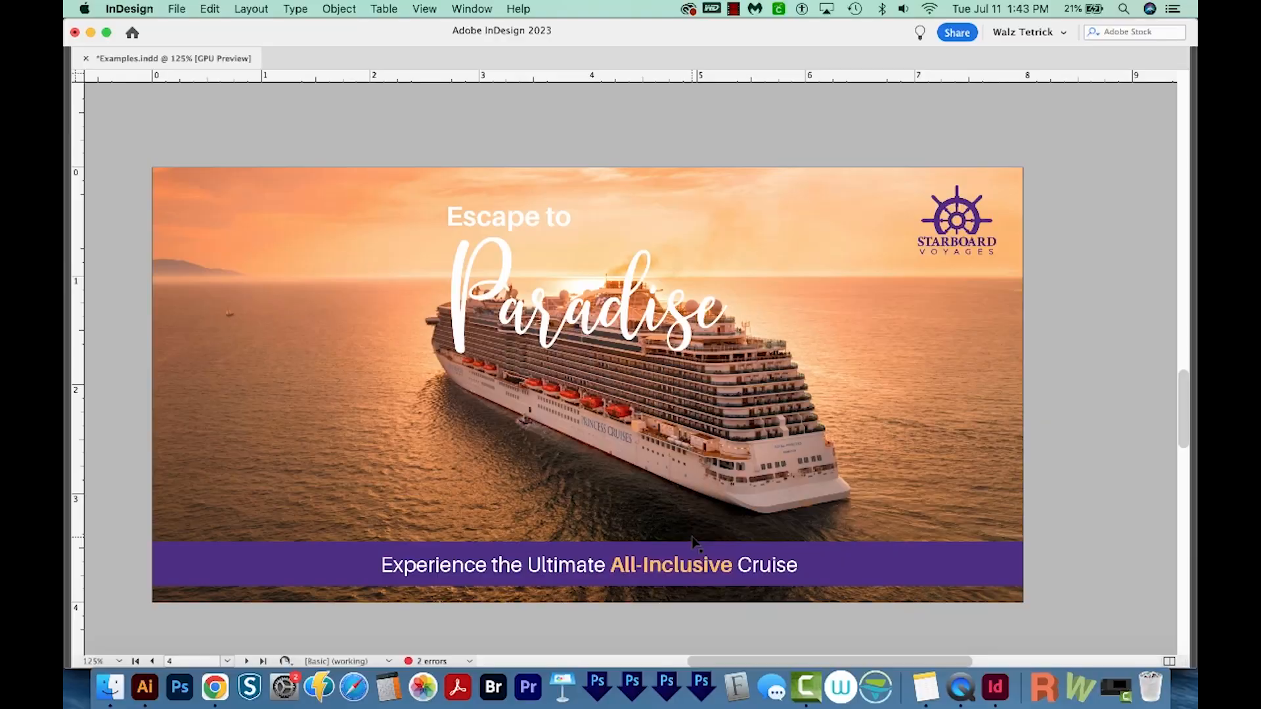
{"action": "mouse_move", "coordinate": [752, 311]}
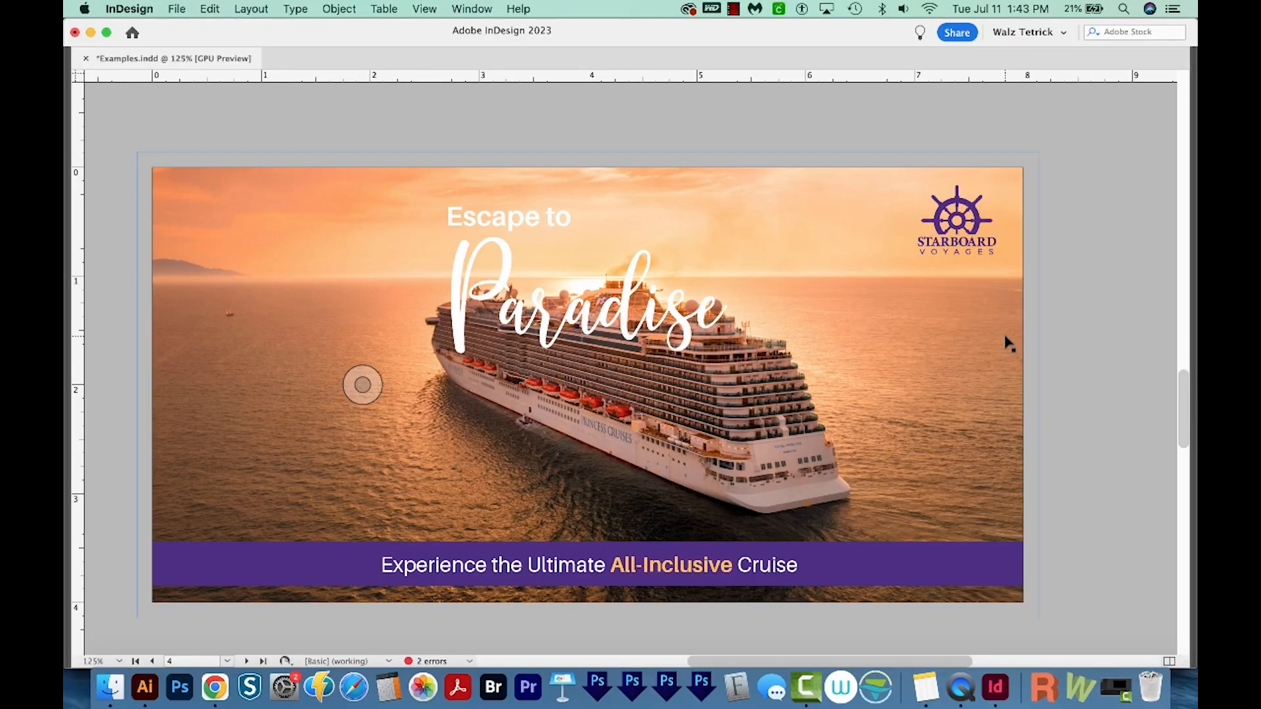
{"action": "mouse_move", "coordinate": [1017, 457]}
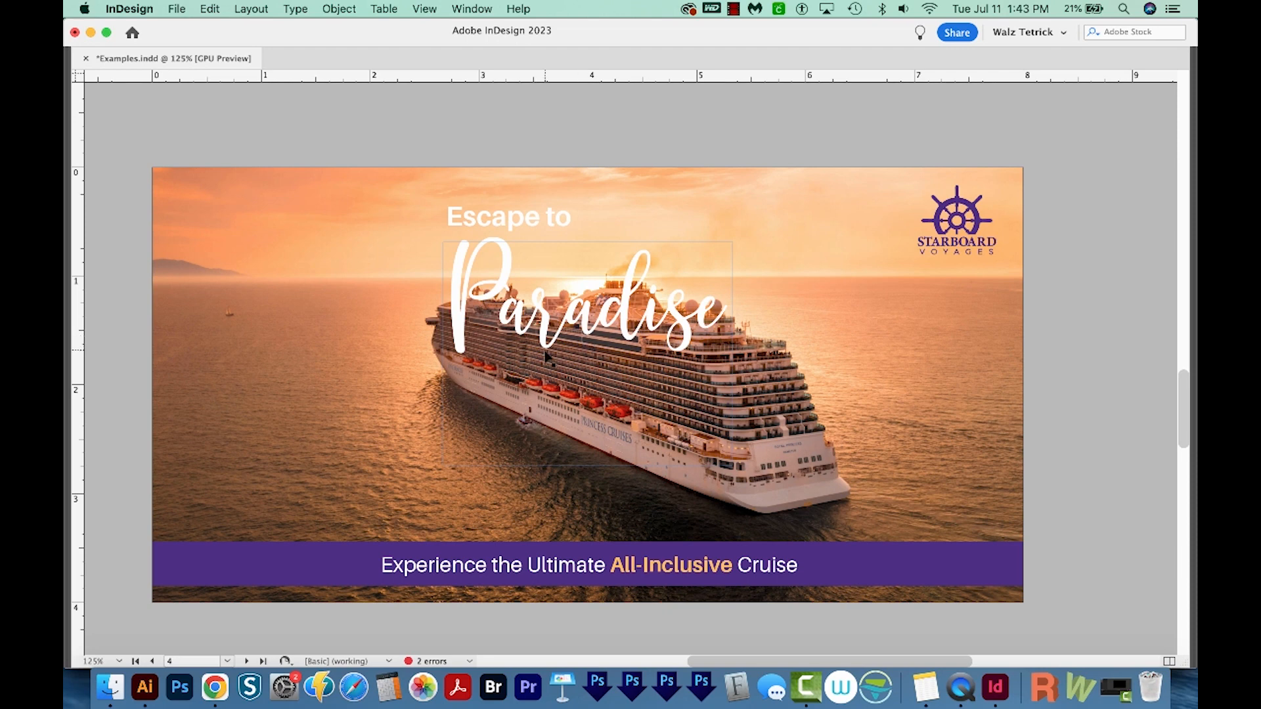
Step: Drag the 'Escape to' and 'Paradise' headline frames to the photo's lower left
{"action": "left_click", "coordinate": [508, 216]}
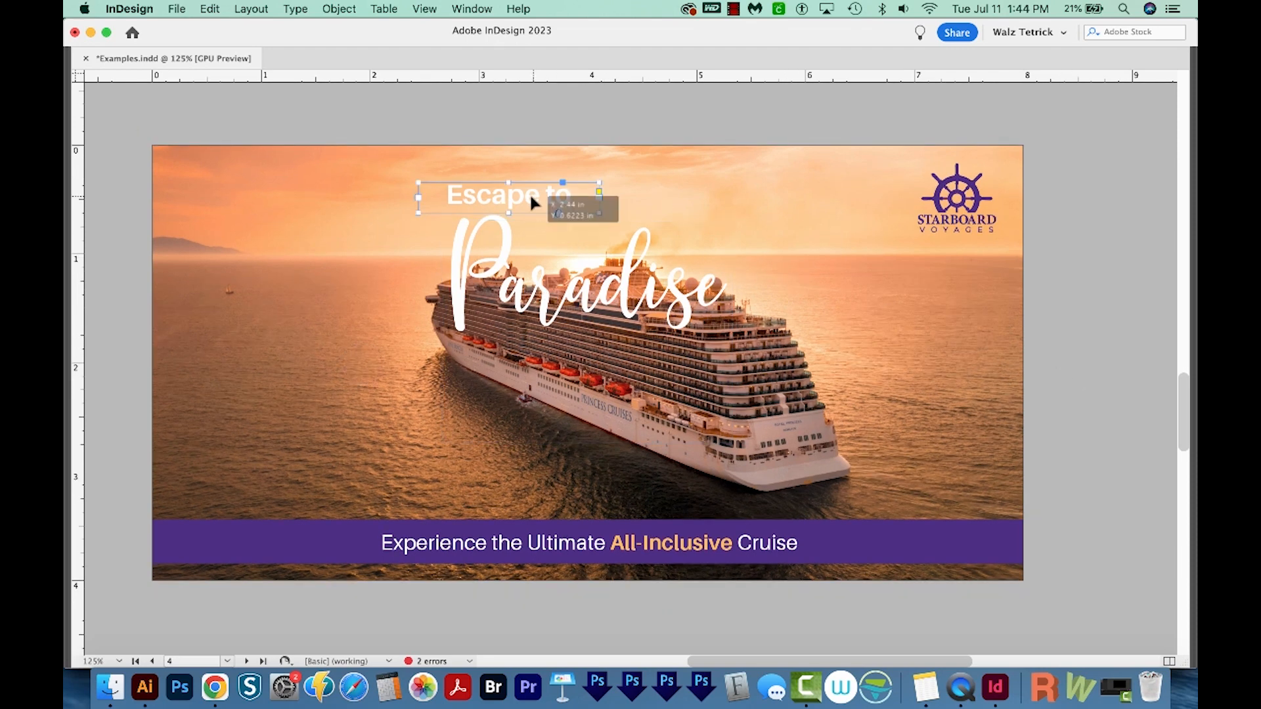
{"action": "left_click_drag", "start_coordinate": [506, 199], "coordinate": [278, 390]}
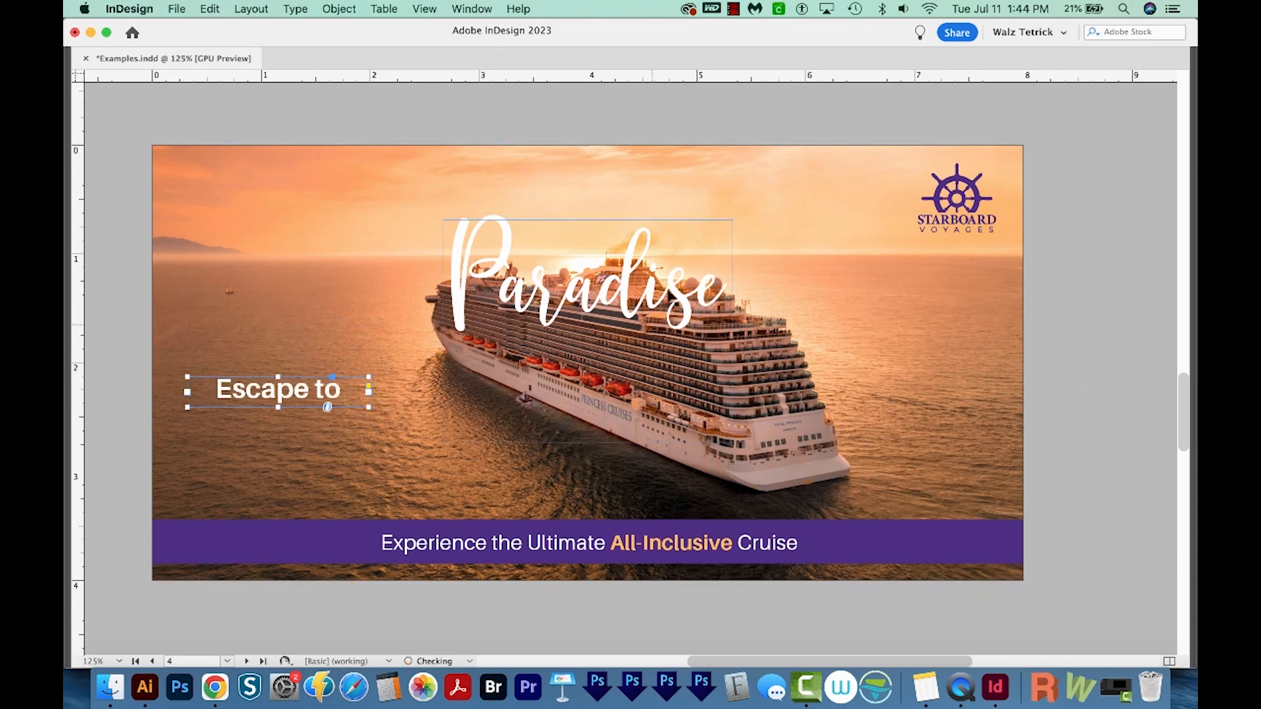
{"action": "left_click_drag", "start_coordinate": [587, 273], "coordinate": [330, 447]}
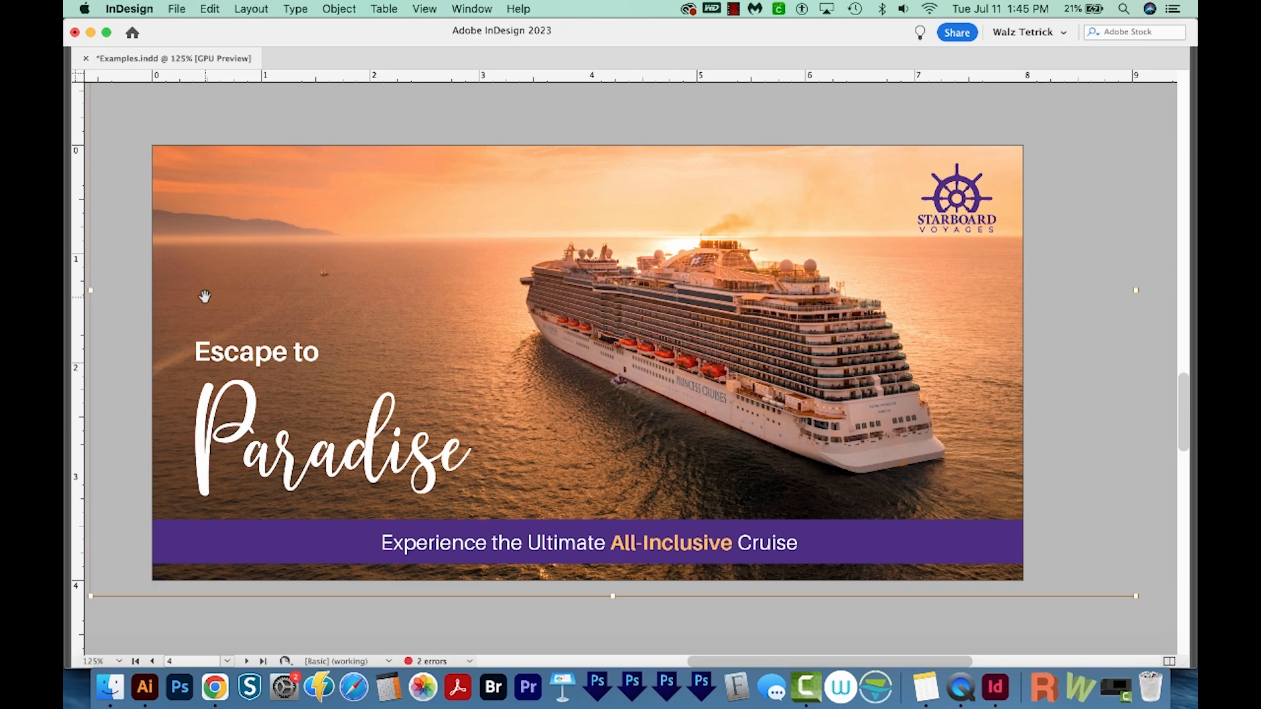
{"action": "mouse_move", "coordinate": [183, 269]}
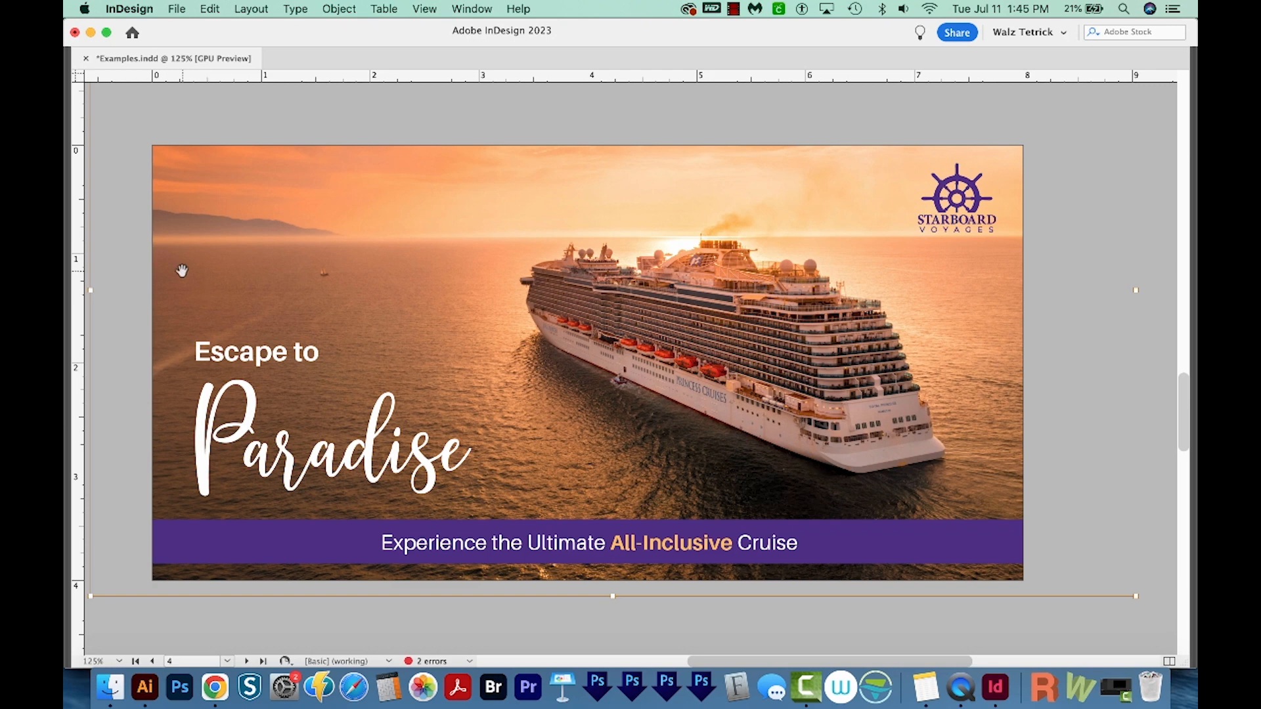
{"action": "mouse_move", "coordinate": [780, 405]}
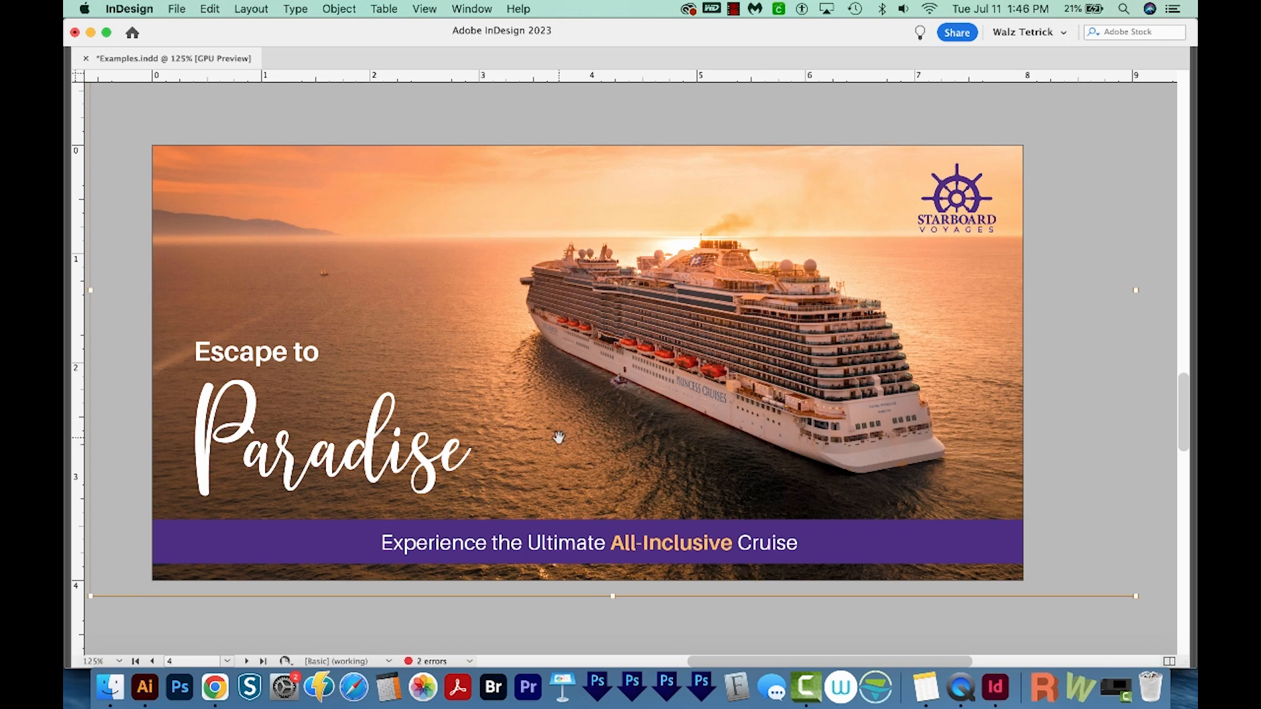
{"action": "mouse_move", "coordinate": [344, 259]}
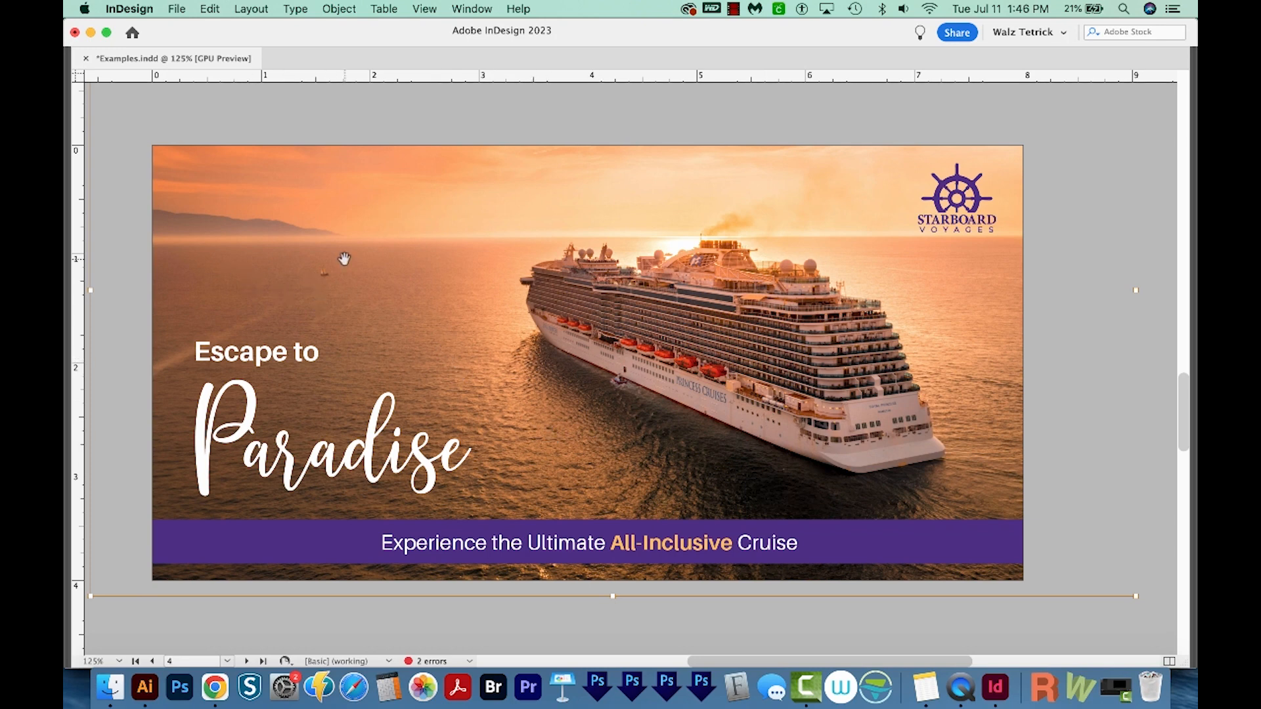
{"action": "mouse_move", "coordinate": [326, 284]}
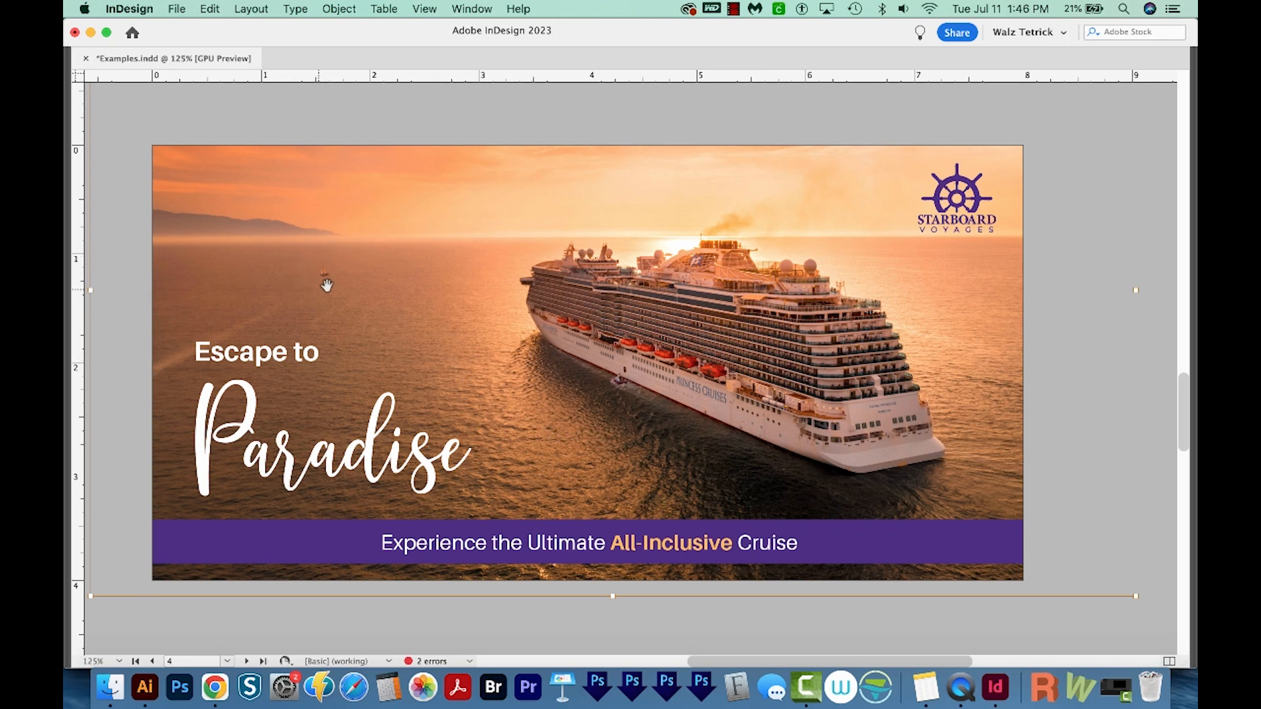
{"action": "mouse_move", "coordinate": [732, 359]}
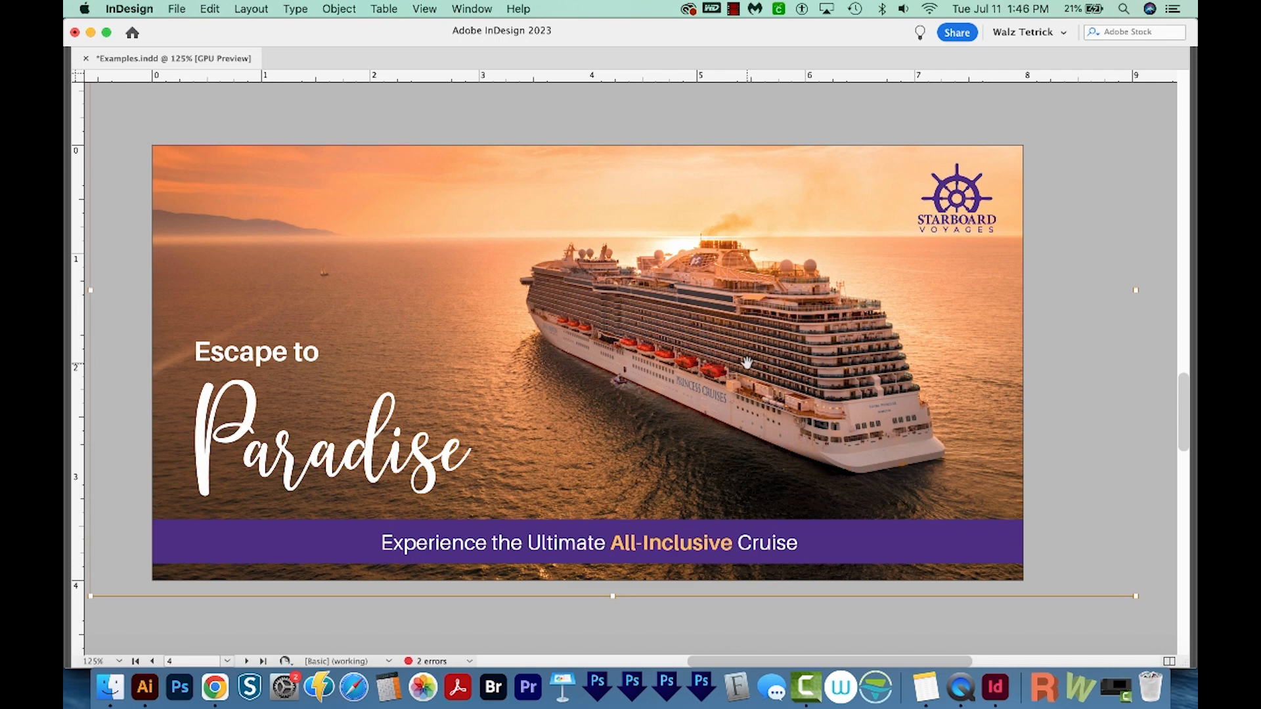
{"action": "mouse_move", "coordinate": [720, 373]}
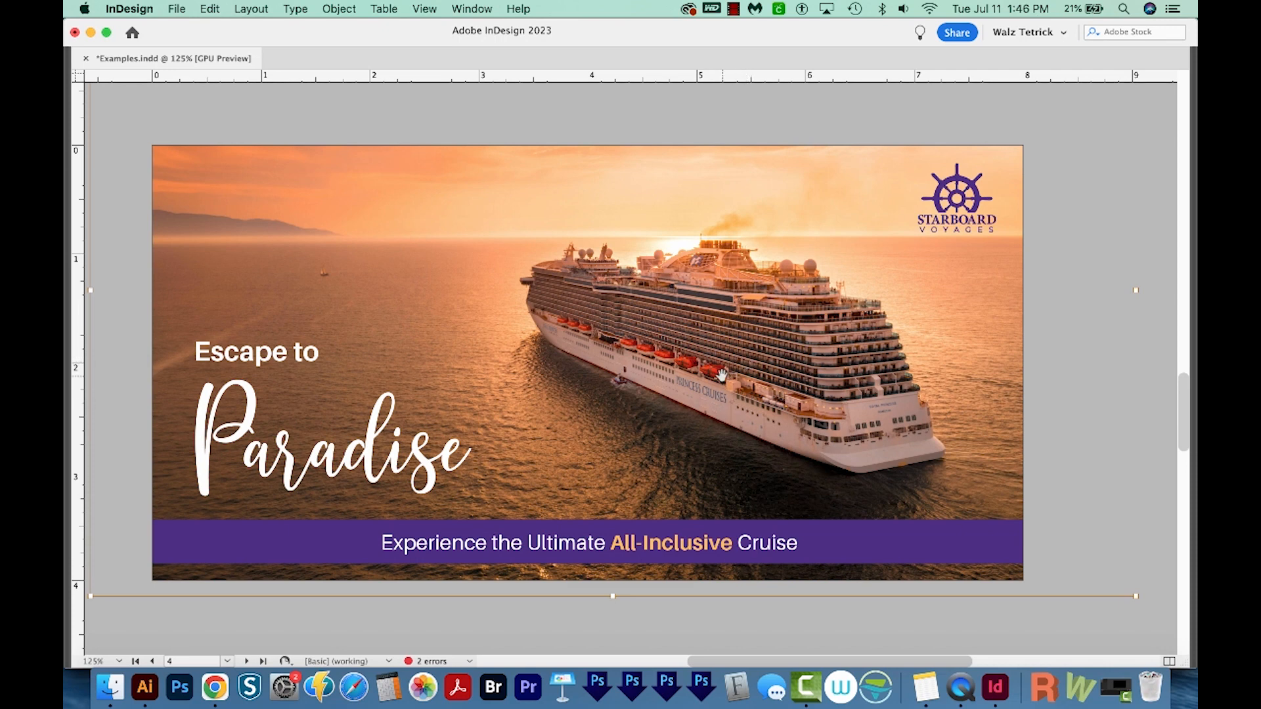
{"action": "mouse_move", "coordinate": [671, 347]}
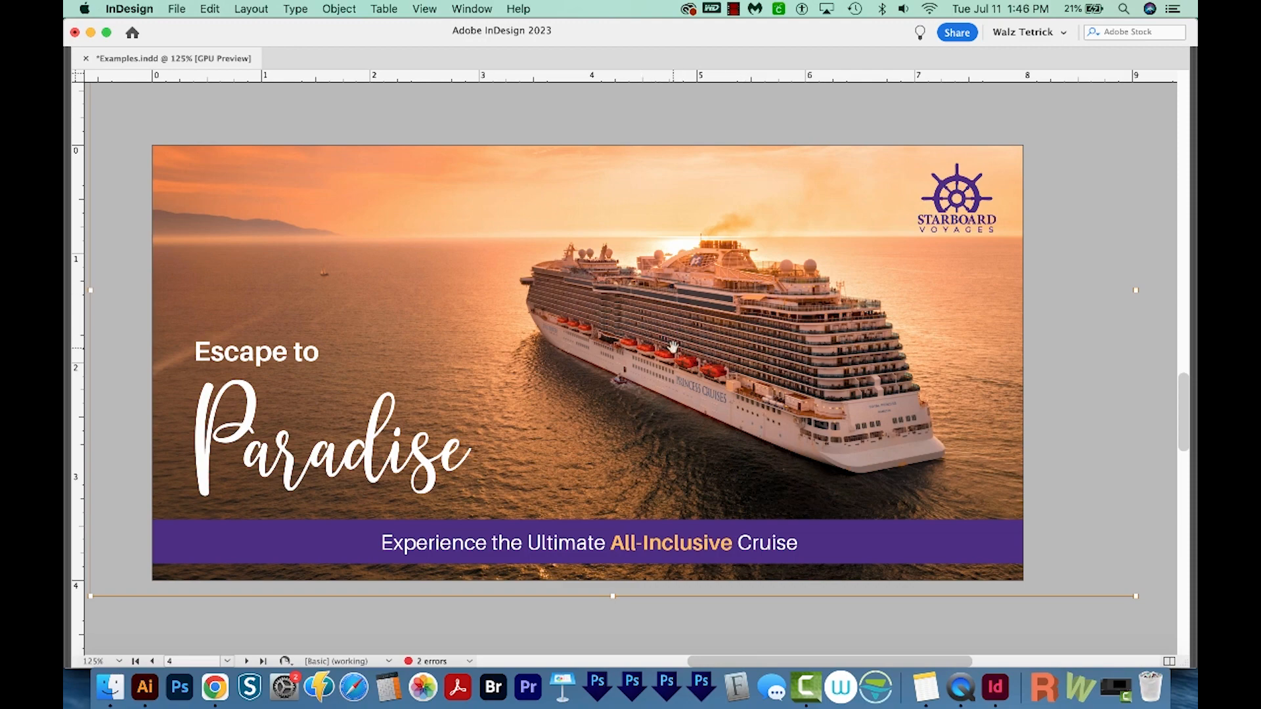
{"action": "mouse_move", "coordinate": [684, 360]}
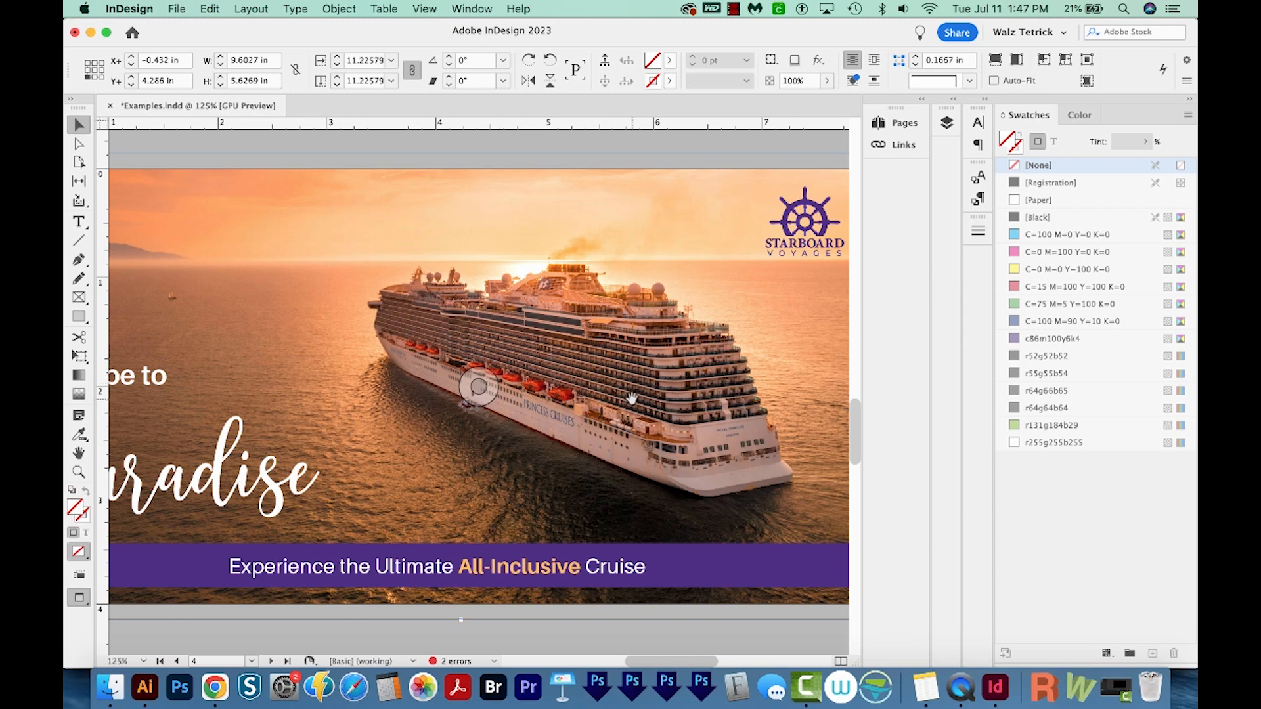
{"action": "mouse_move", "coordinate": [174, 301]}
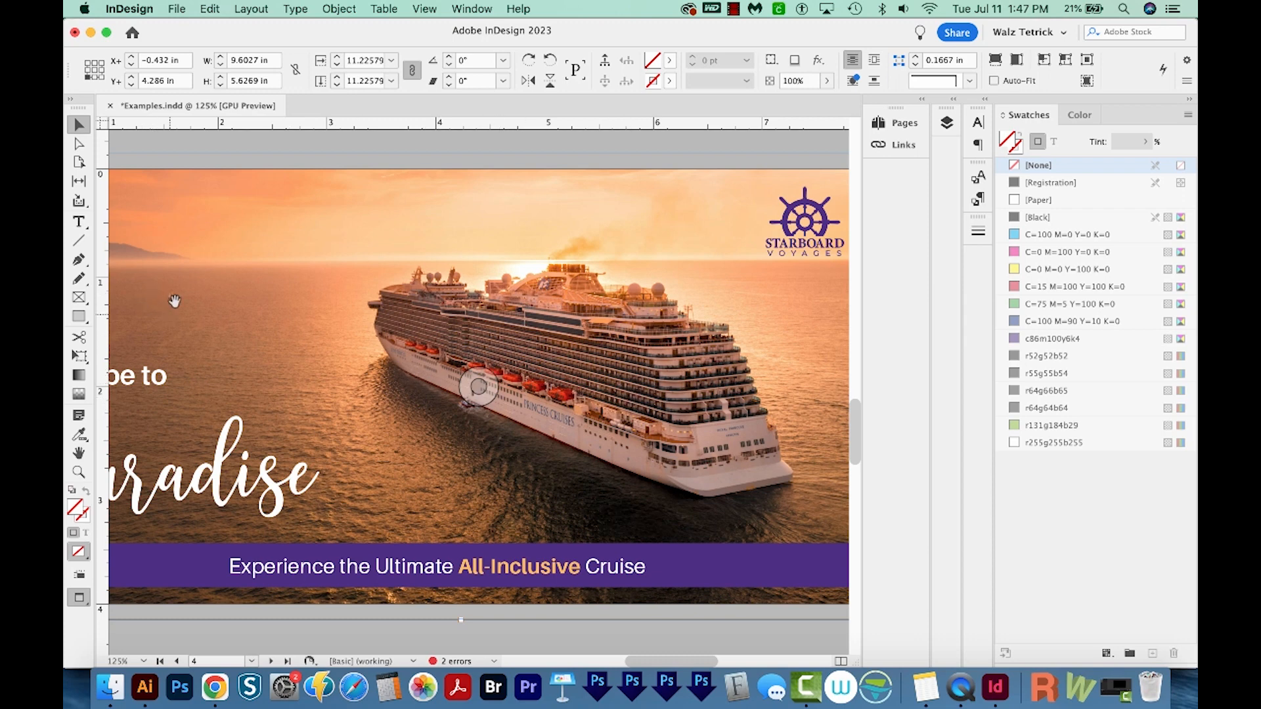
{"action": "mouse_move", "coordinate": [462, 269]}
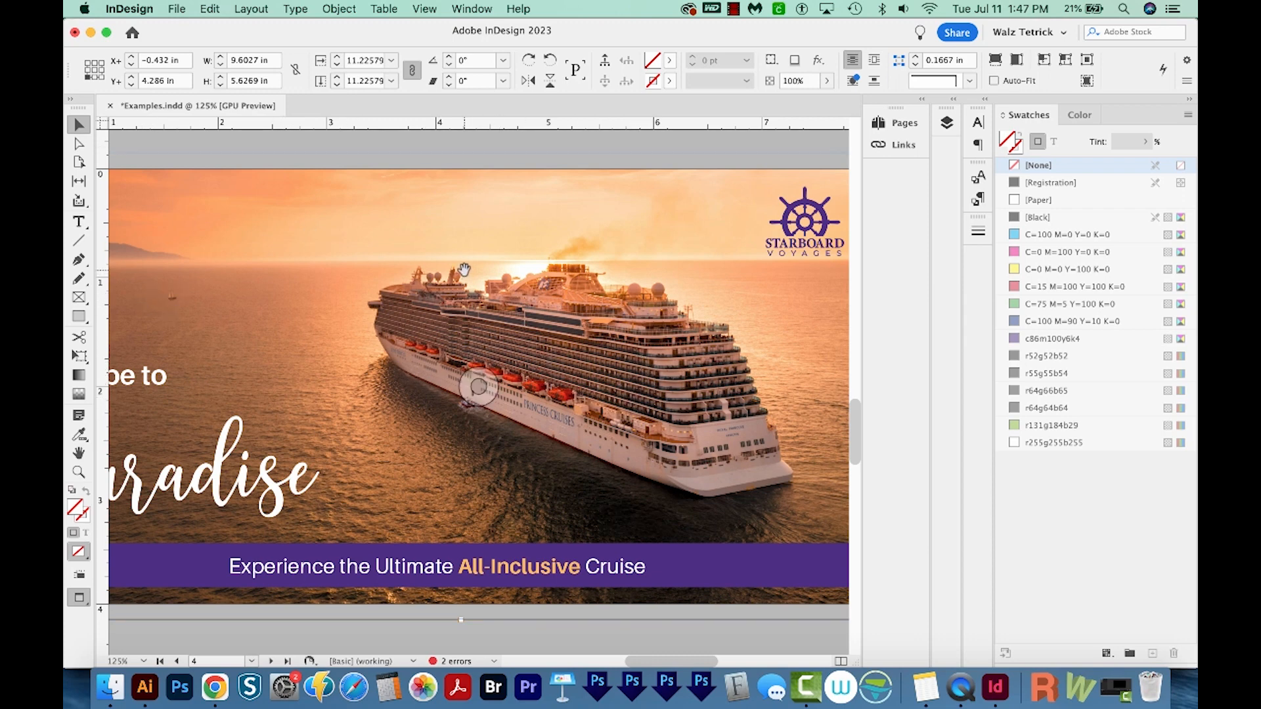
Step: From the Links panel, edit the cruise photo link with Adobe Photoshop
{"action": "left_click", "coordinate": [892, 145]}
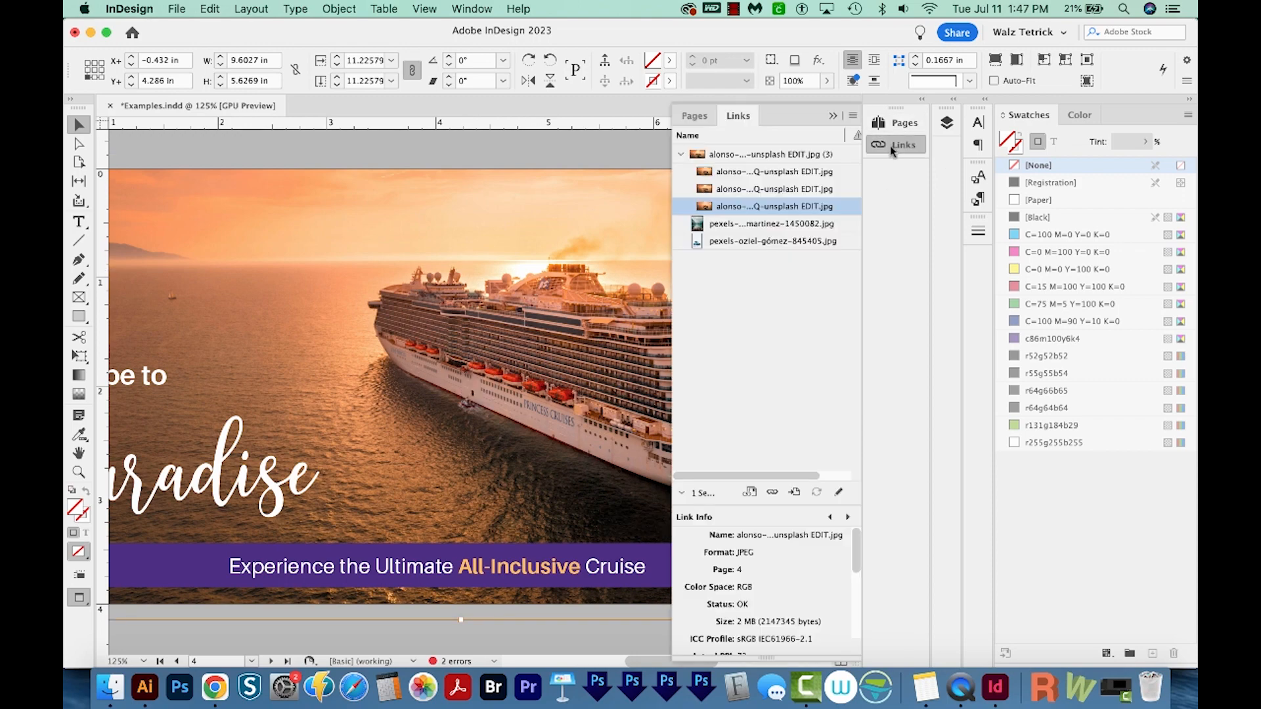
{"action": "right_click", "coordinate": [768, 206]}
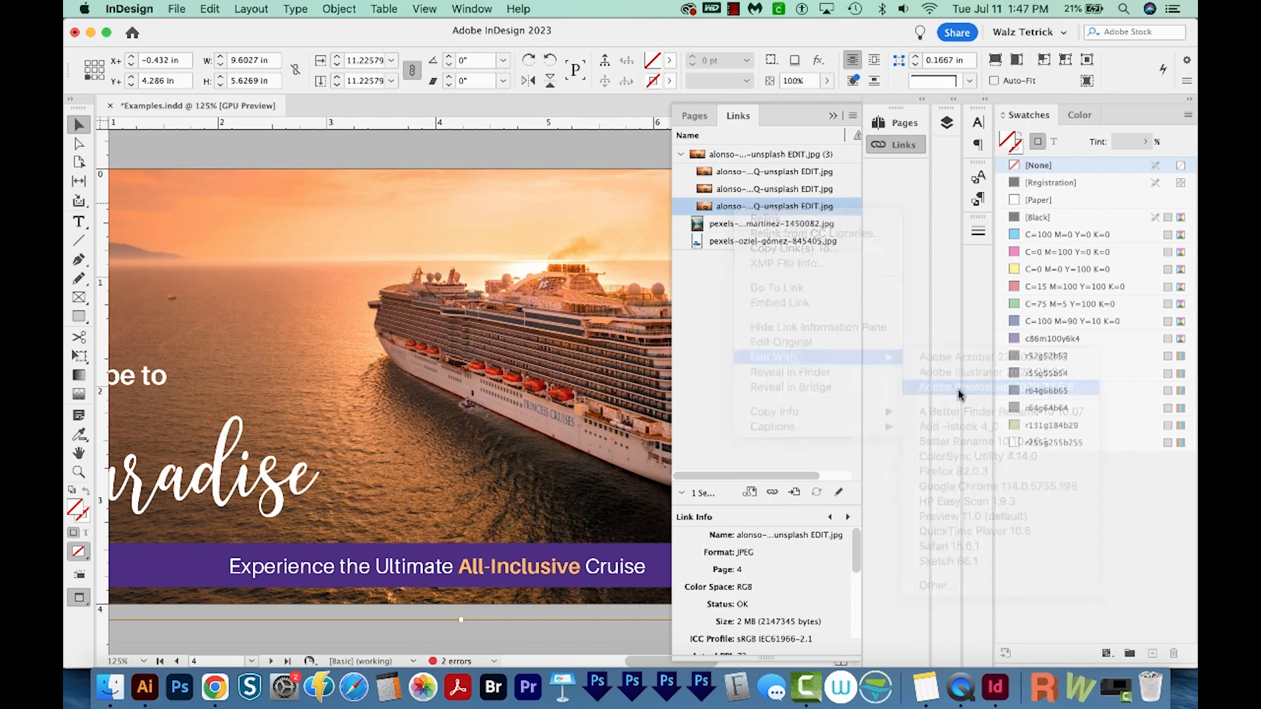
{"action": "left_click", "coordinate": [963, 387]}
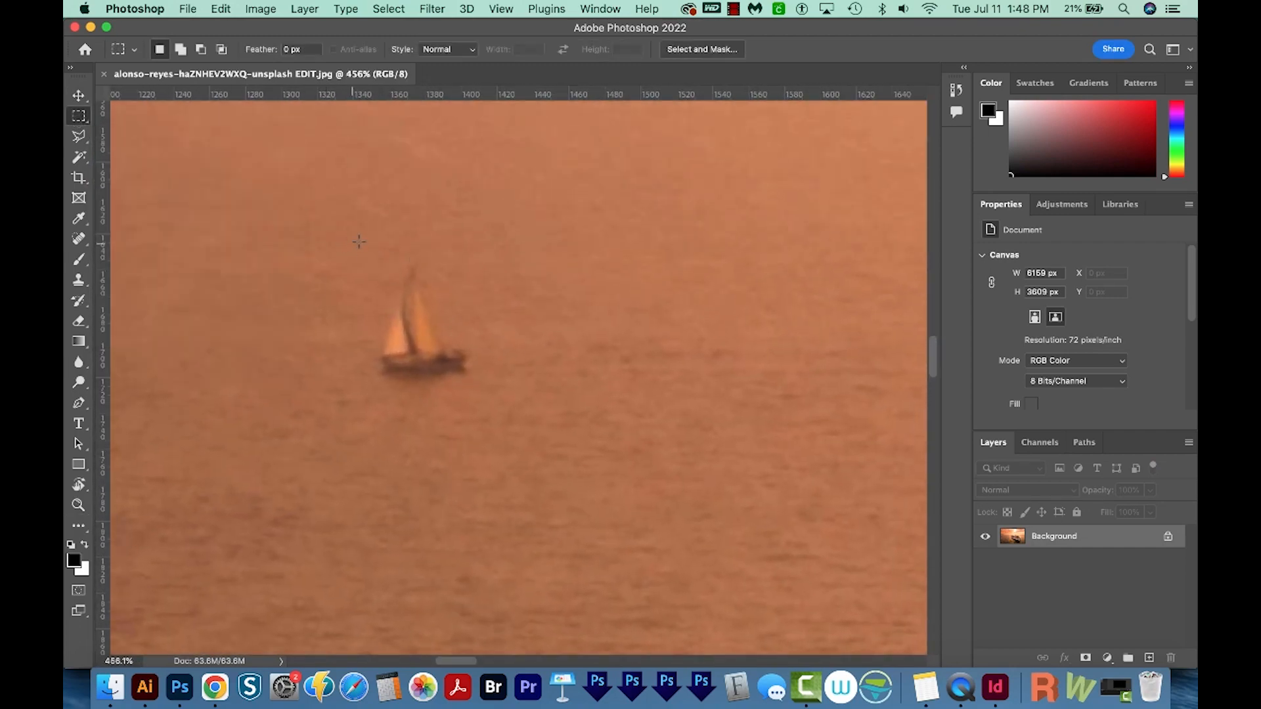
Step: Select the small sailboat and remove it with Content-Aware Fill
{"action": "left_click_drag", "start_coordinate": [354, 241], "coordinate": [500, 416]}
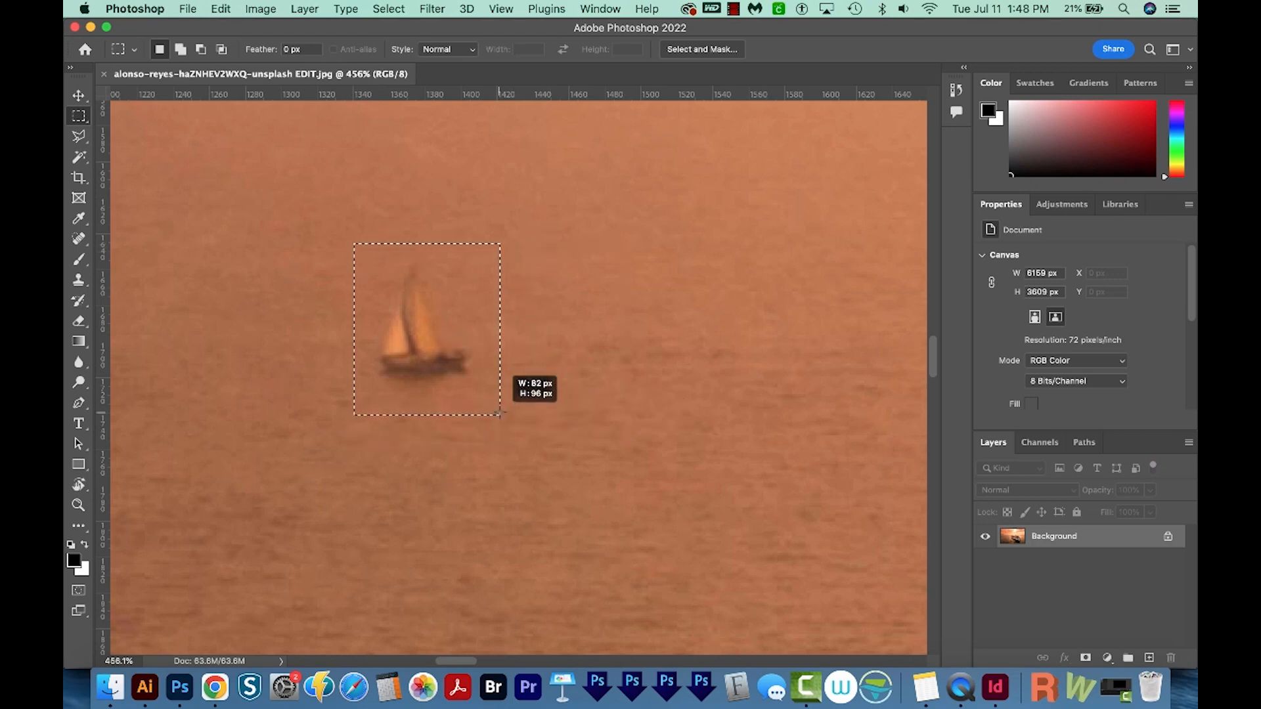
{"action": "left_click", "coordinate": [220, 9]}
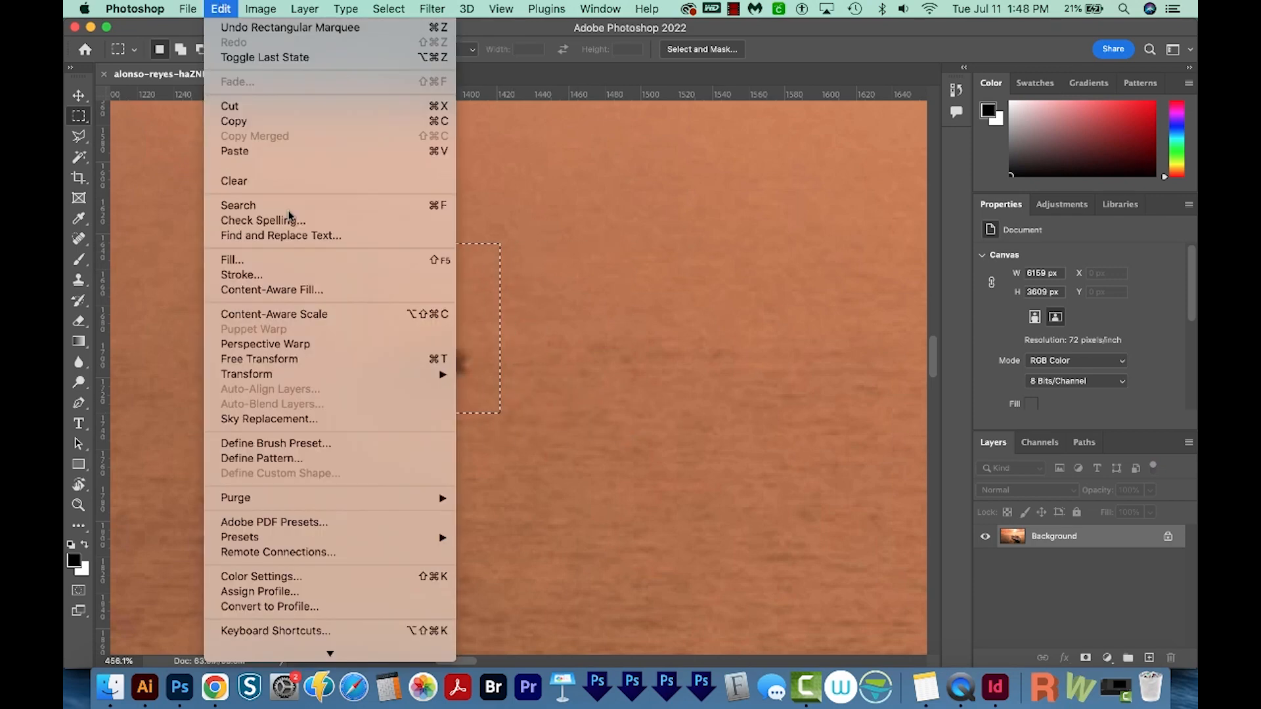
{"action": "left_click", "coordinate": [271, 290]}
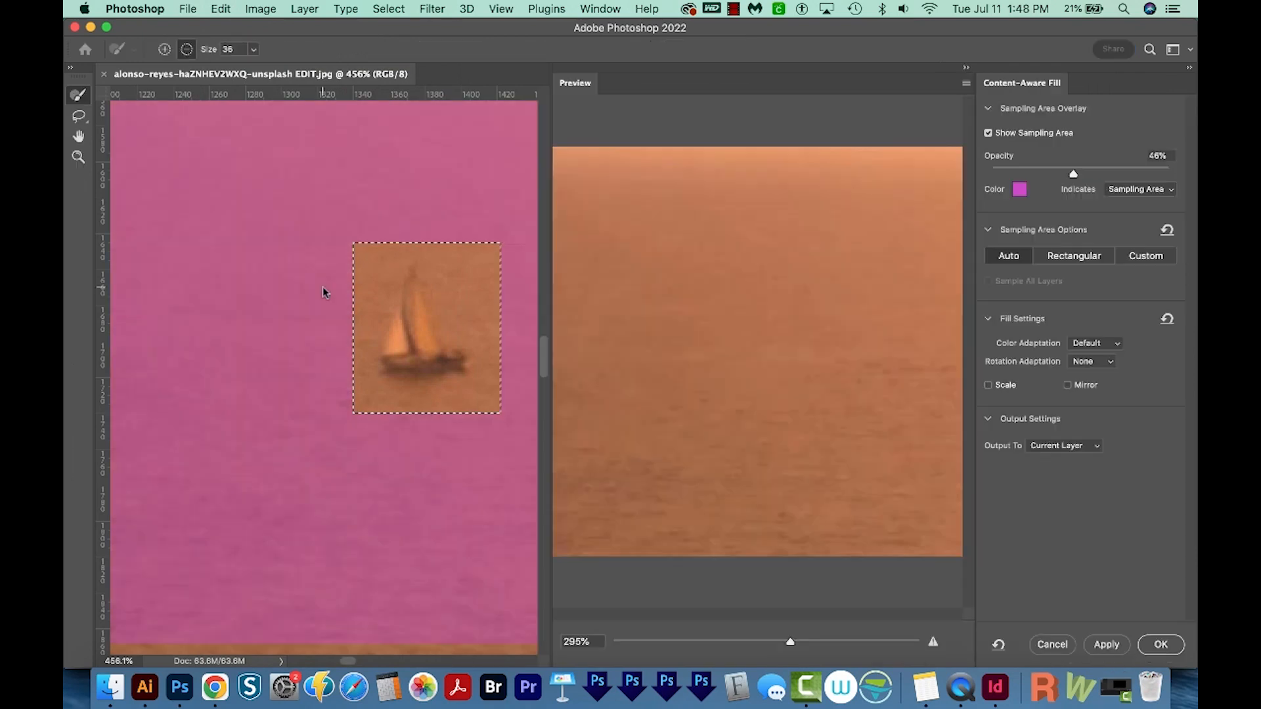
{"action": "mouse_move", "coordinate": [750, 418]}
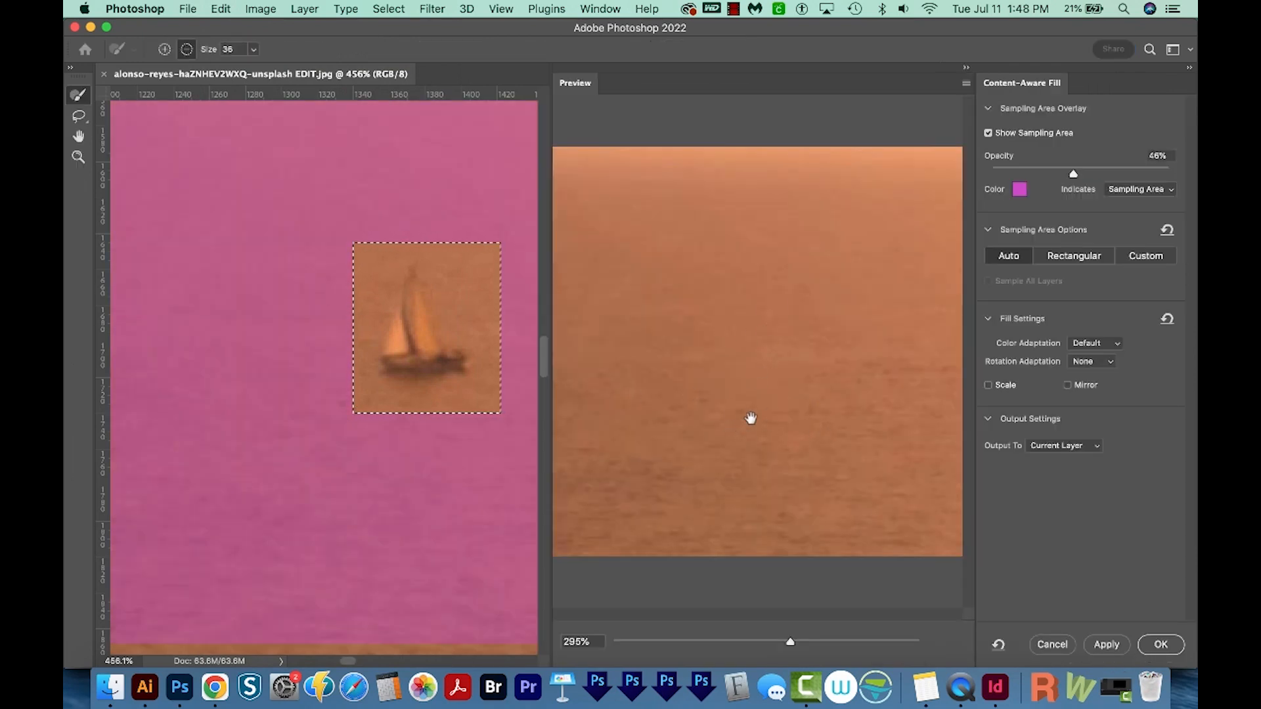
{"action": "left_click_drag", "start_coordinate": [790, 641], "coordinate": [723, 641]}
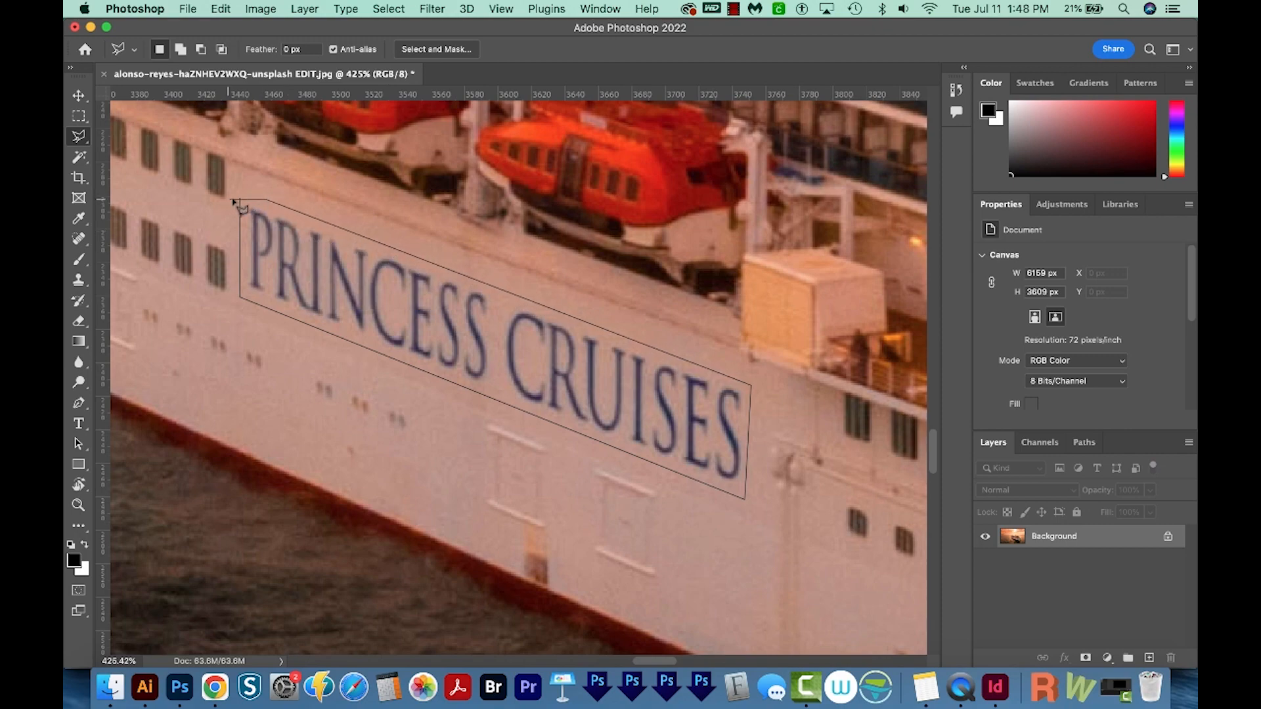
Step: Remove the PRINCESS CRUISES lettering from the hull with Content-Aware Fill
{"action": "left_click", "coordinate": [221, 8]}
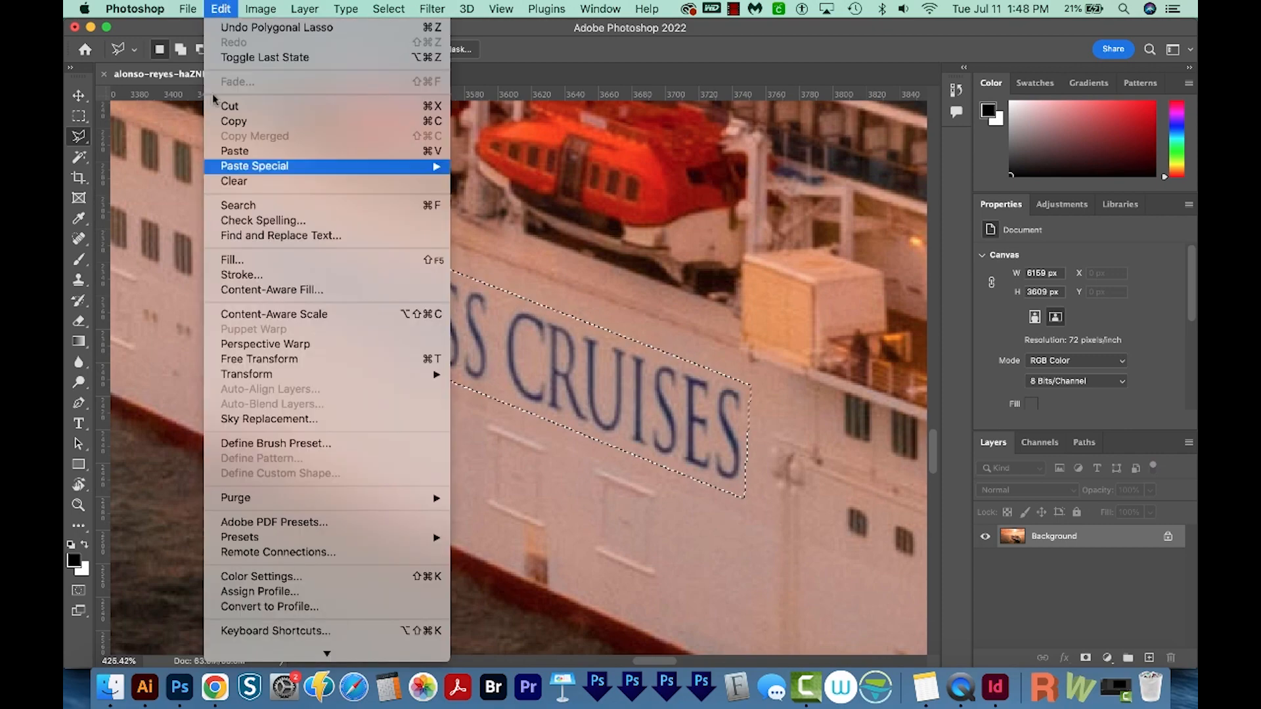
{"action": "left_click", "coordinate": [272, 289]}
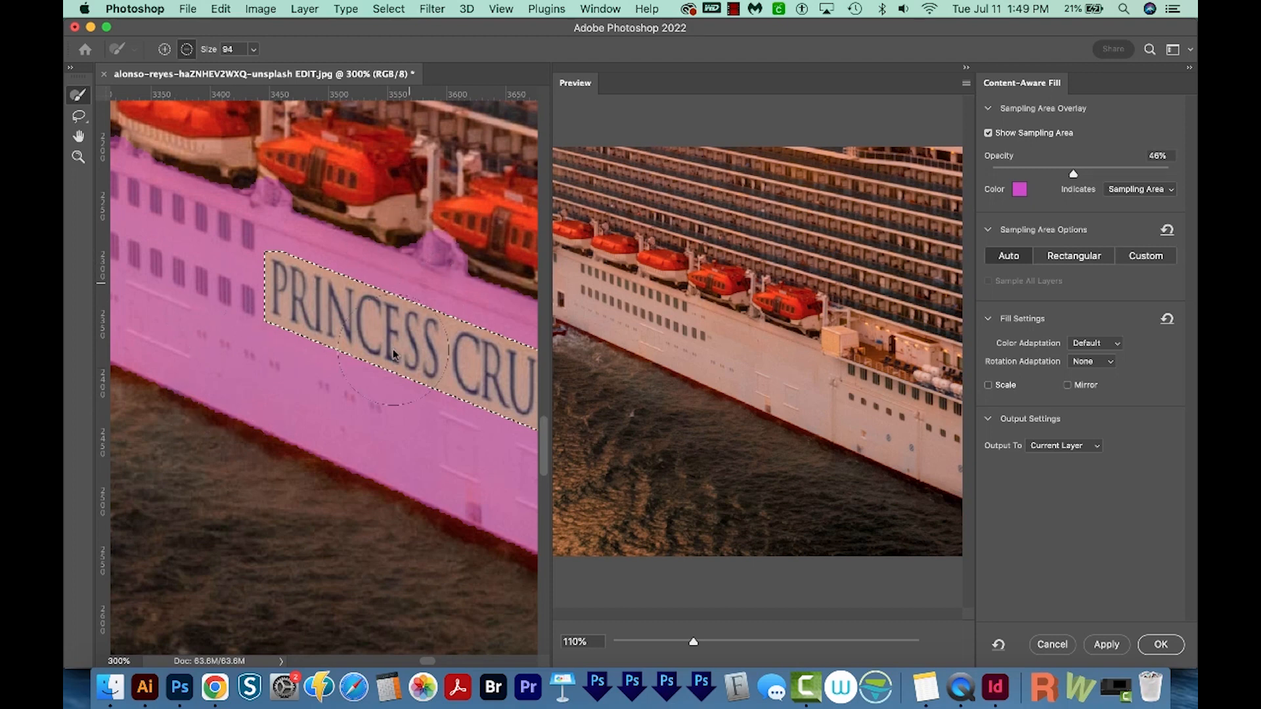
{"action": "mouse_move", "coordinate": [193, 250]}
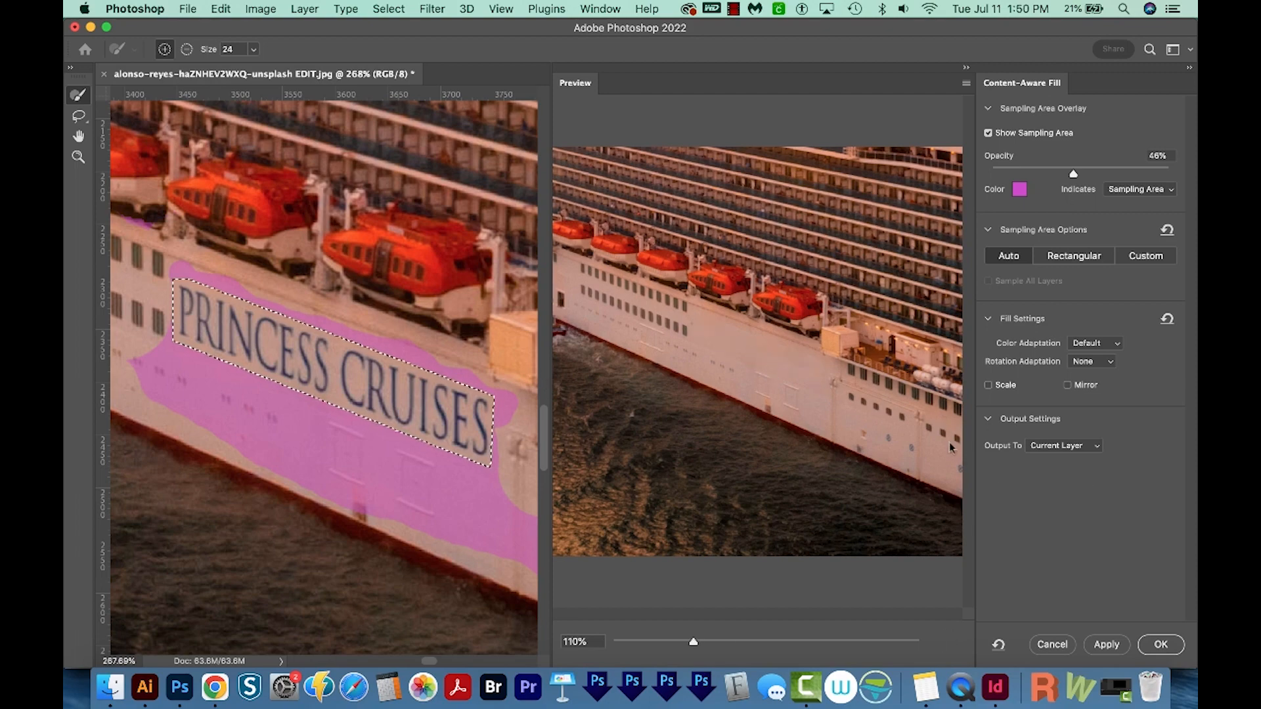
{"action": "left_click", "coordinate": [1159, 644]}
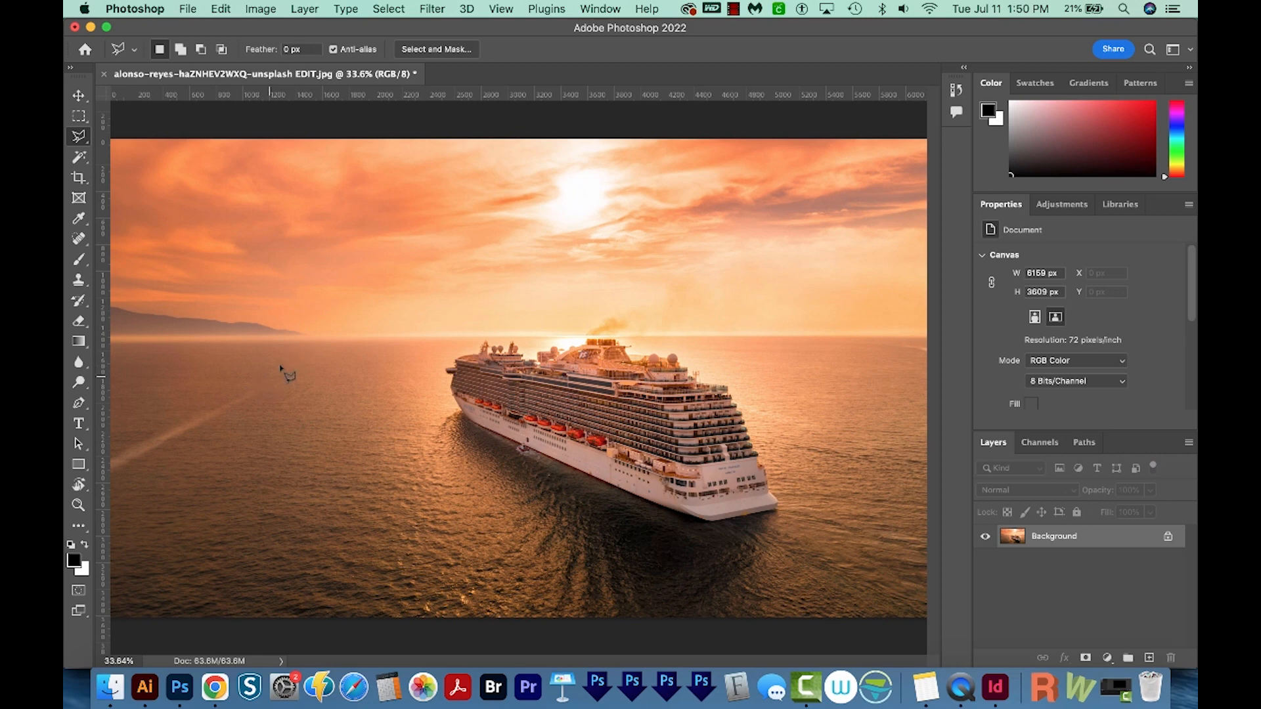
{"action": "mouse_move", "coordinate": [233, 442]}
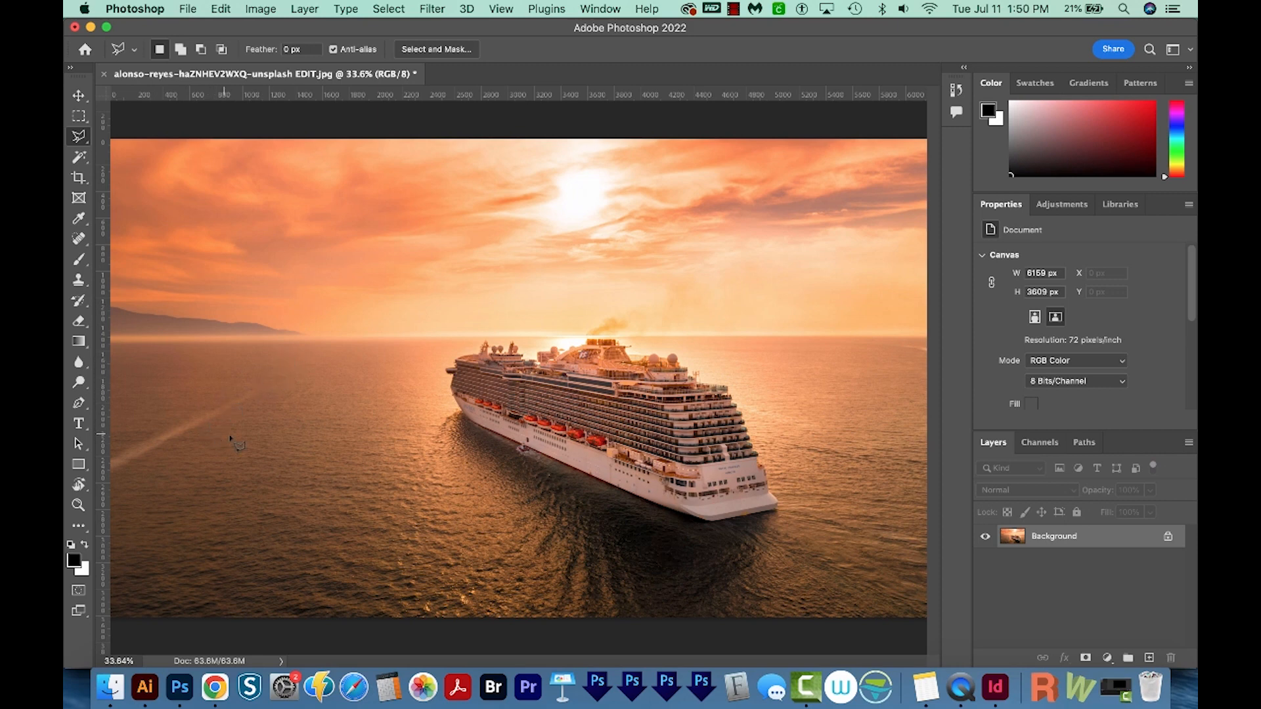
{"action": "mouse_move", "coordinate": [322, 464]}
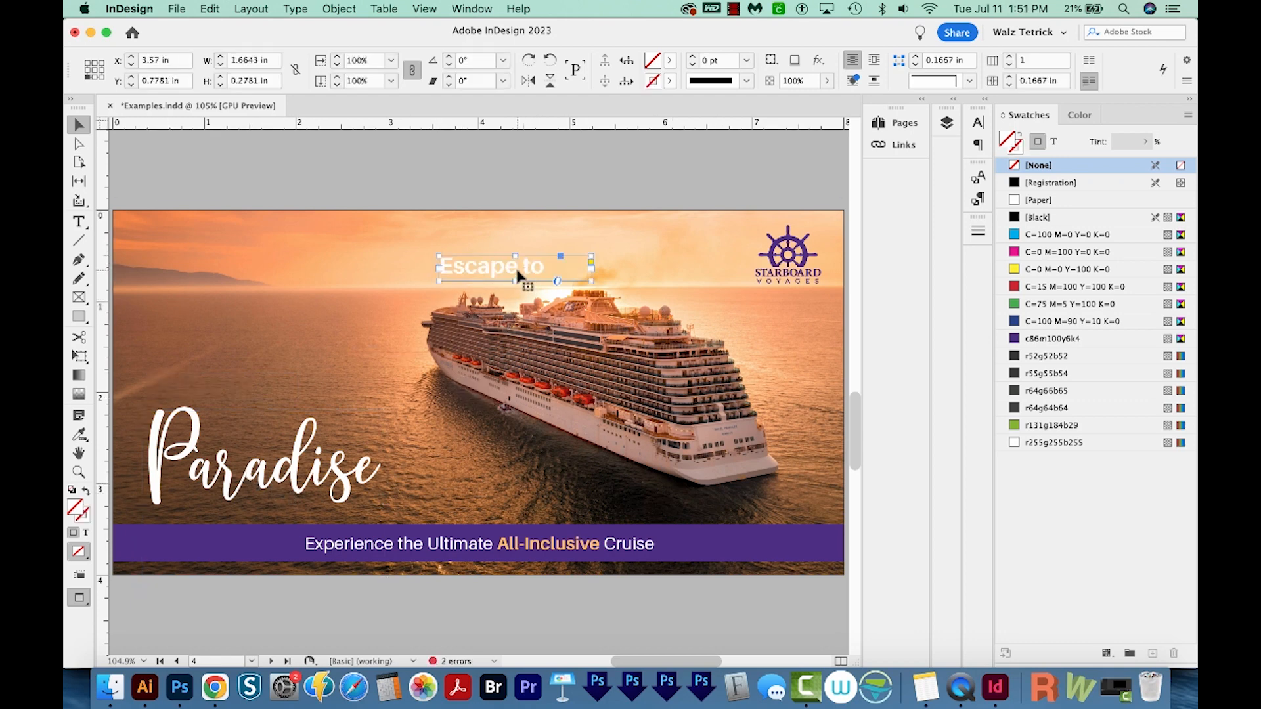
Step: Try a dark purple color on the 'Escape to' heading and preview it
{"action": "double_click", "coordinate": [491, 265]}
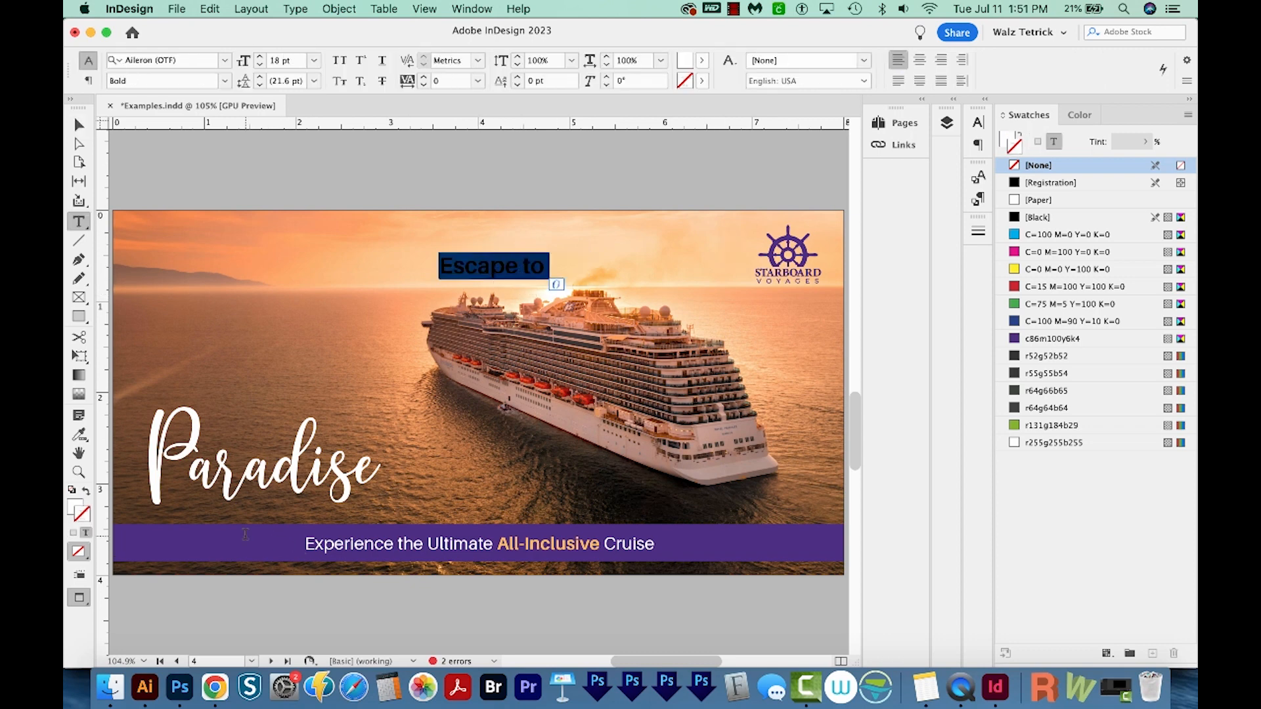
{"action": "left_click", "coordinate": [1045, 217]}
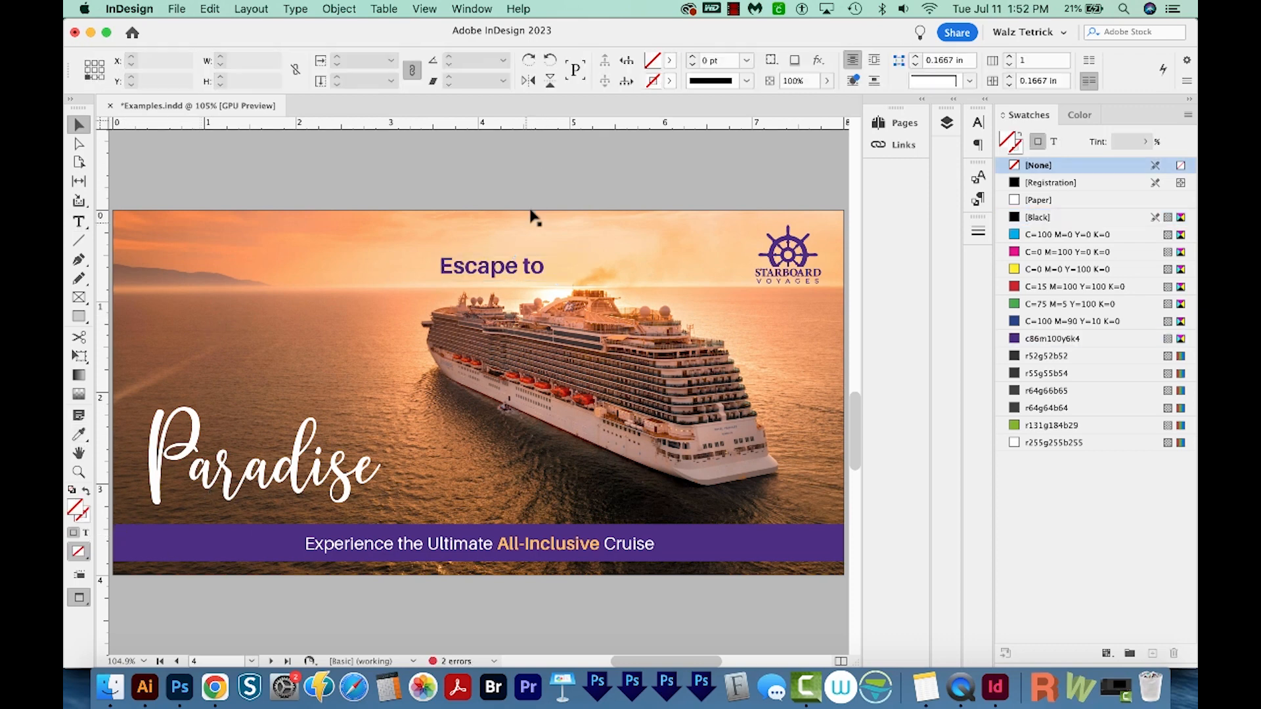
{"action": "left_click", "coordinate": [490, 266]}
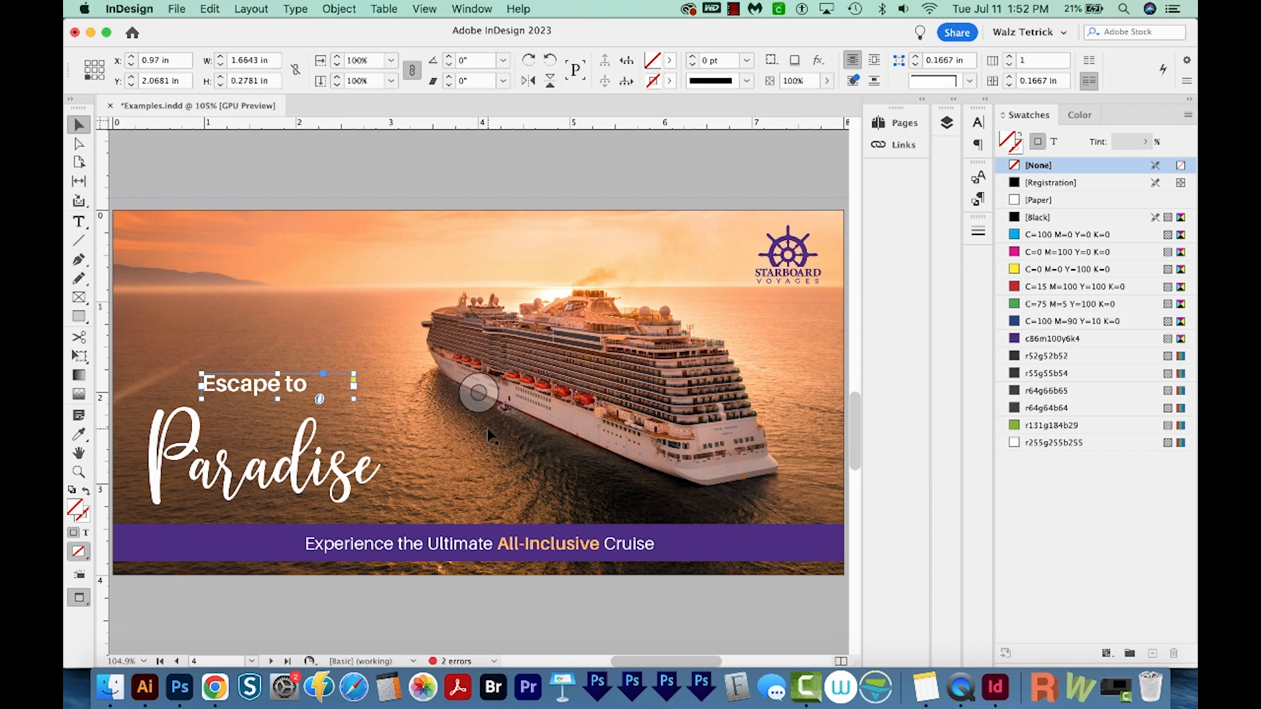
{"action": "left_click", "coordinate": [178, 687]}
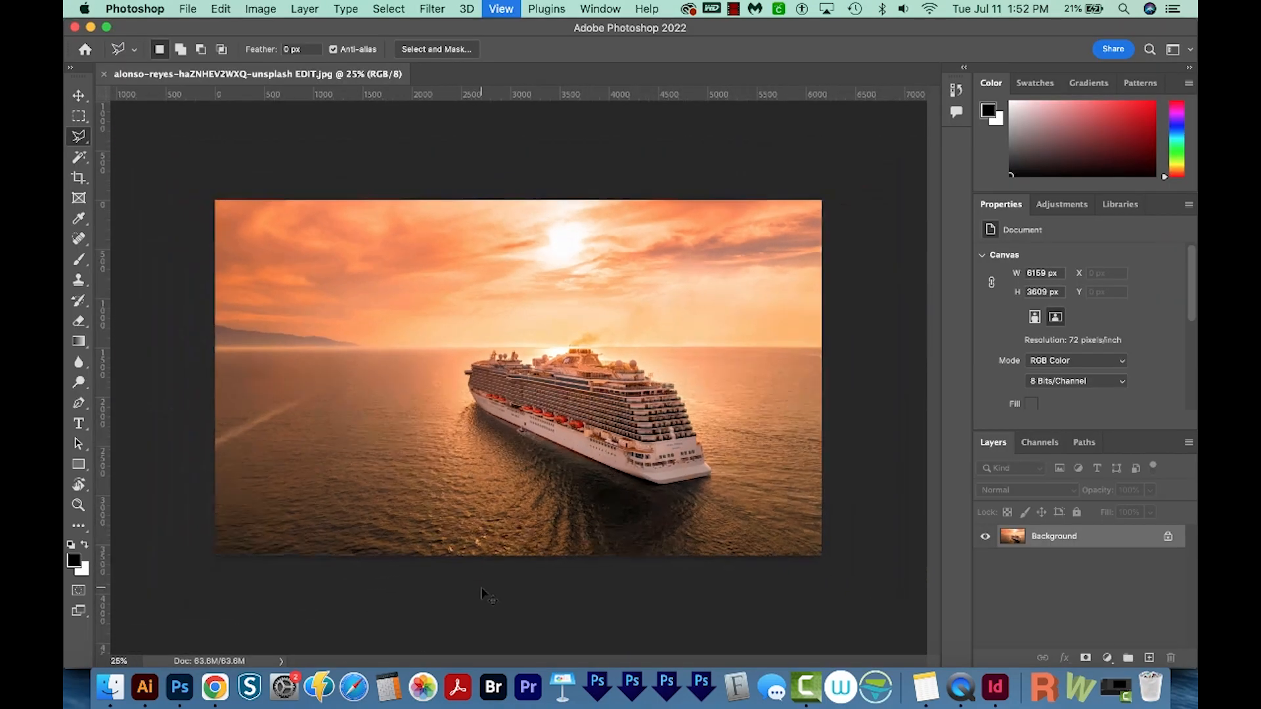
Step: Add a new layer with a black-to-white gradient blended as Multiply
{"action": "left_click", "coordinate": [1148, 658]}
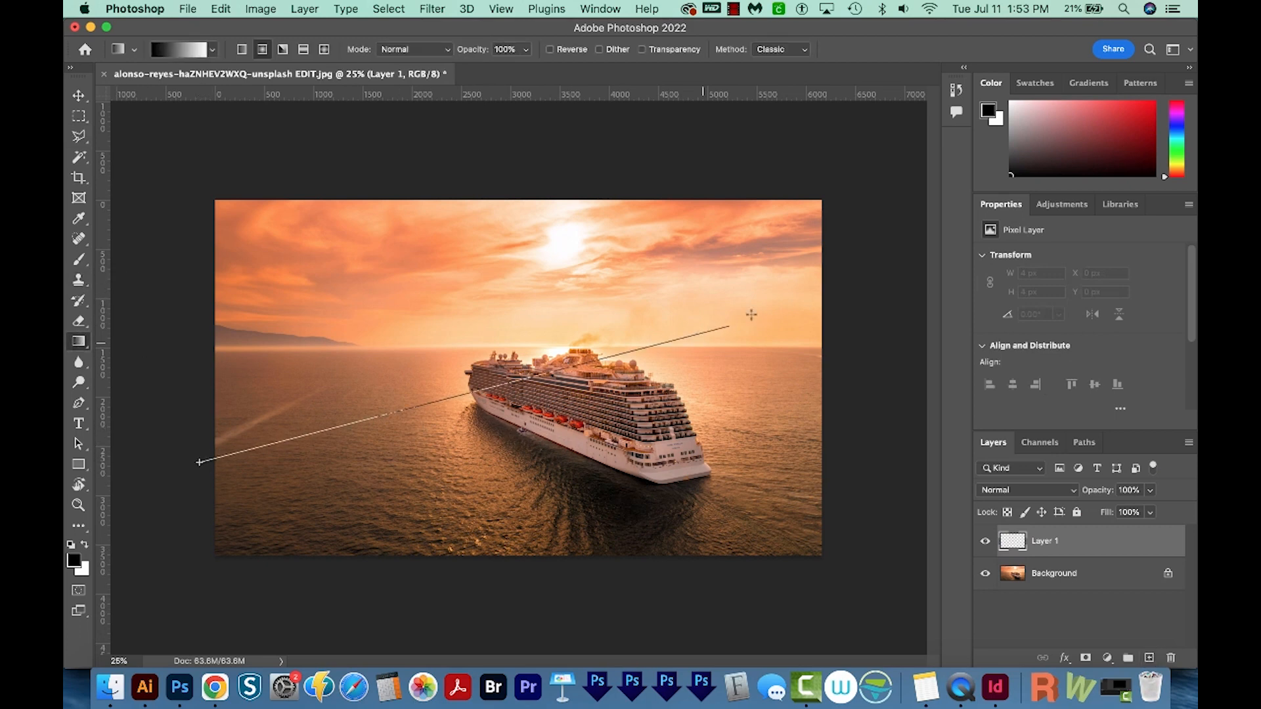
{"action": "left_click_drag", "start_coordinate": [201, 461], "coordinate": [728, 328]}
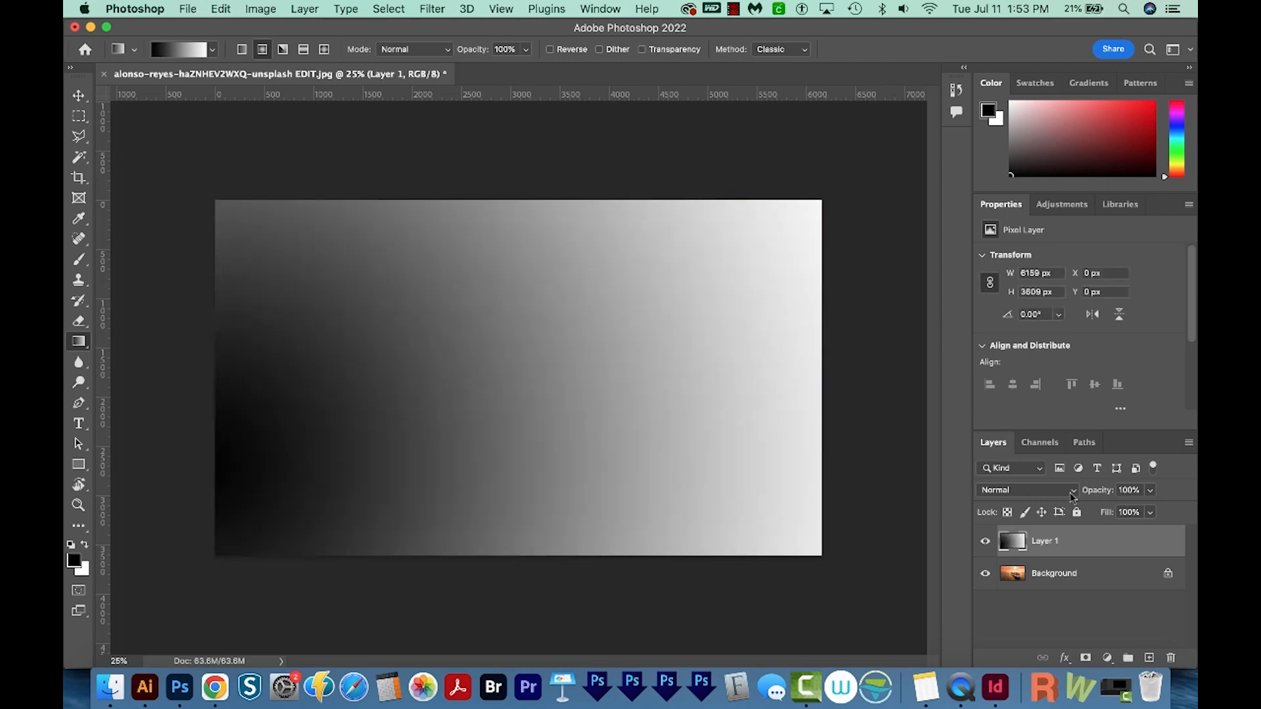
{"action": "left_click", "coordinate": [1021, 489]}
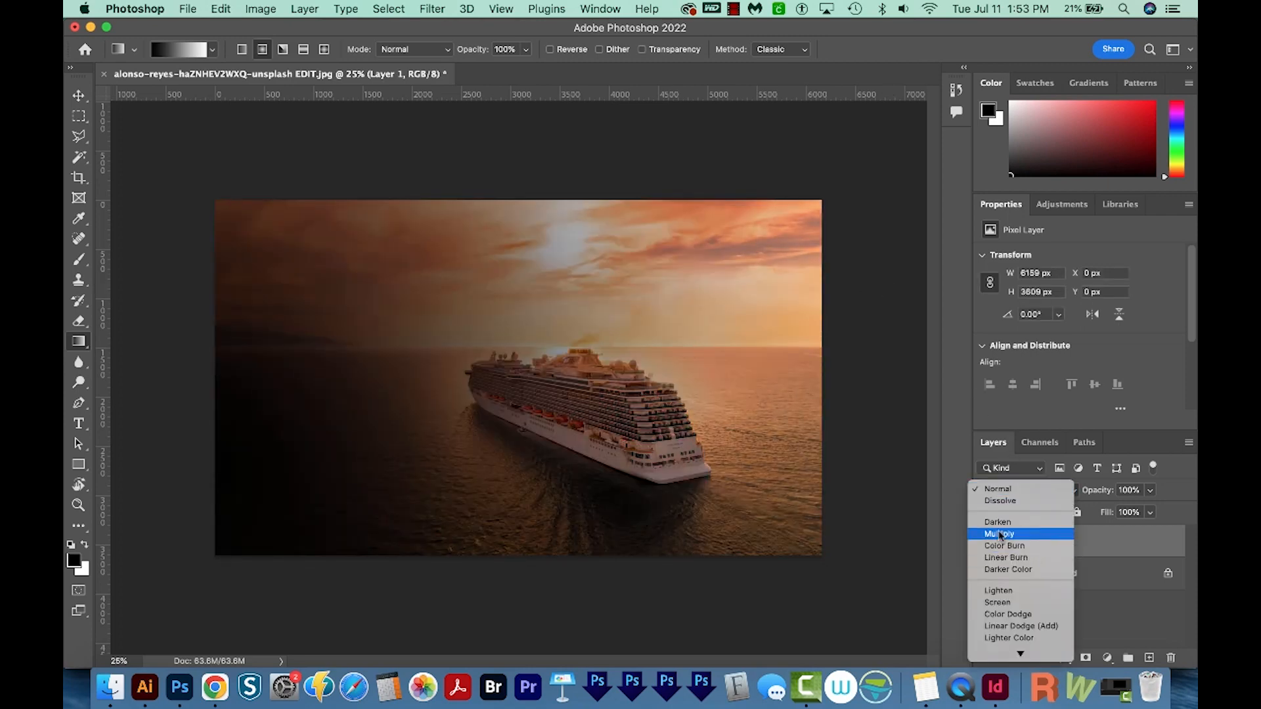
{"action": "left_click", "coordinate": [998, 533]}
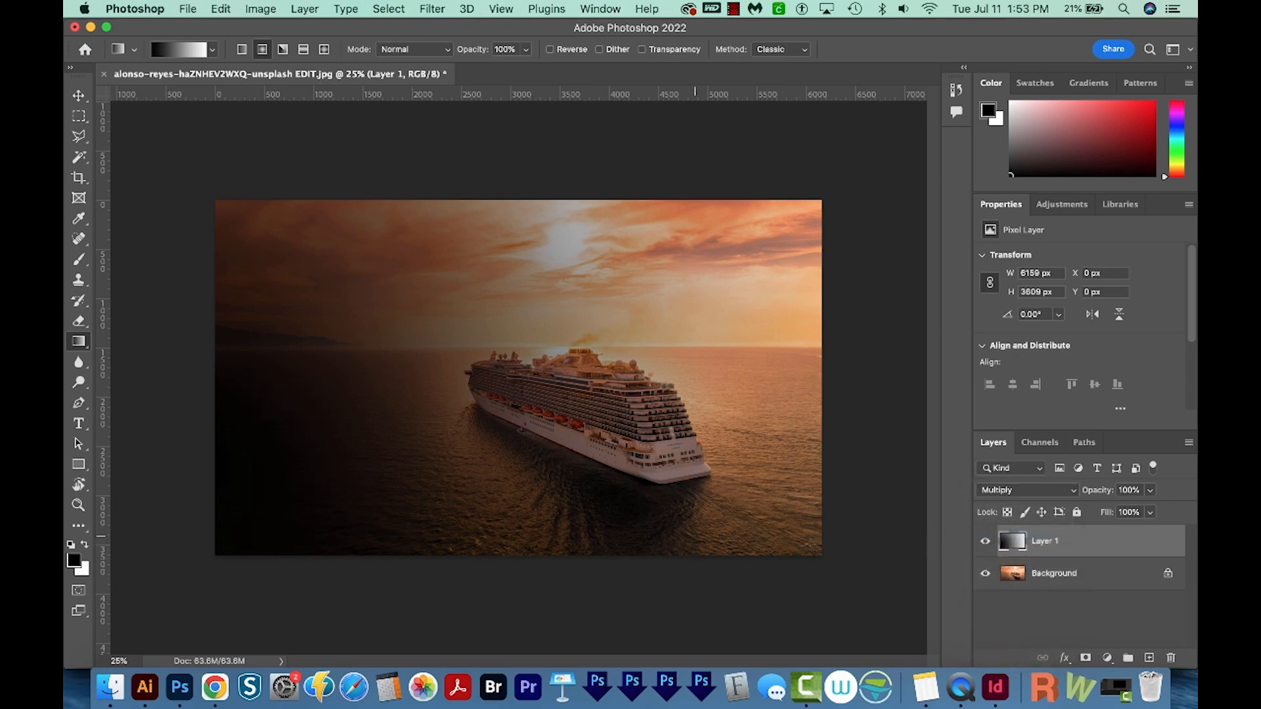
Step: Lower the gradient layer's opacity to 37%
{"action": "left_click", "coordinate": [1150, 491]}
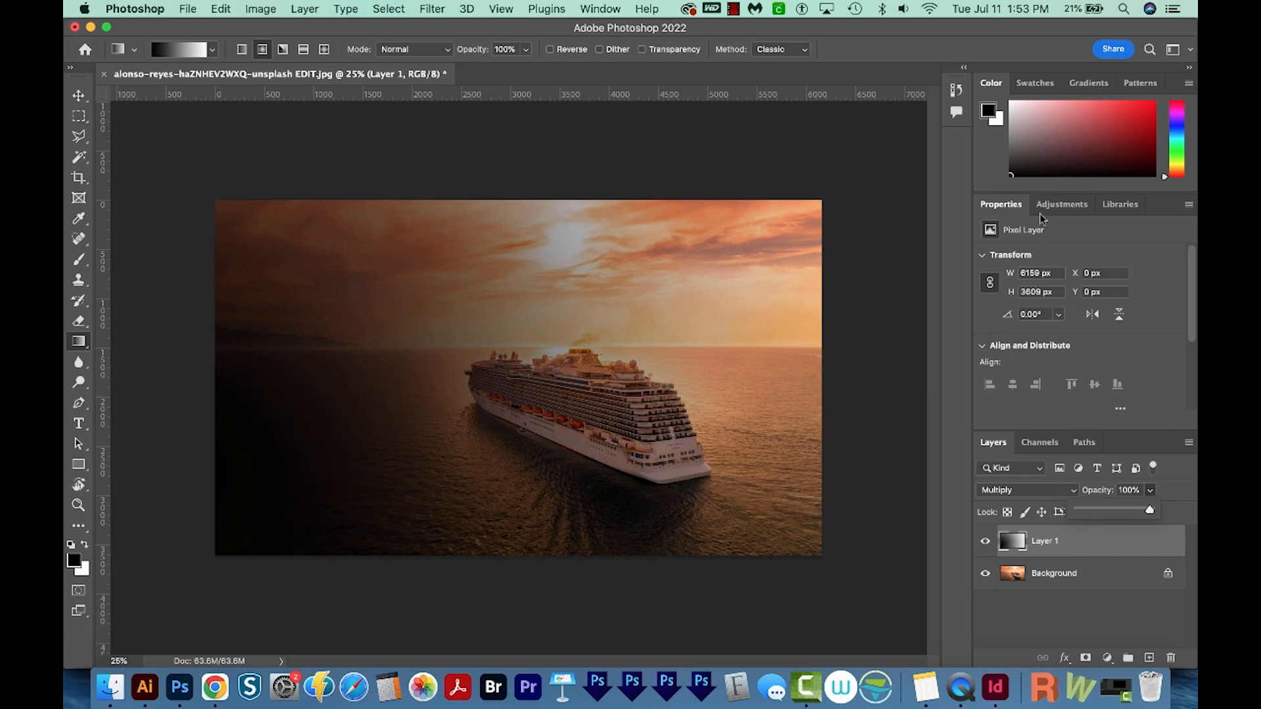
{"action": "left_click", "coordinate": [599, 8]}
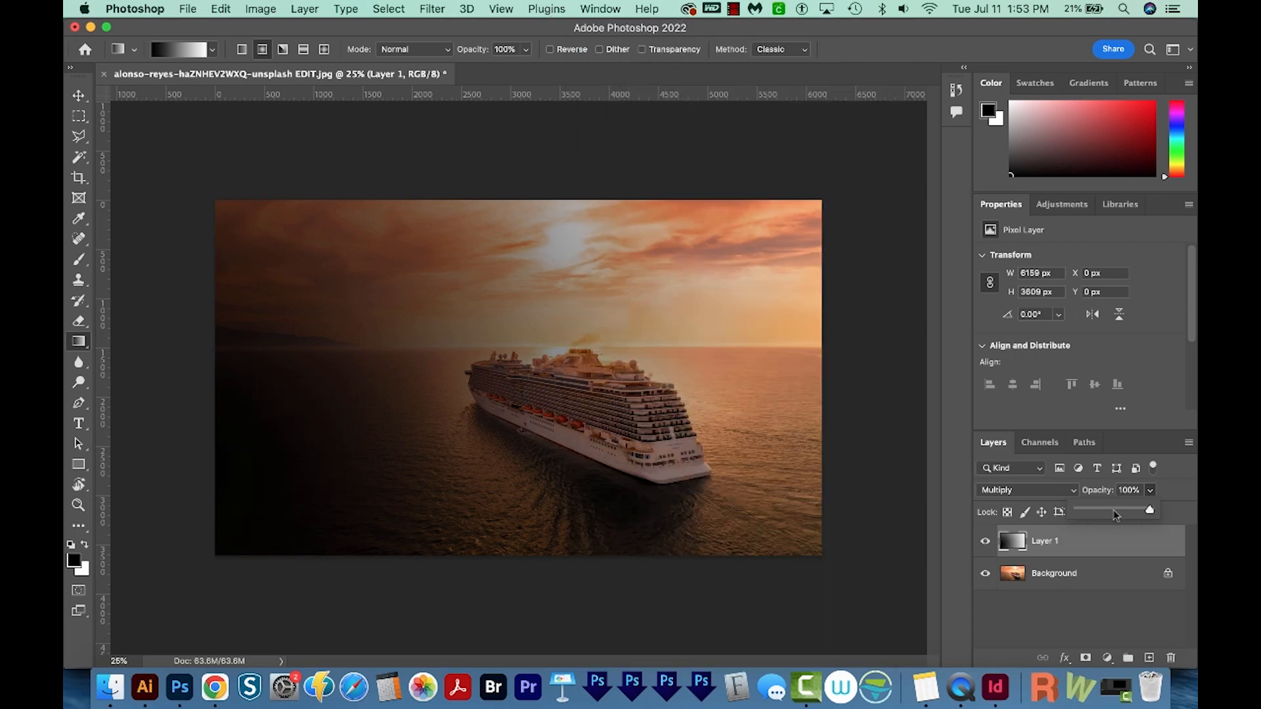
{"action": "left_click_drag", "start_coordinate": [1148, 510], "coordinate": [1118, 510]}
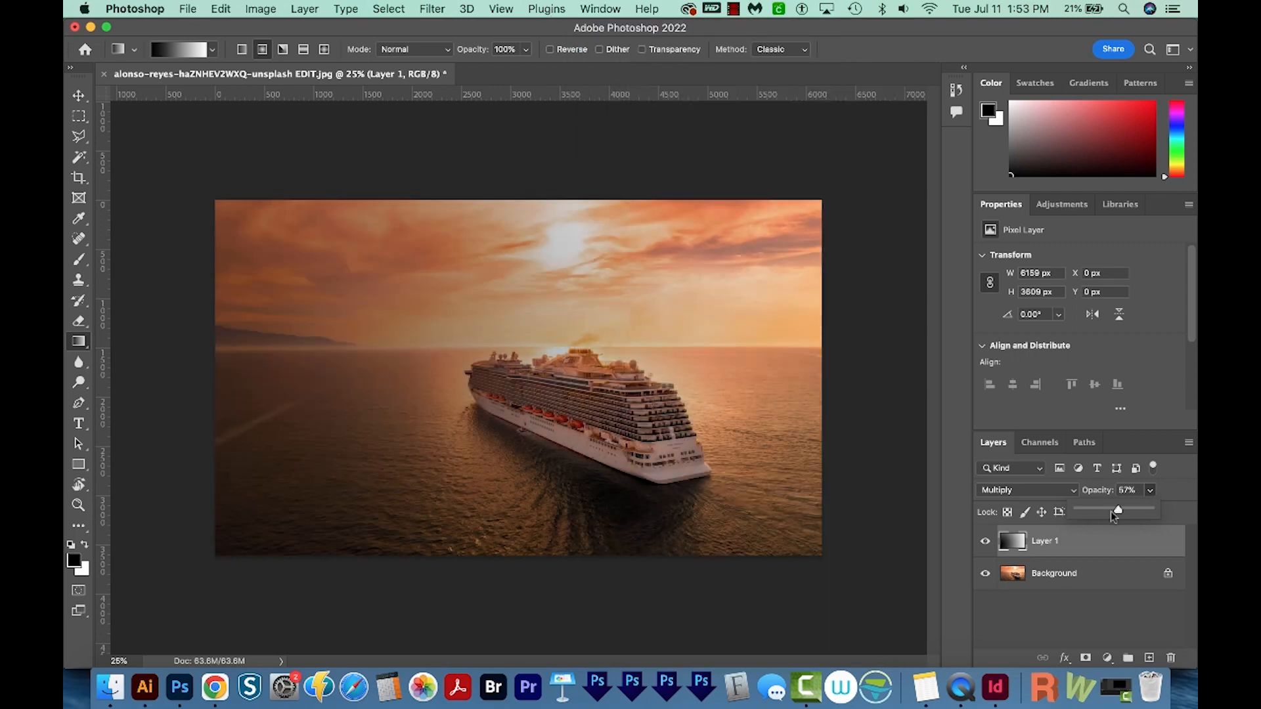
{"action": "left_click_drag", "start_coordinate": [1117, 509], "coordinate": [1104, 509]}
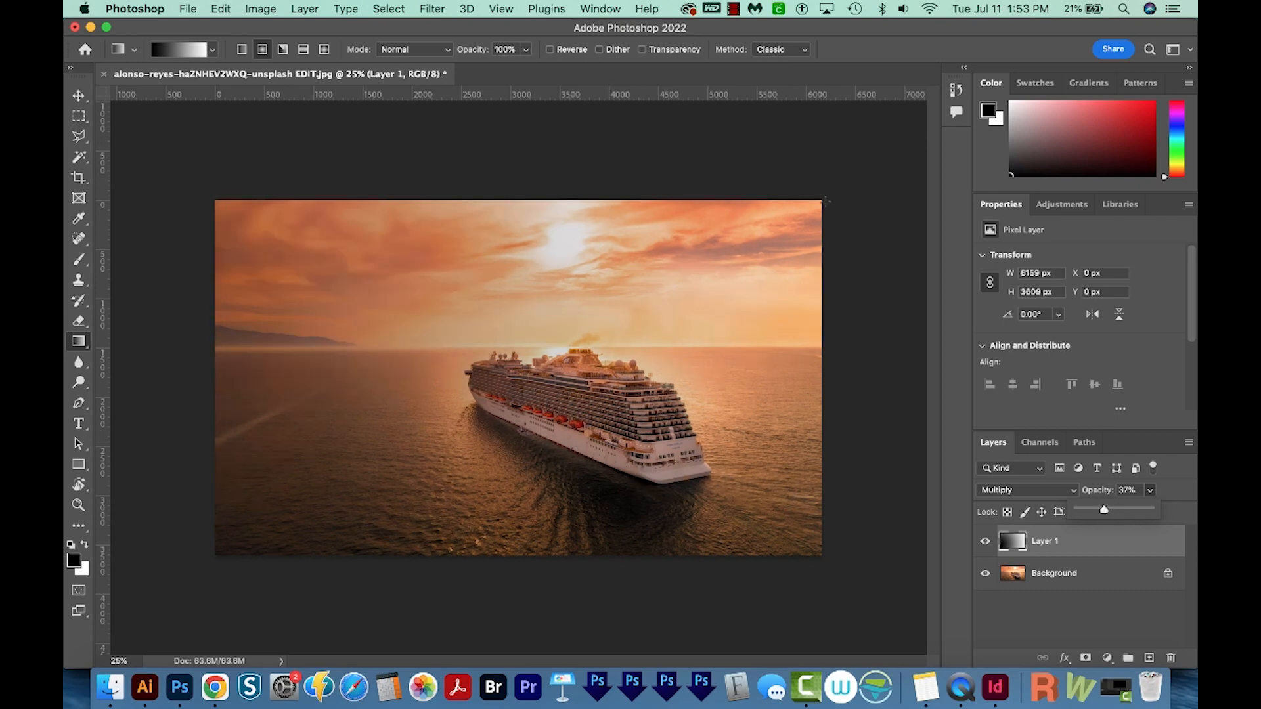
Step: Dodge the sky around the sun with a brush of about 1578 px
{"action": "left_click", "coordinate": [79, 382]}
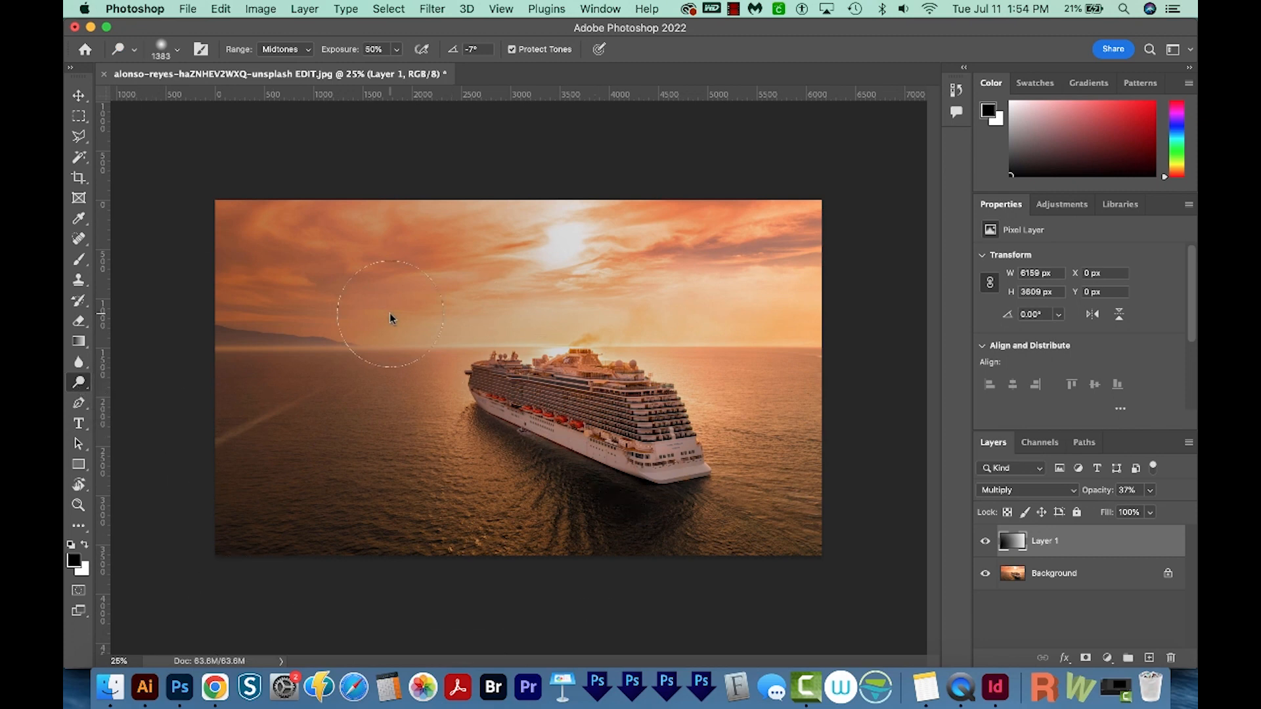
{"action": "mouse_move", "coordinate": [201, 108]}
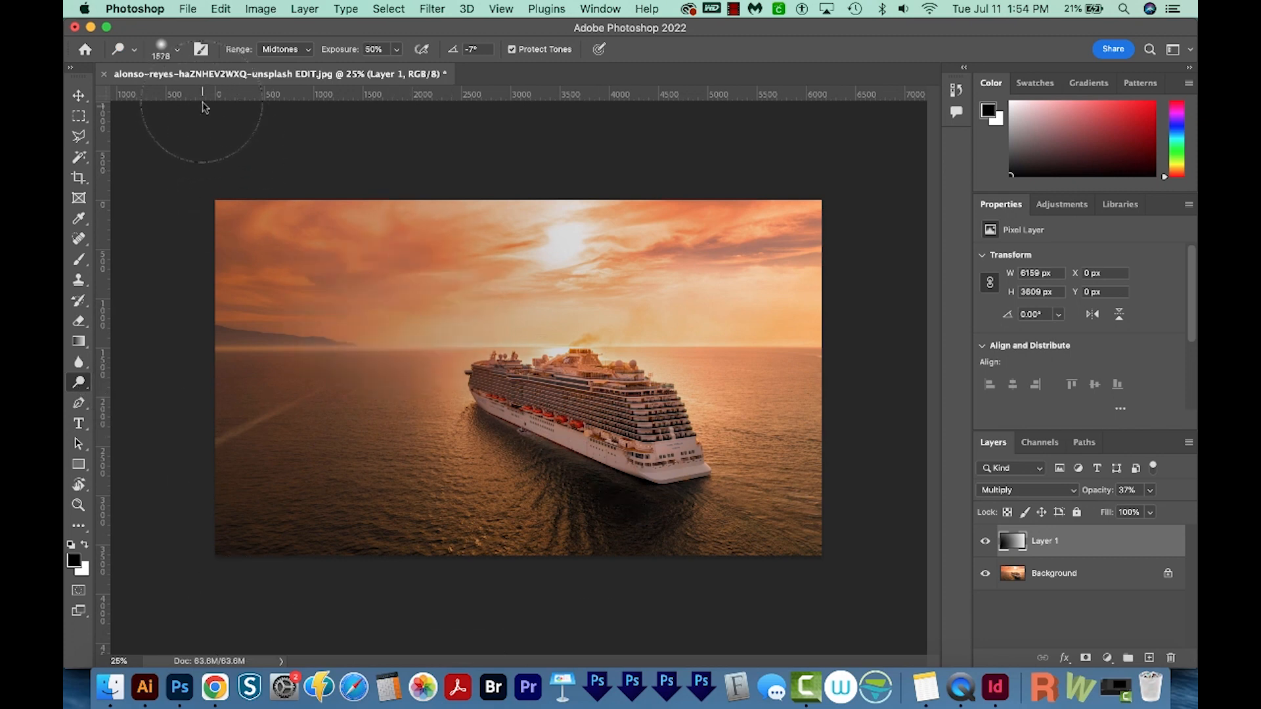
{"action": "left_click", "coordinate": [134, 49]}
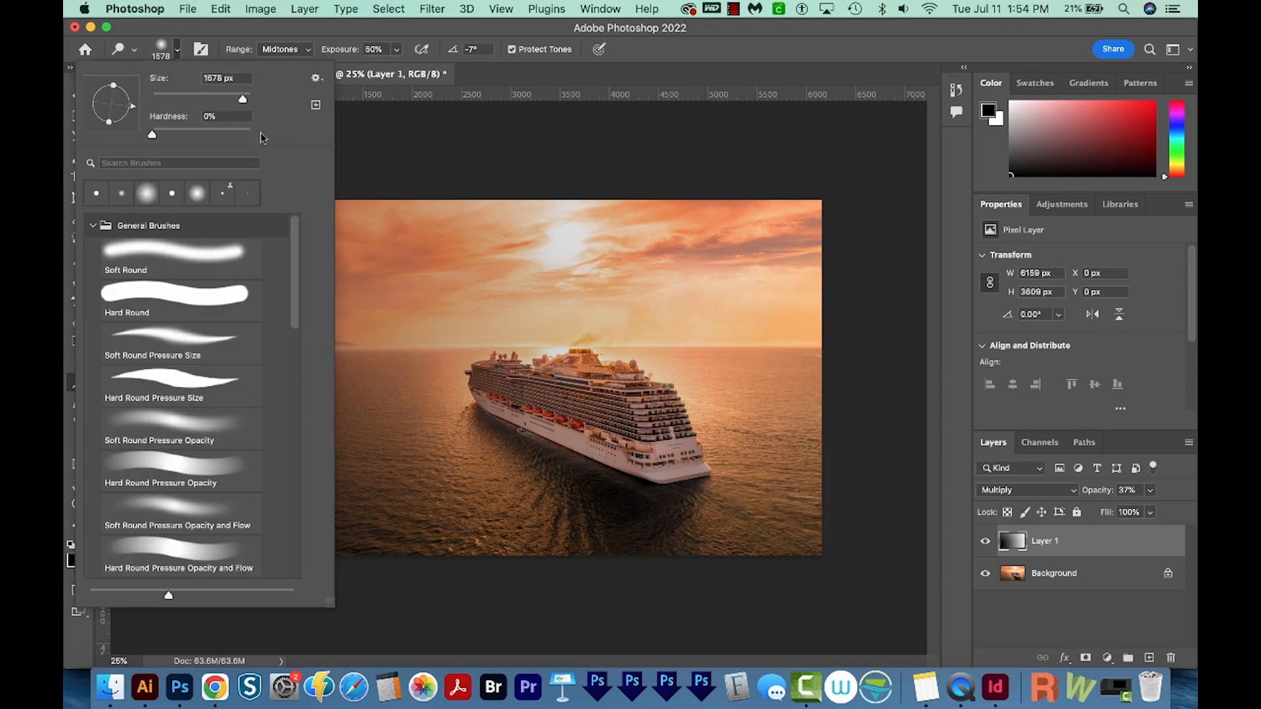
{"action": "mouse_move", "coordinate": [766, 353]}
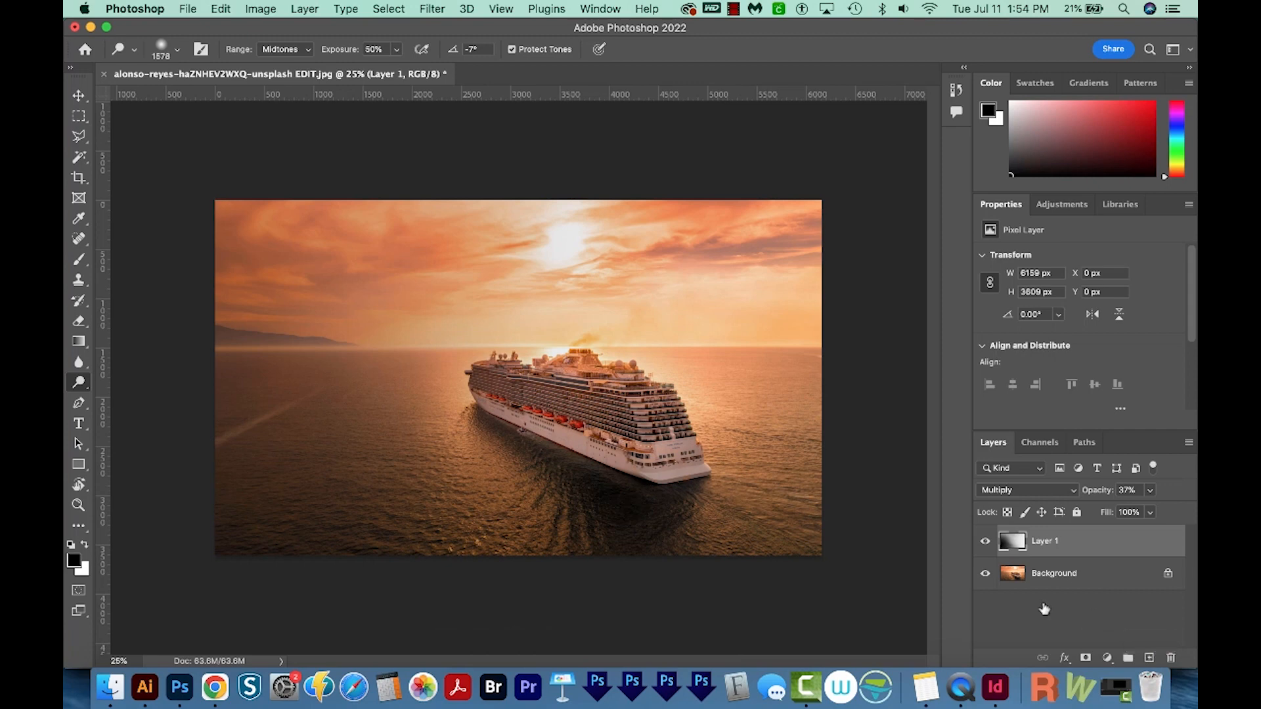
{"action": "mouse_move", "coordinate": [584, 223]}
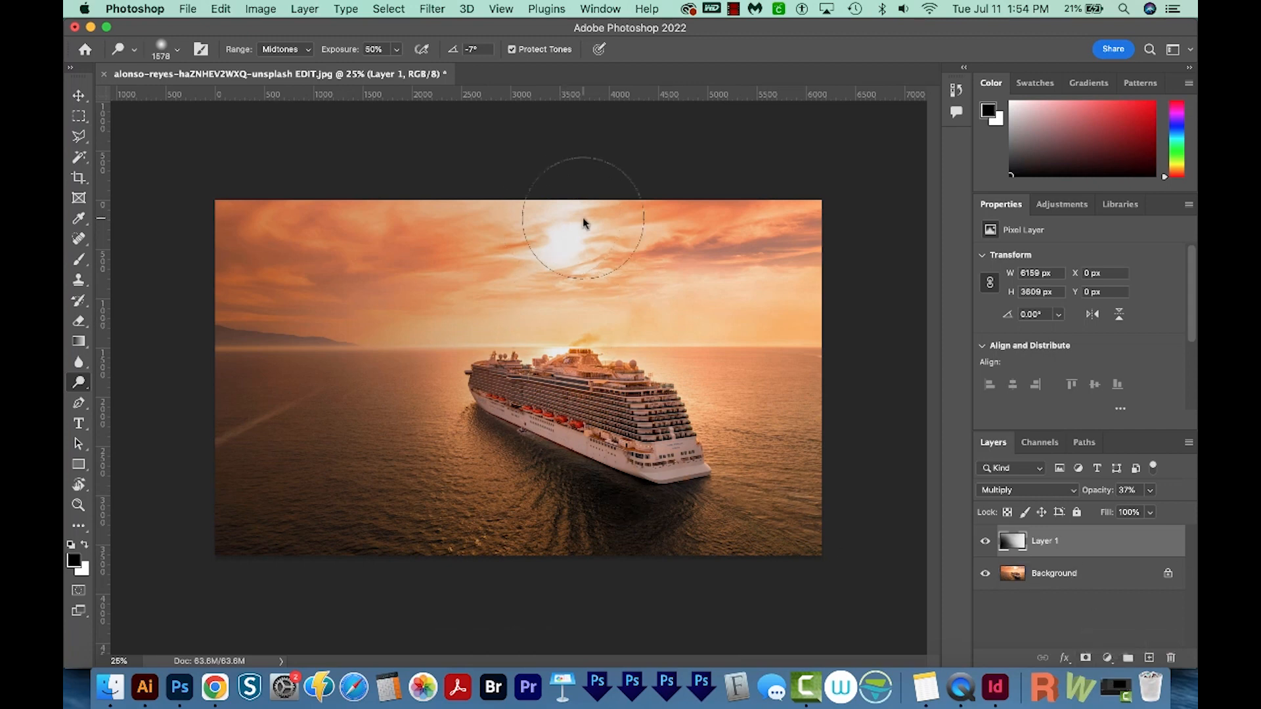
{"action": "left_click", "coordinate": [583, 223]}
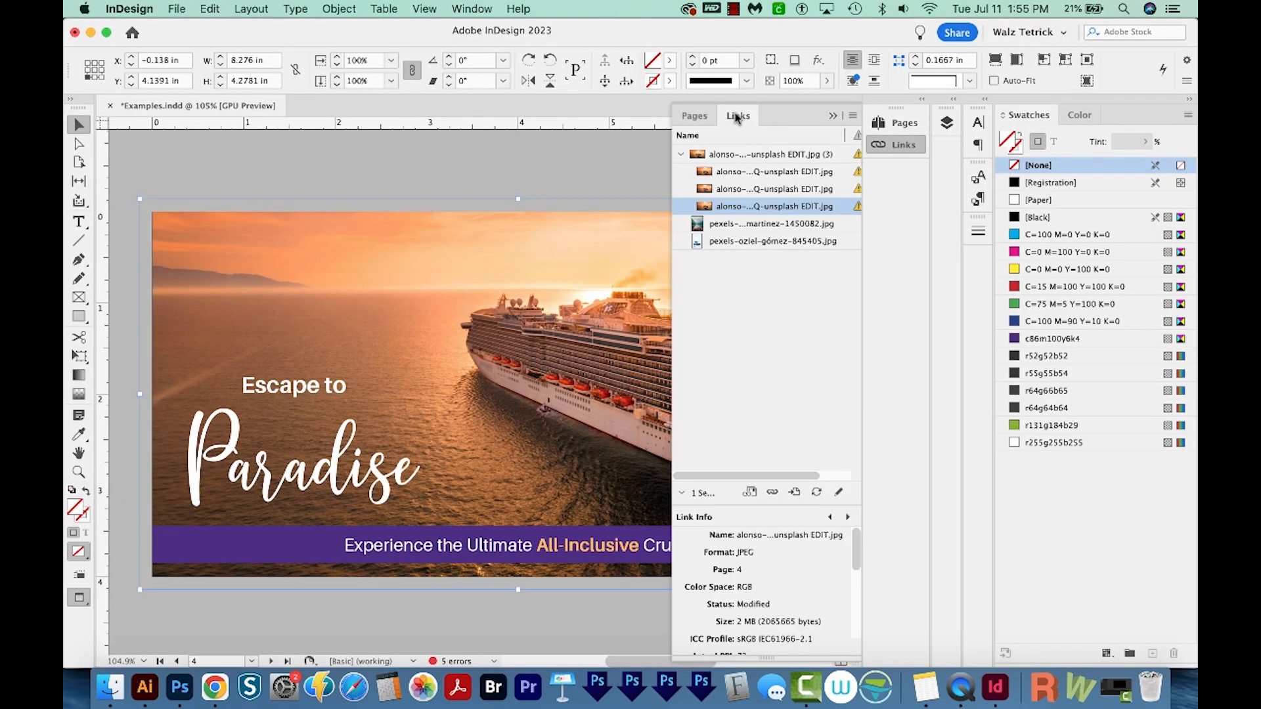
Step: Run Update All Links so the ad shows the retouched photo, then launch Chrome
{"action": "left_click", "coordinate": [852, 115]}
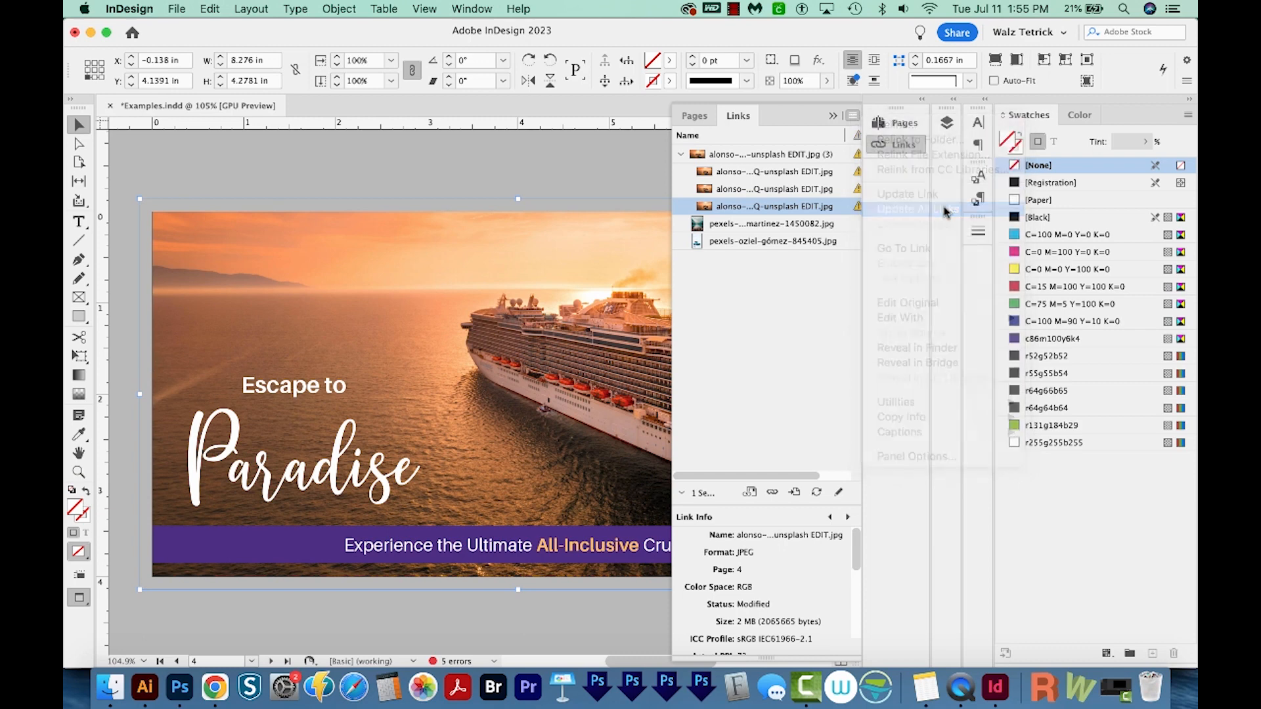
{"action": "left_click", "coordinate": [912, 208]}
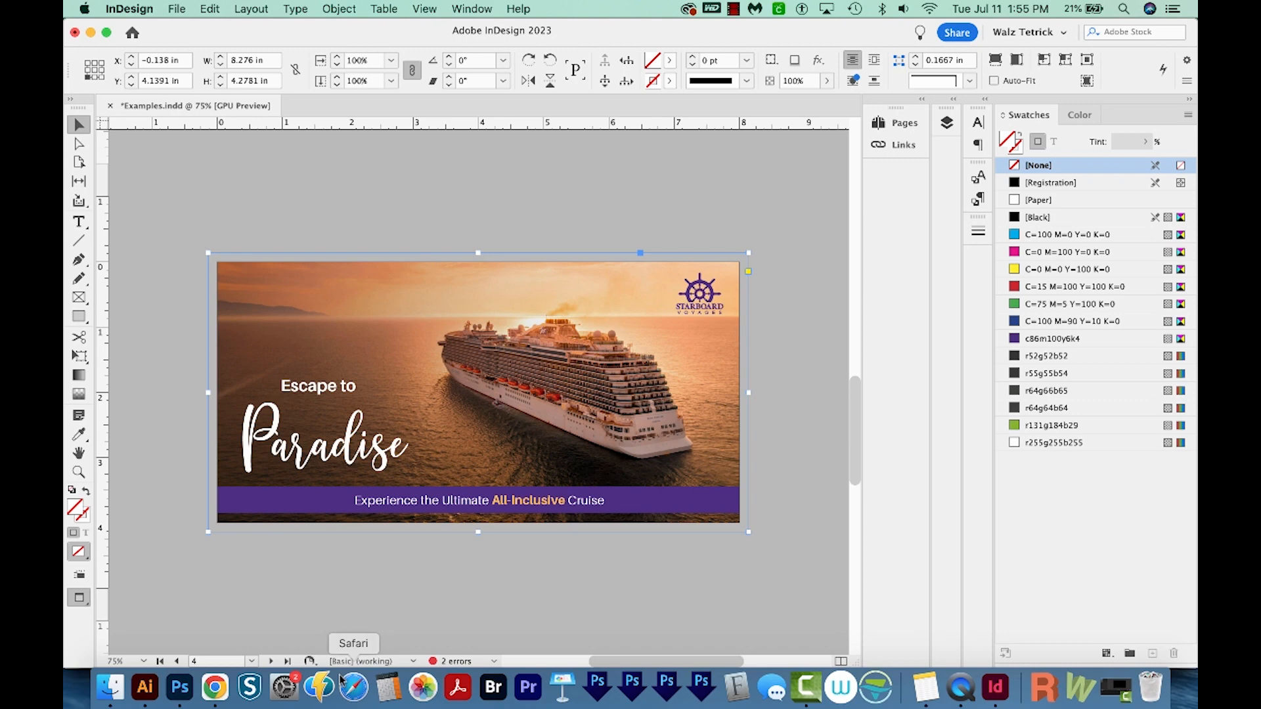
{"action": "left_click", "coordinate": [214, 691]}
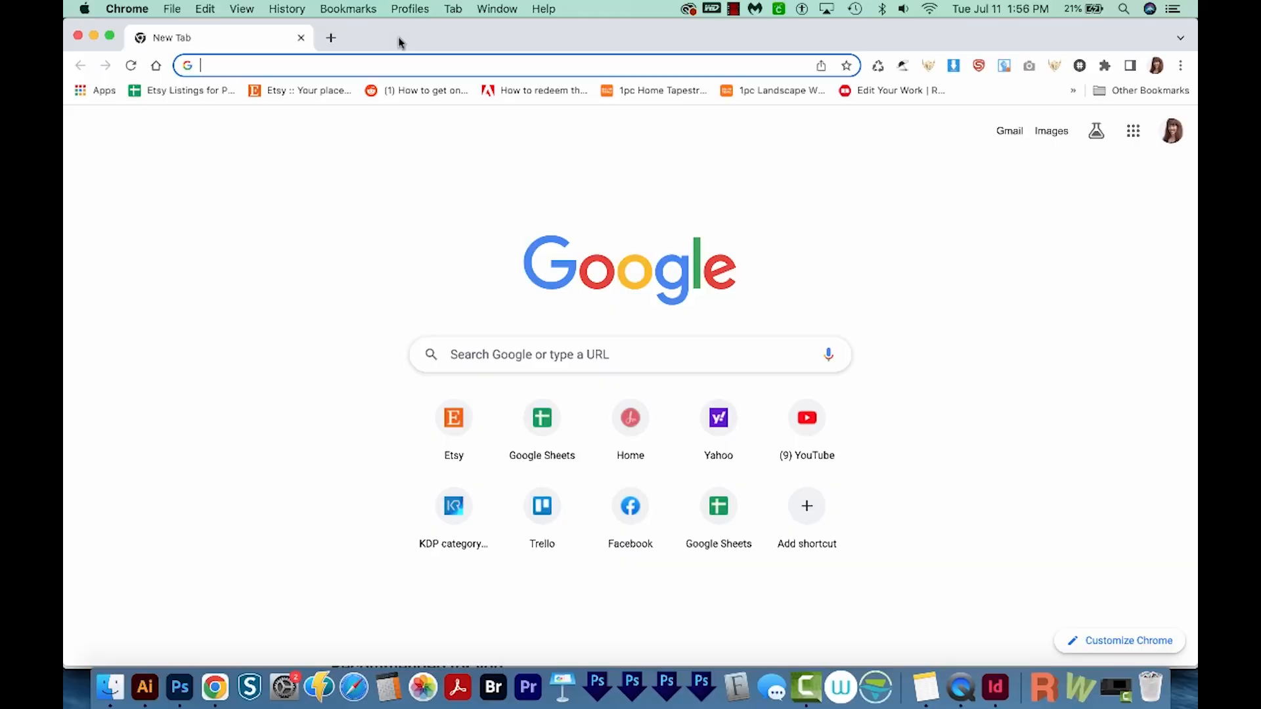
Step: Load canva.com and go to the Docs templates gallery
{"action": "type", "text": "canva.com"}
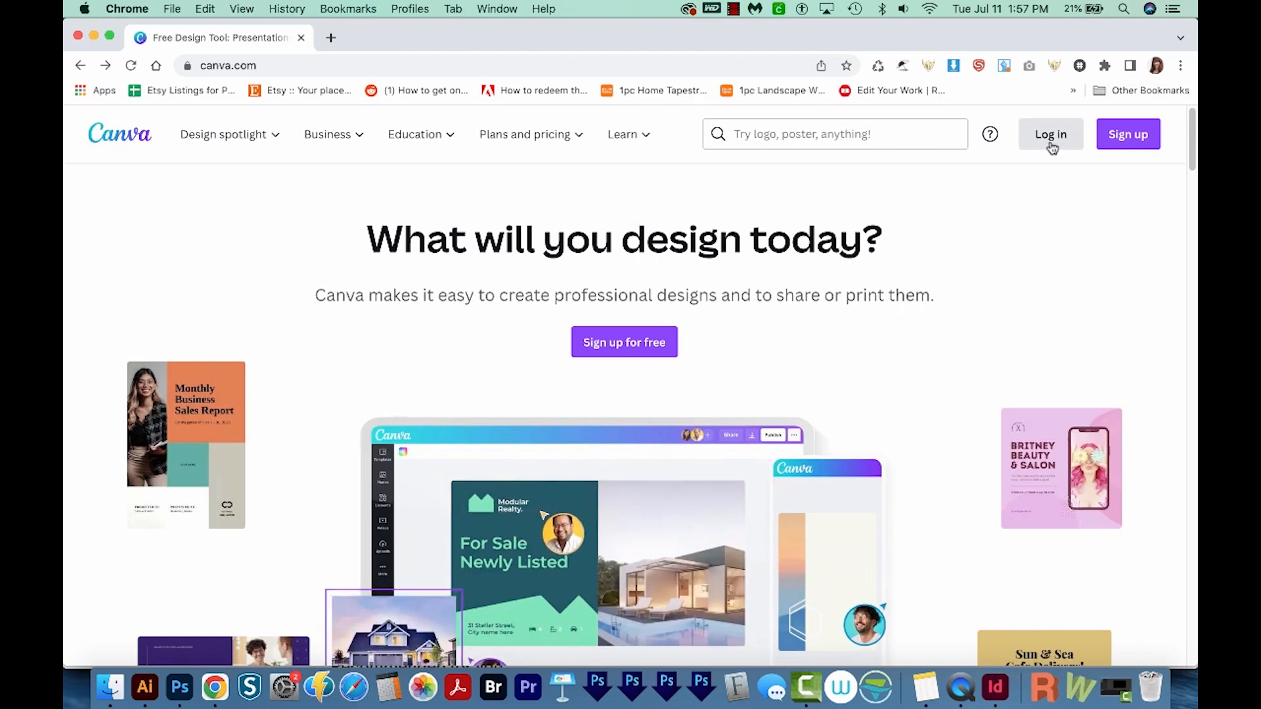
{"action": "left_click", "coordinate": [1049, 133]}
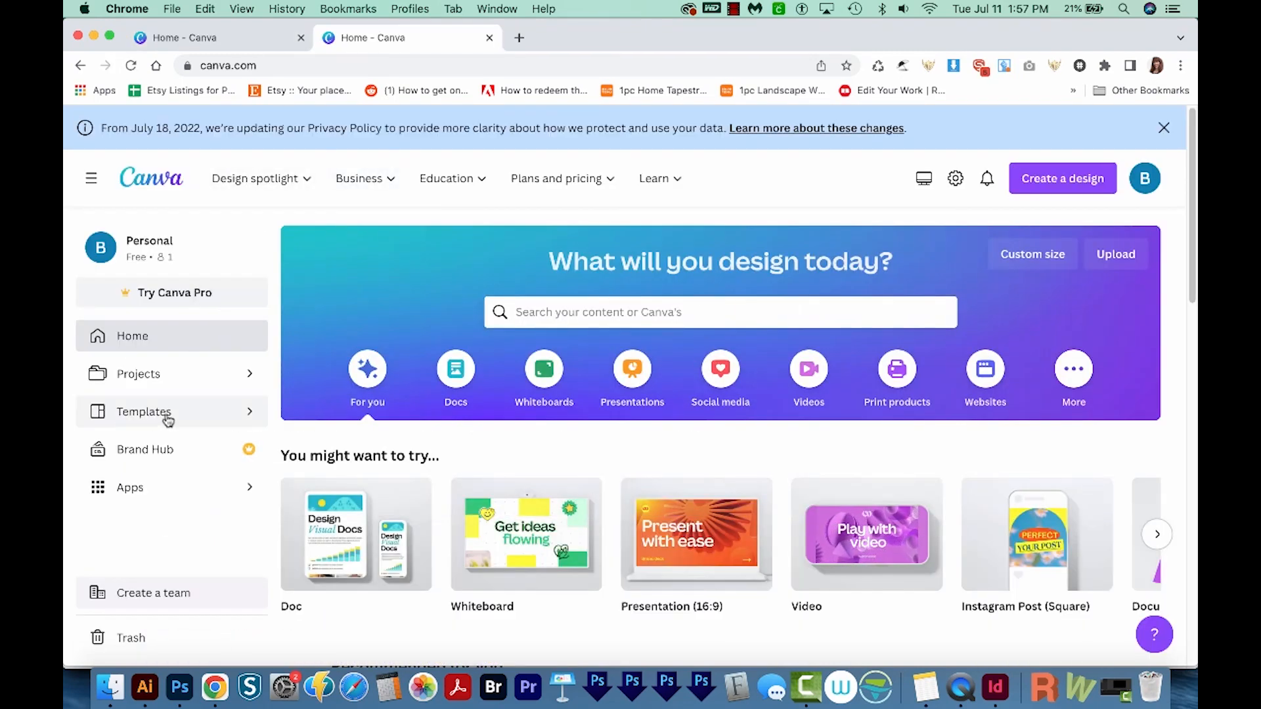
{"action": "left_click", "coordinate": [143, 412]}
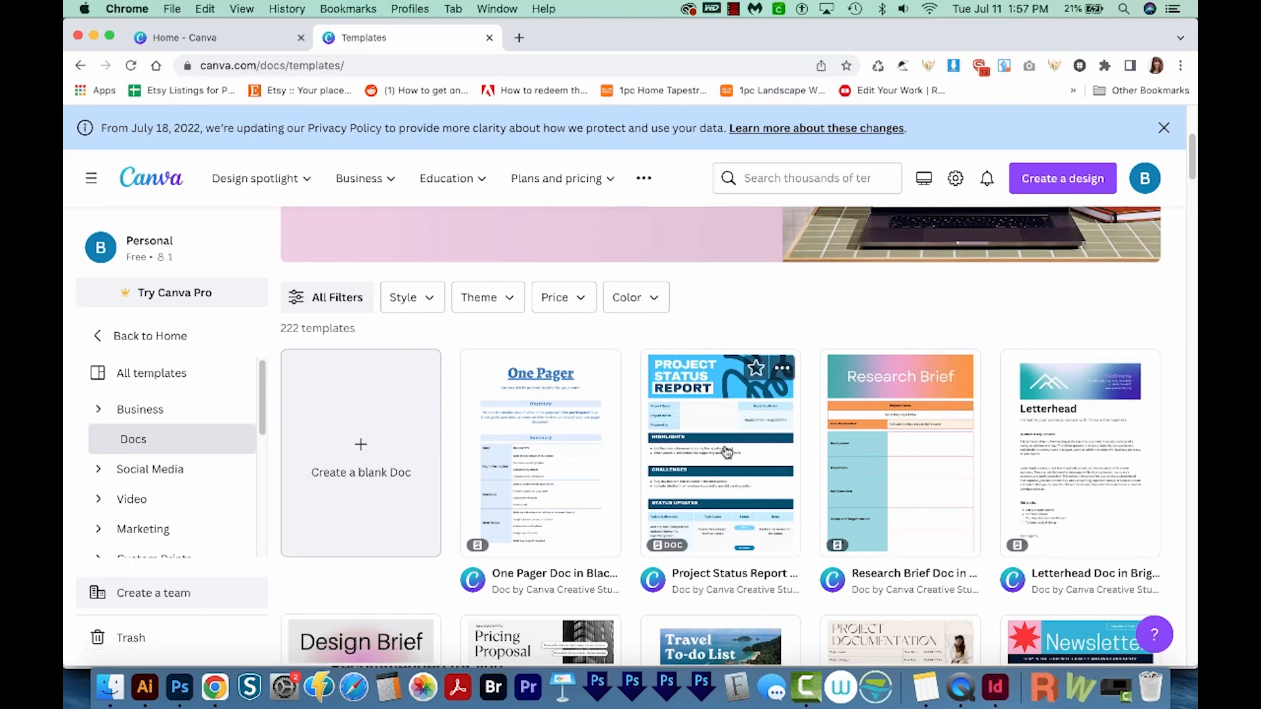
Step: Open the Project Status Report template and scroll through its pages
{"action": "left_click", "coordinate": [719, 452]}
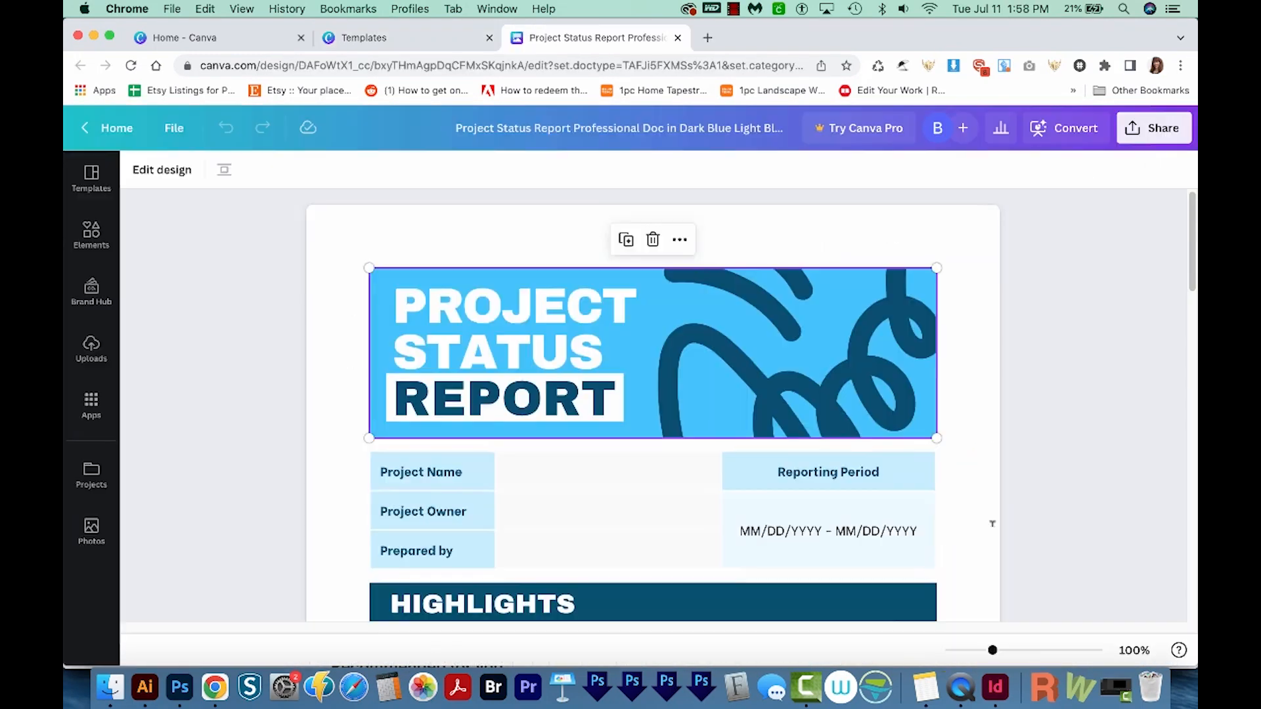
{"action": "scroll", "scroll_direction": "down", "scroll_amount": 3}
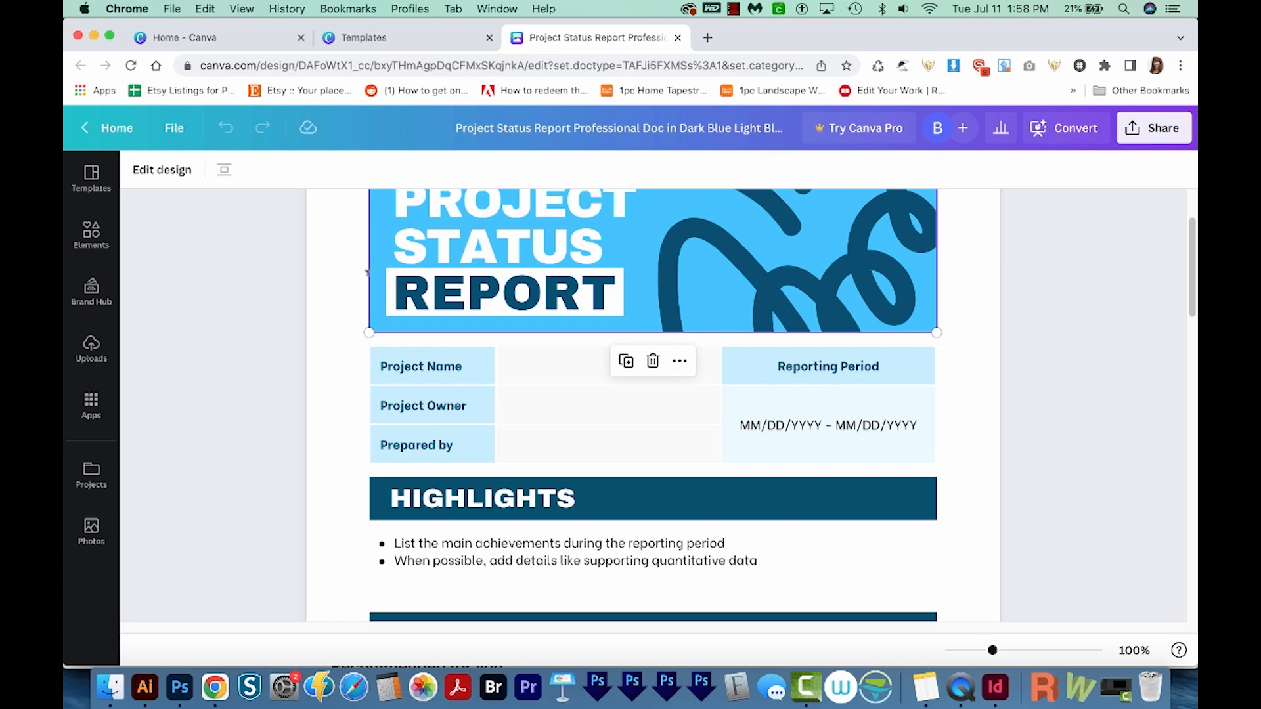
{"action": "scroll", "scroll_direction": "down", "scroll_amount": 3}
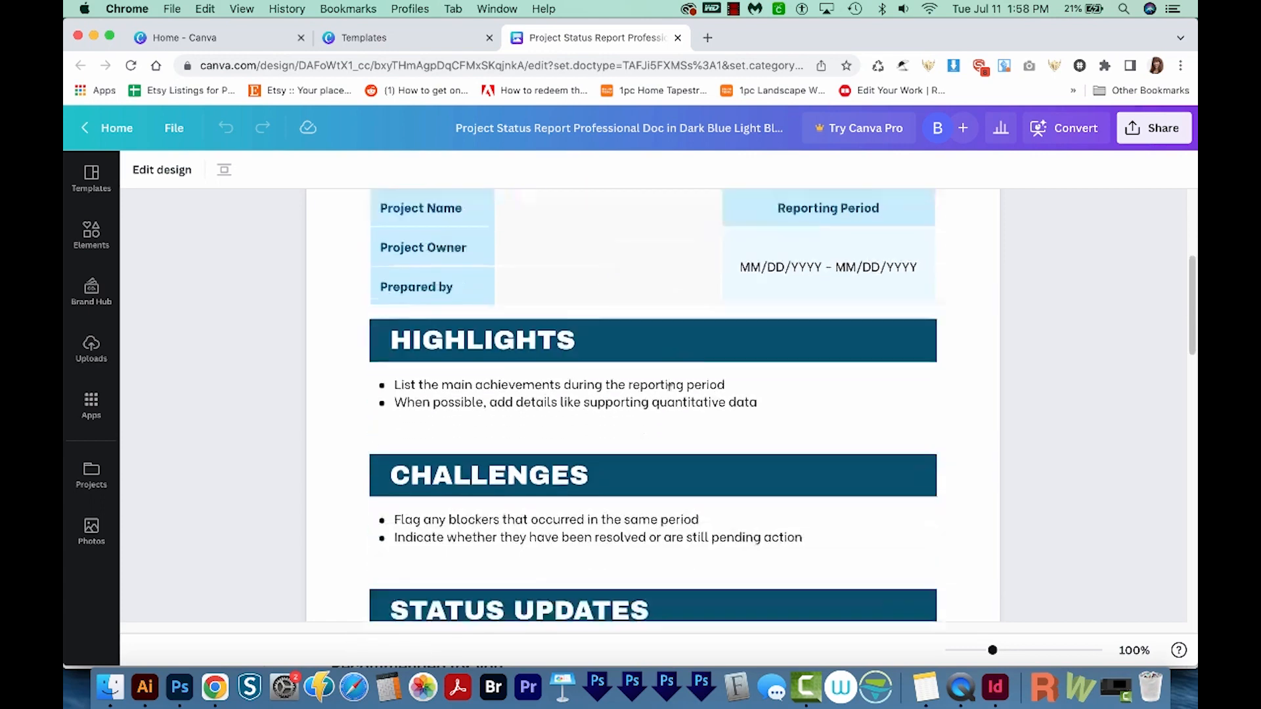
{"action": "scroll", "scroll_direction": "down", "scroll_amount": 3}
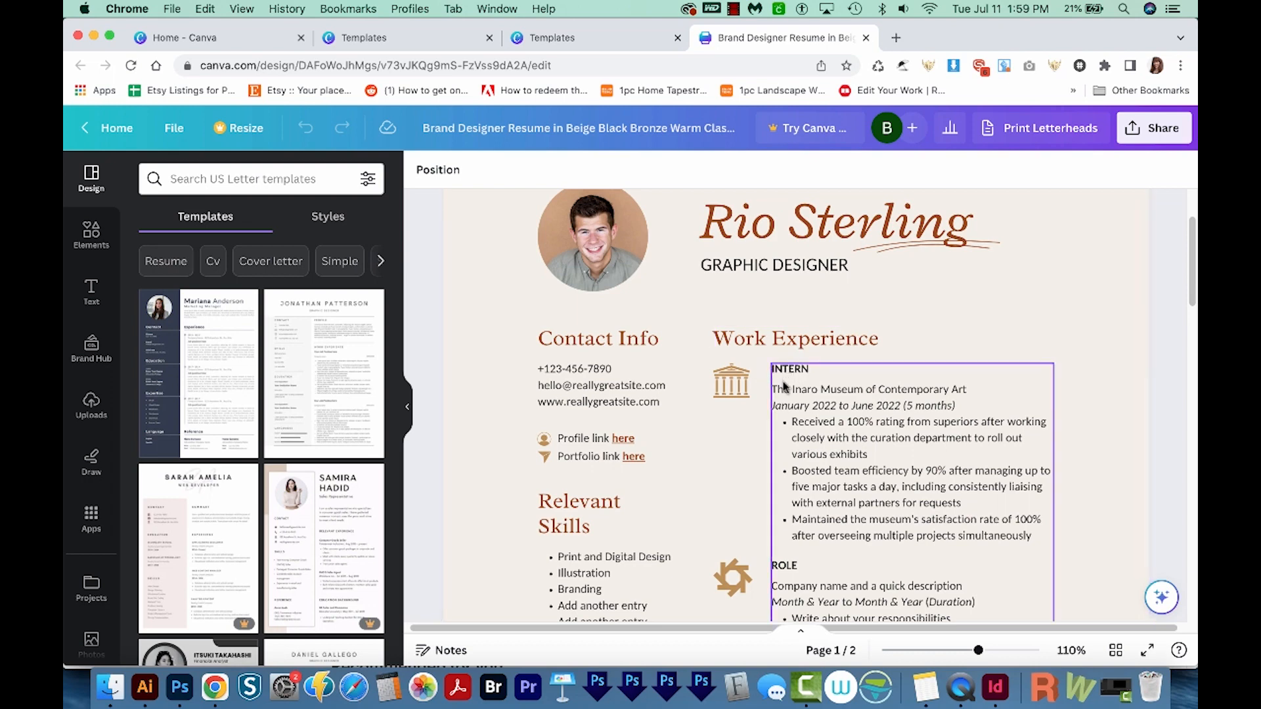
Step: Inspect the resume's work experience icons, including the museum icon beside the internship entry
{"action": "left_click", "coordinate": [730, 380]}
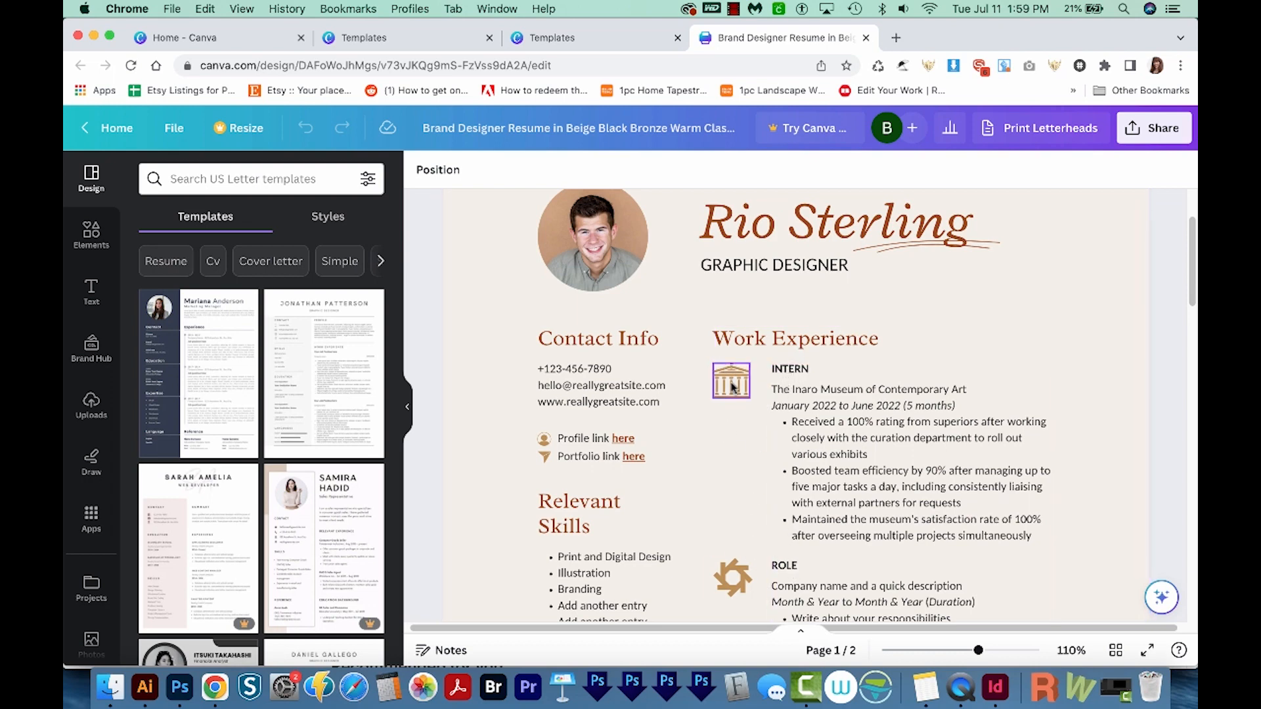
{"action": "left_click", "coordinate": [731, 577]}
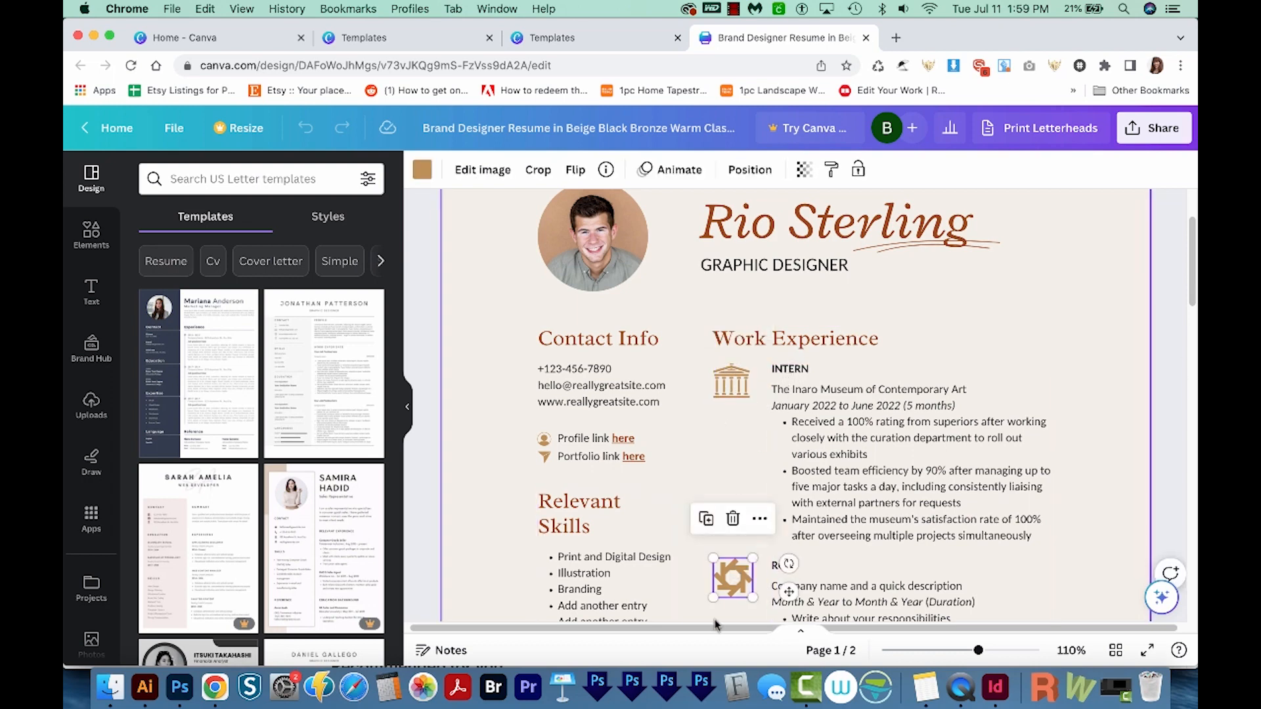
{"action": "scroll", "scroll_direction": "down", "scroll_amount": 3}
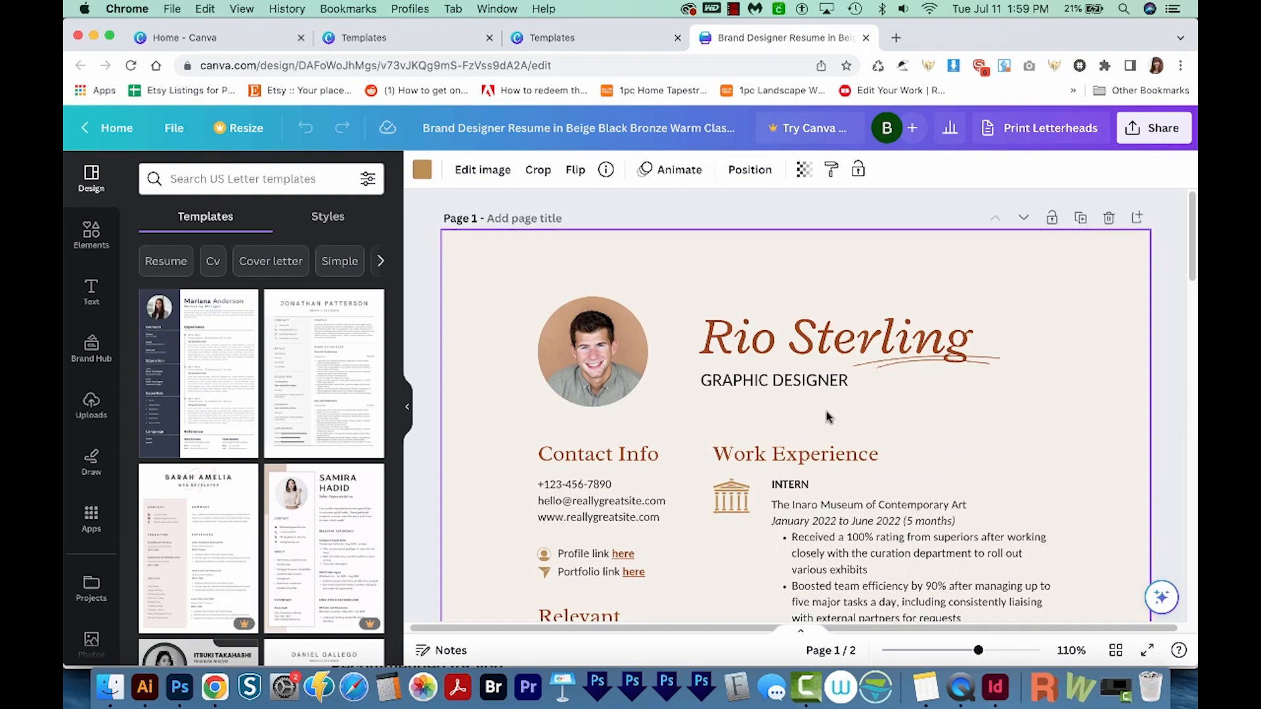
{"action": "scroll", "scroll_direction": "down", "scroll_amount": 3}
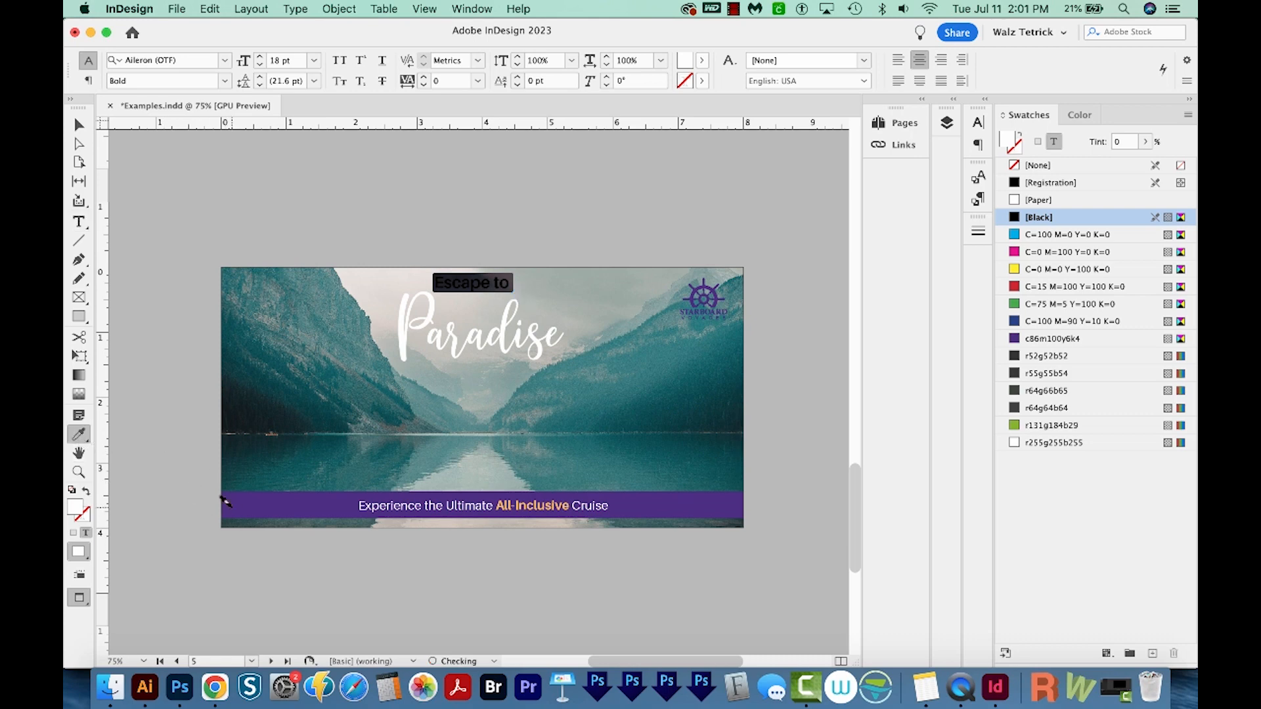
Step: Make the 'Escape to' and 'Paradise' text purple, then select the ship wheel logo
{"action": "left_click", "coordinate": [472, 282]}
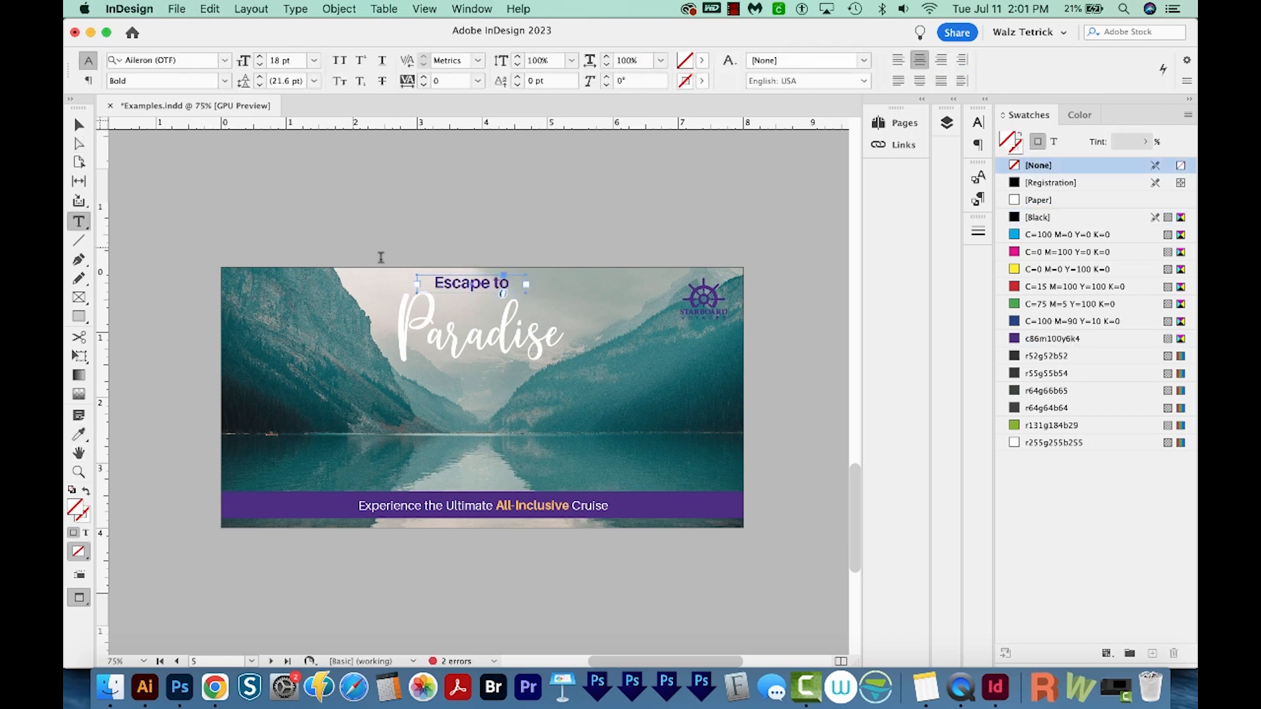
{"action": "left_click", "coordinate": [79, 433]}
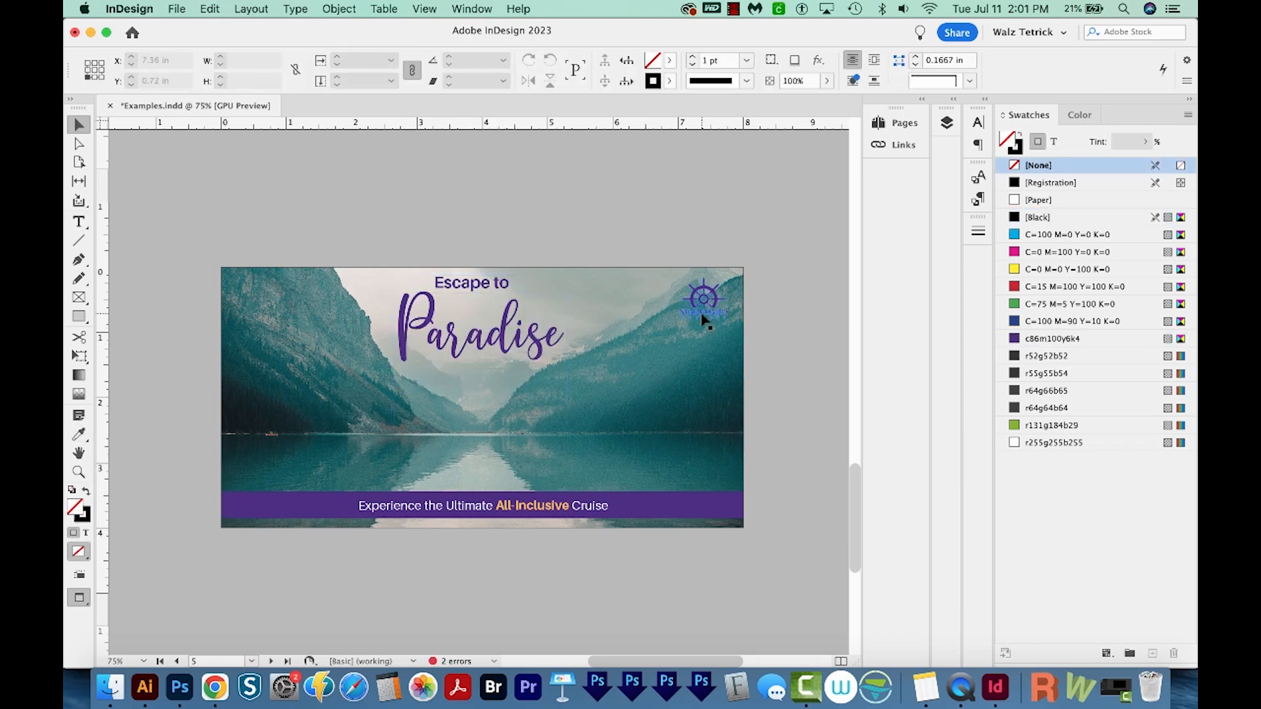
{"action": "left_click", "coordinate": [703, 301]}
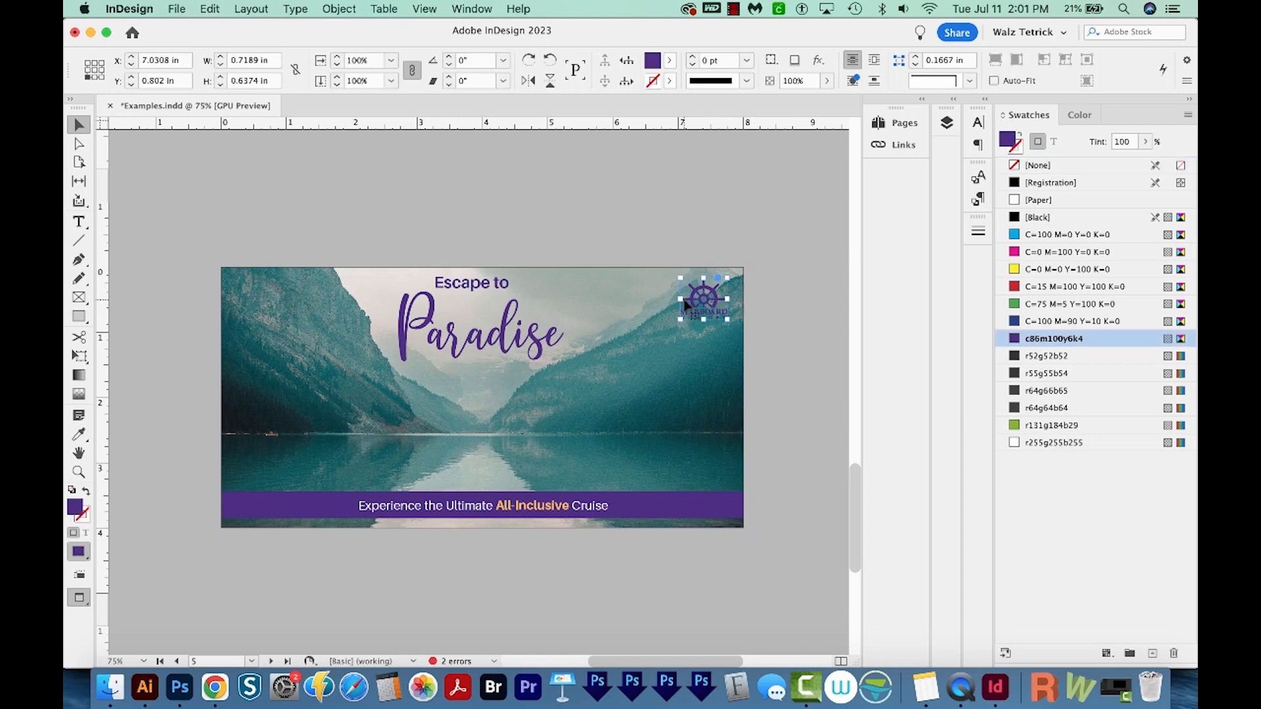
{"action": "left_click", "coordinate": [1039, 199]}
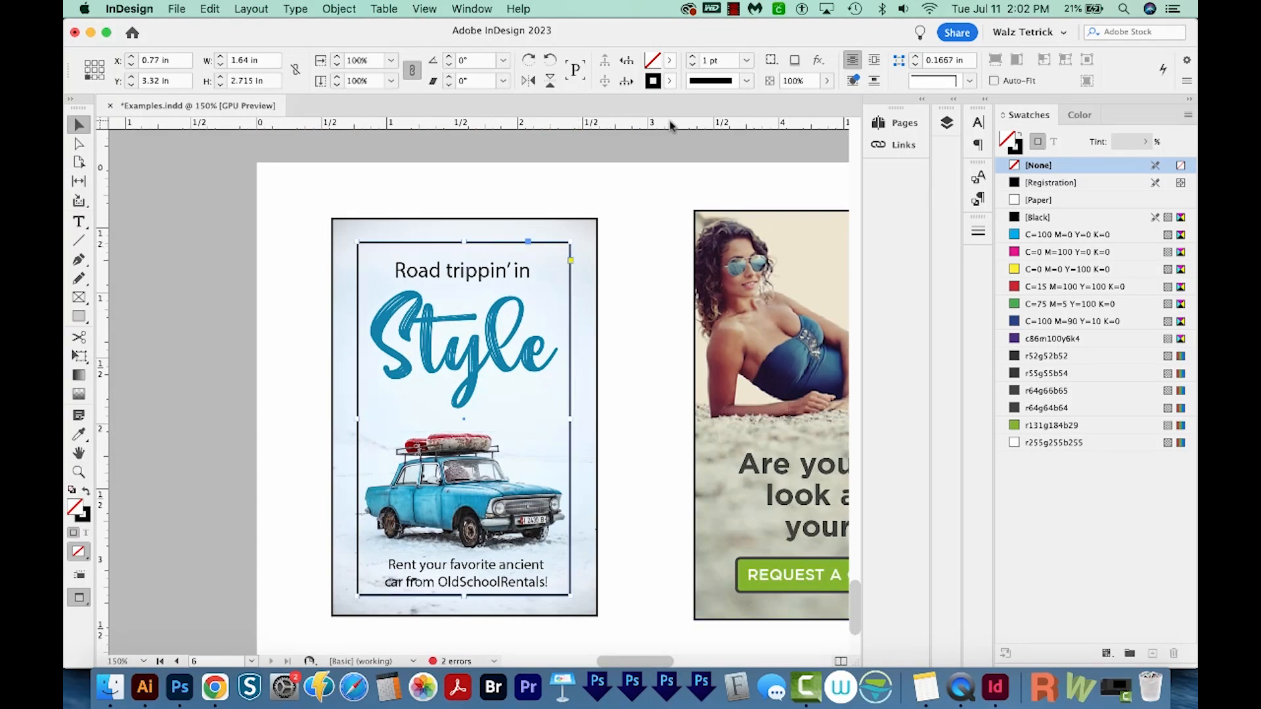
Step: Give the car ad's margin frame a dashed outline and adjust the bottom rental caption
{"action": "left_click", "coordinate": [744, 80]}
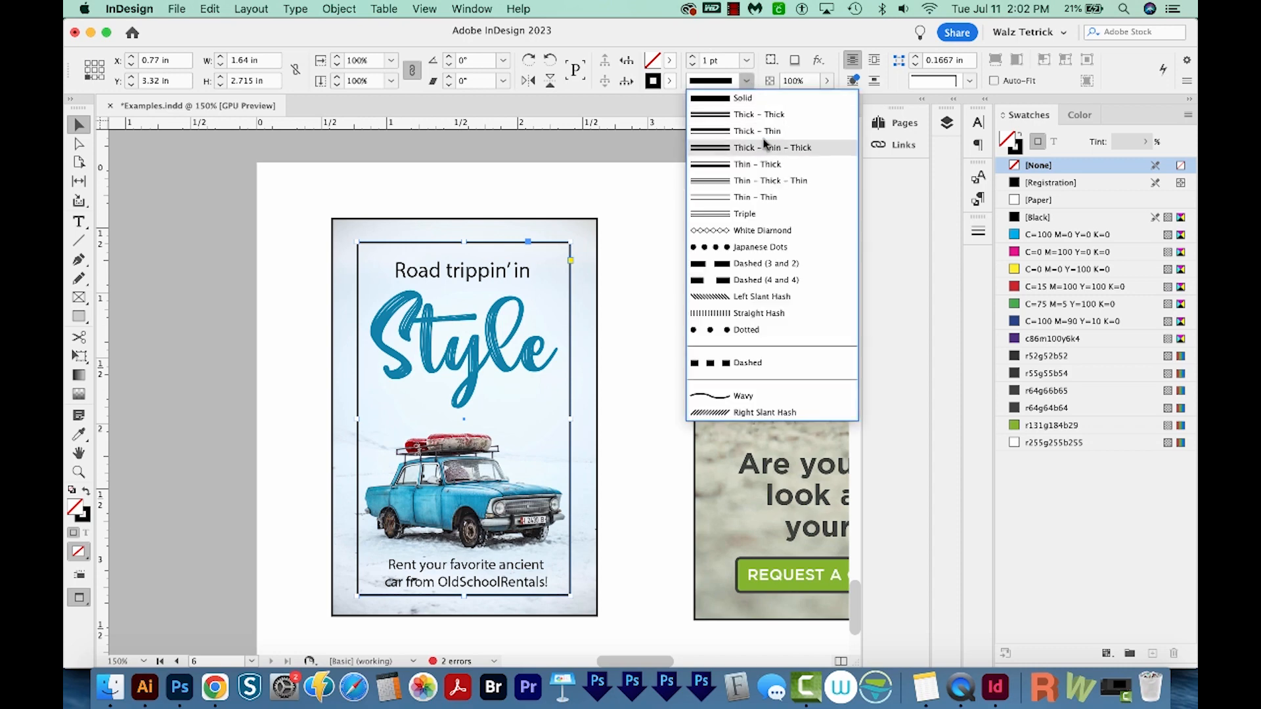
{"action": "left_click", "coordinate": [771, 147]}
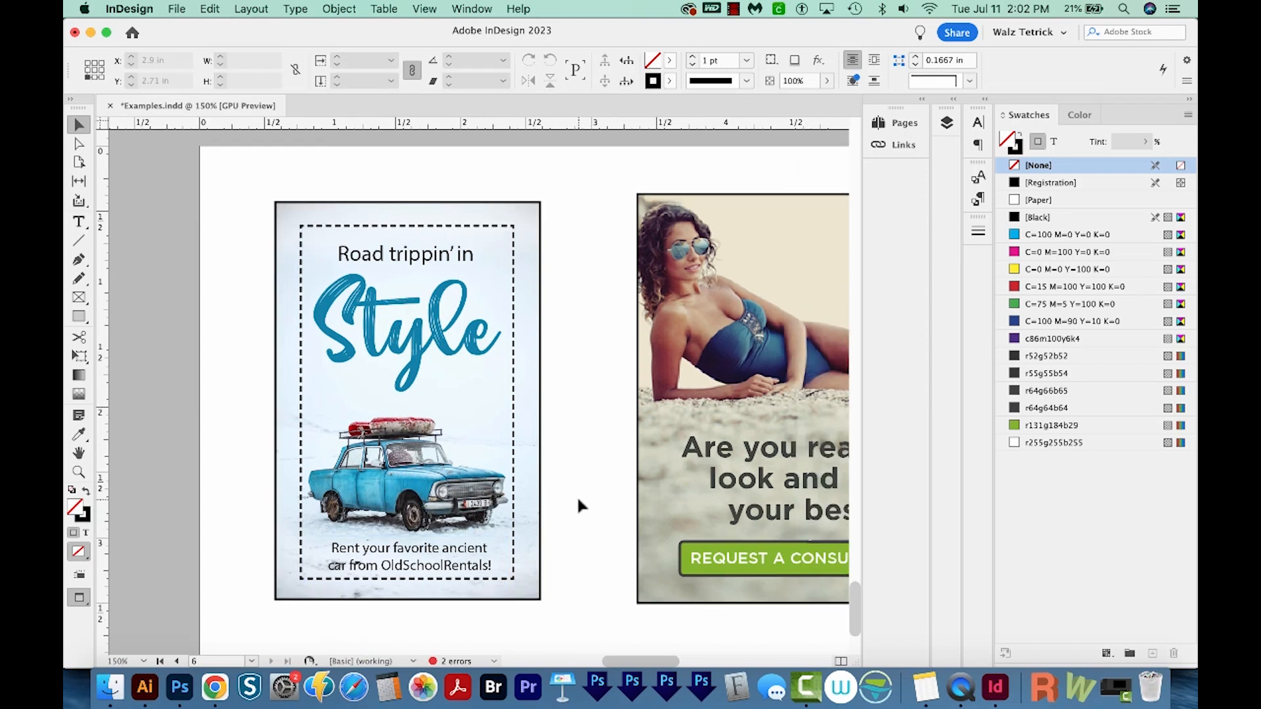
{"action": "left_click", "coordinate": [409, 556]}
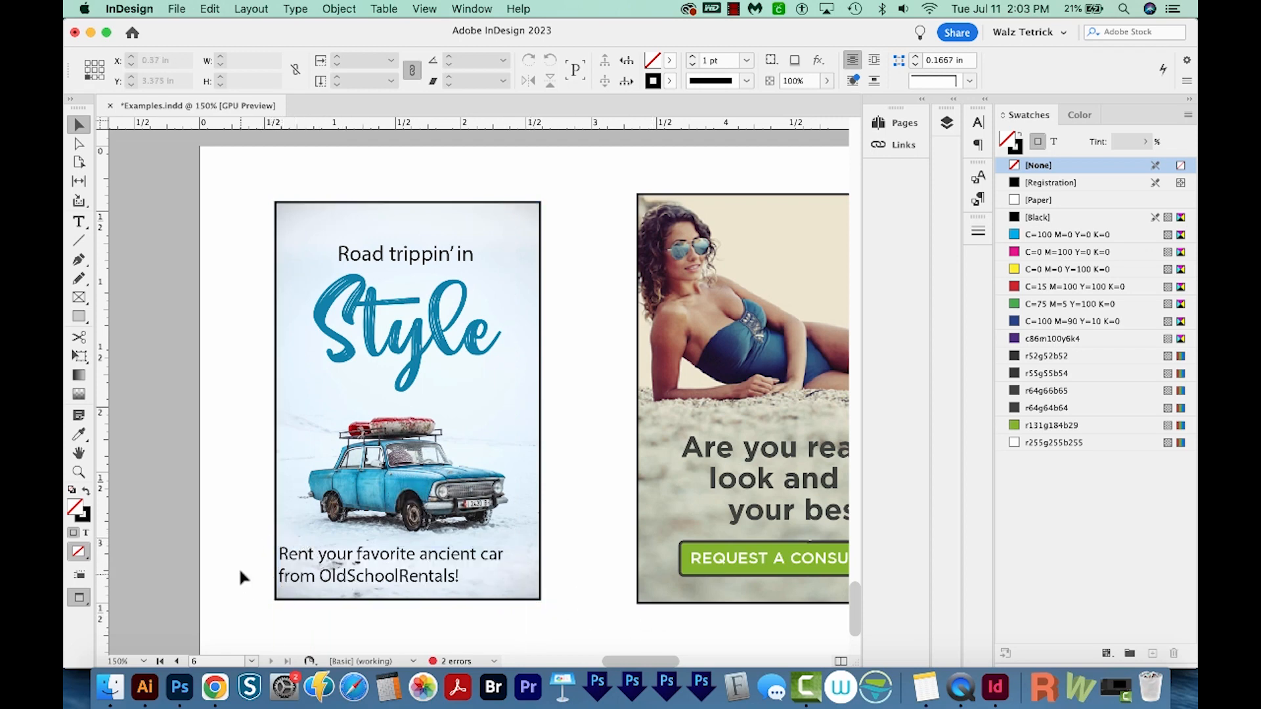
{"action": "left_click", "coordinate": [386, 562]}
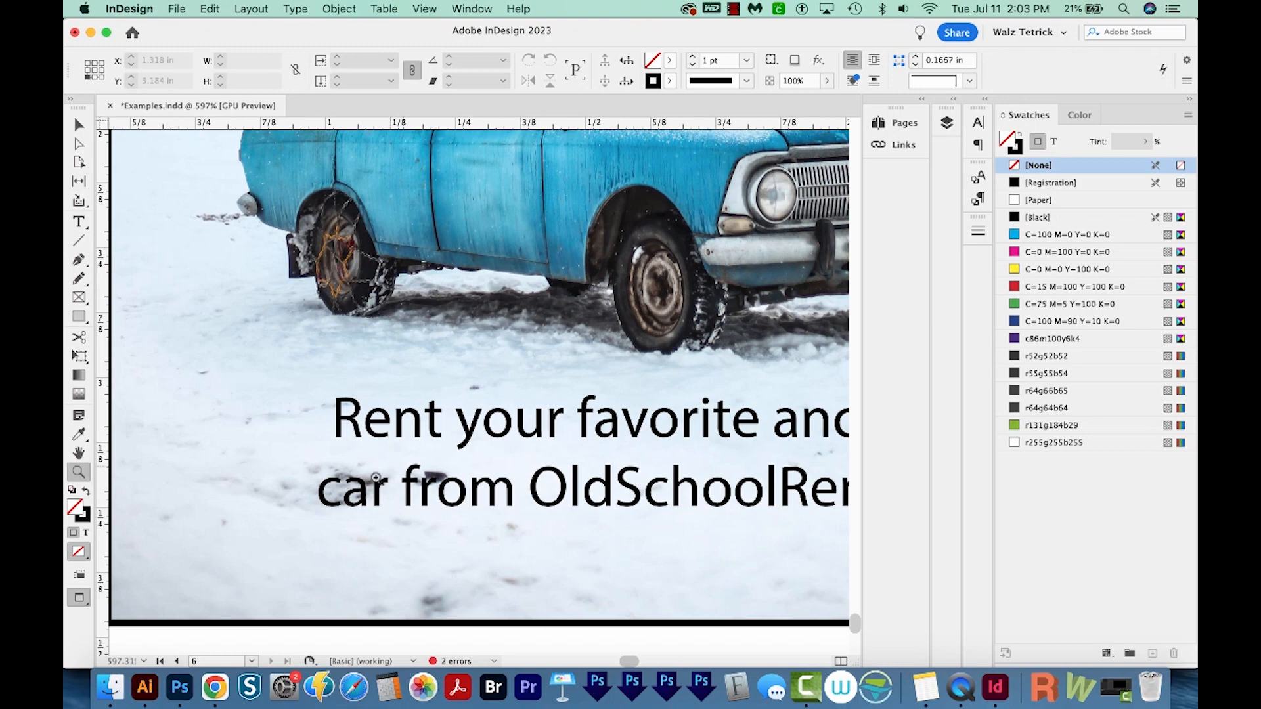
Step: Zoom out, select the snowy car photo, and edit its link in Adobe Photoshop
{"action": "left_click", "coordinate": [534, 513]}
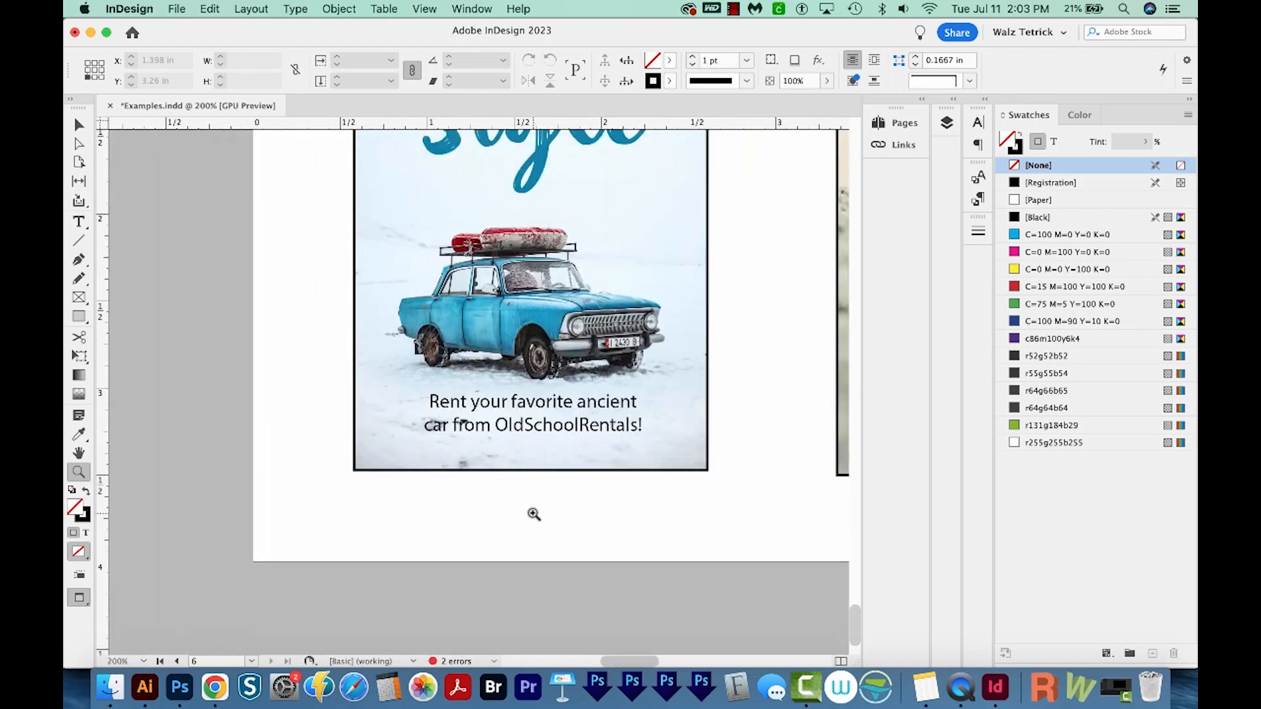
{"action": "left_click", "coordinate": [530, 302]}
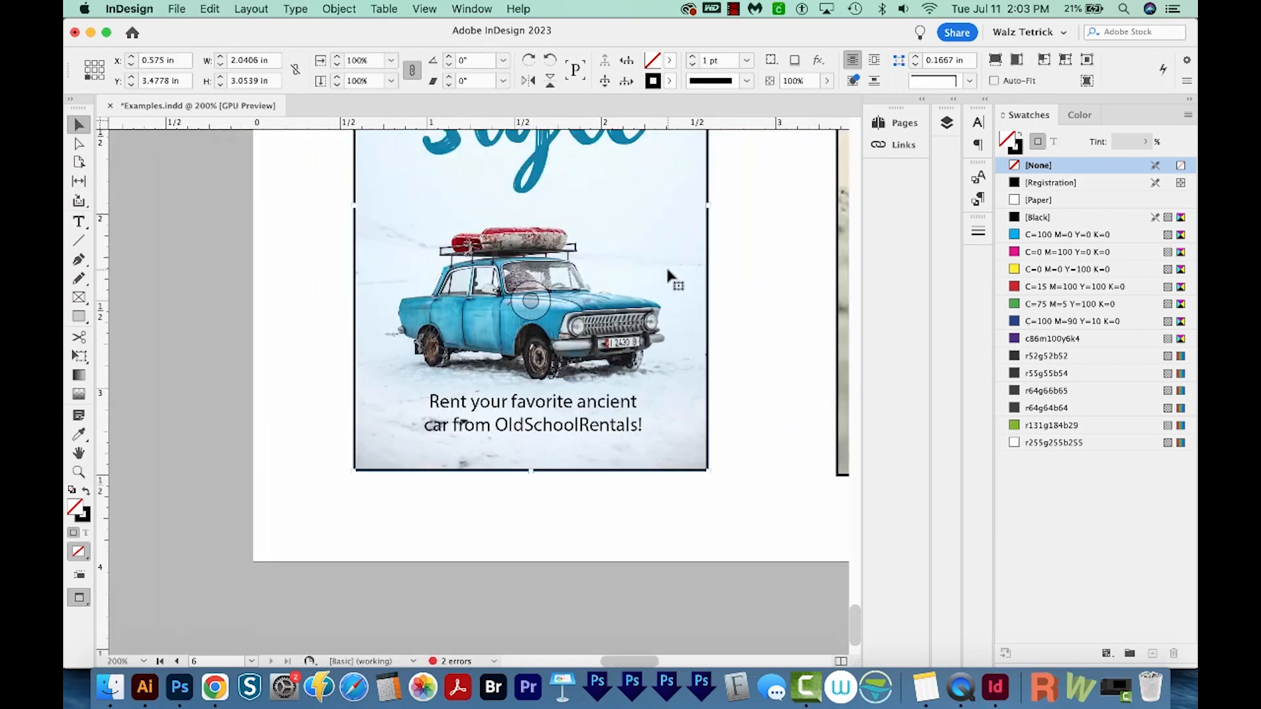
{"action": "left_click", "coordinate": [902, 144]}
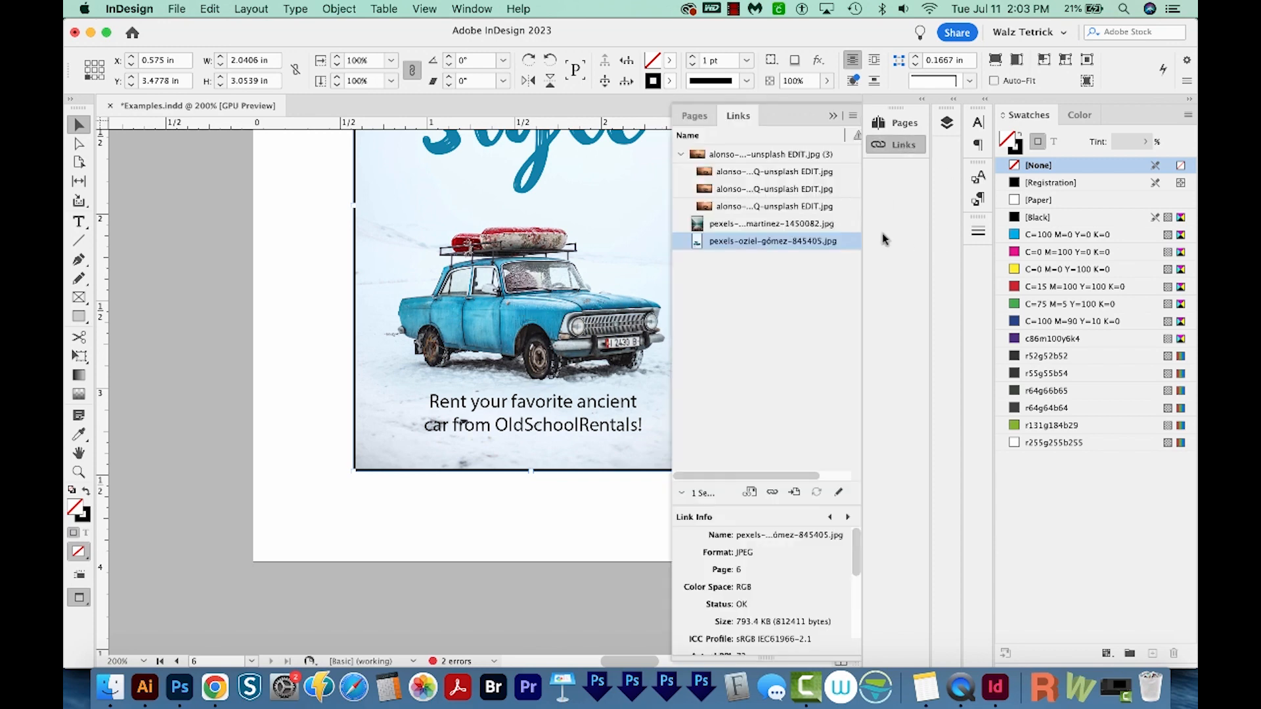
{"action": "right_click", "coordinate": [773, 241]}
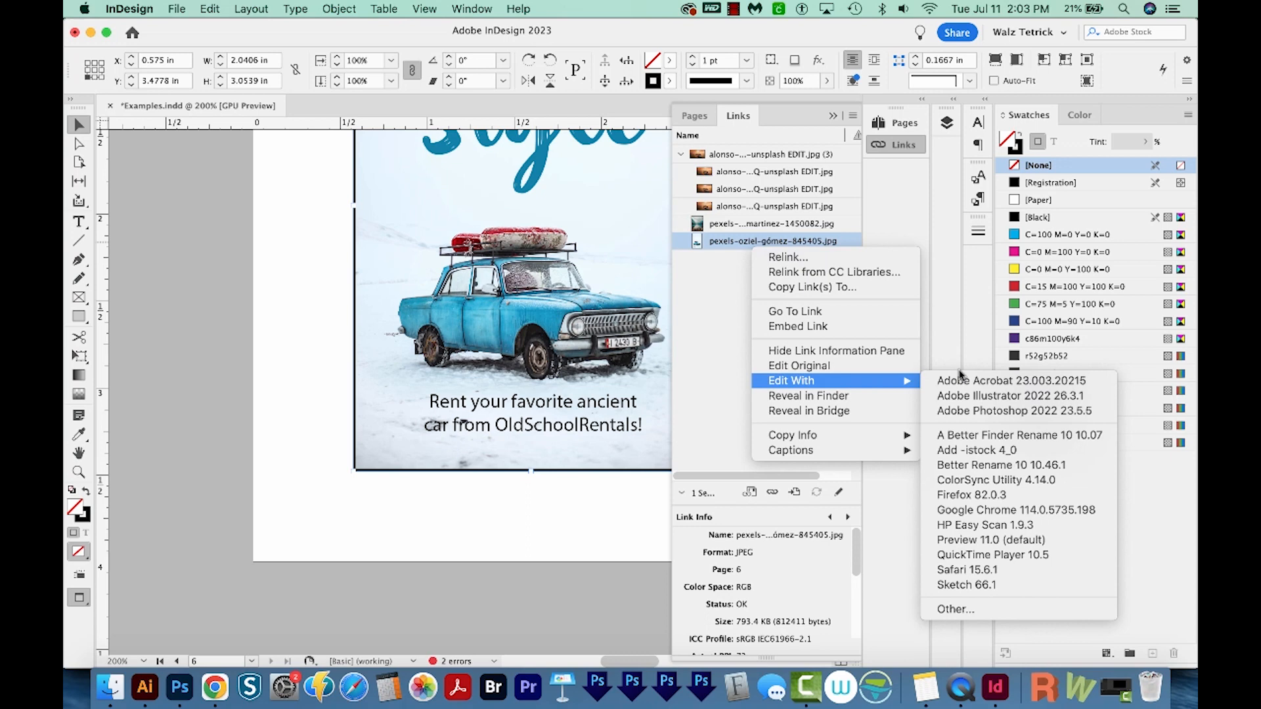
{"action": "left_click", "coordinate": [1012, 411]}
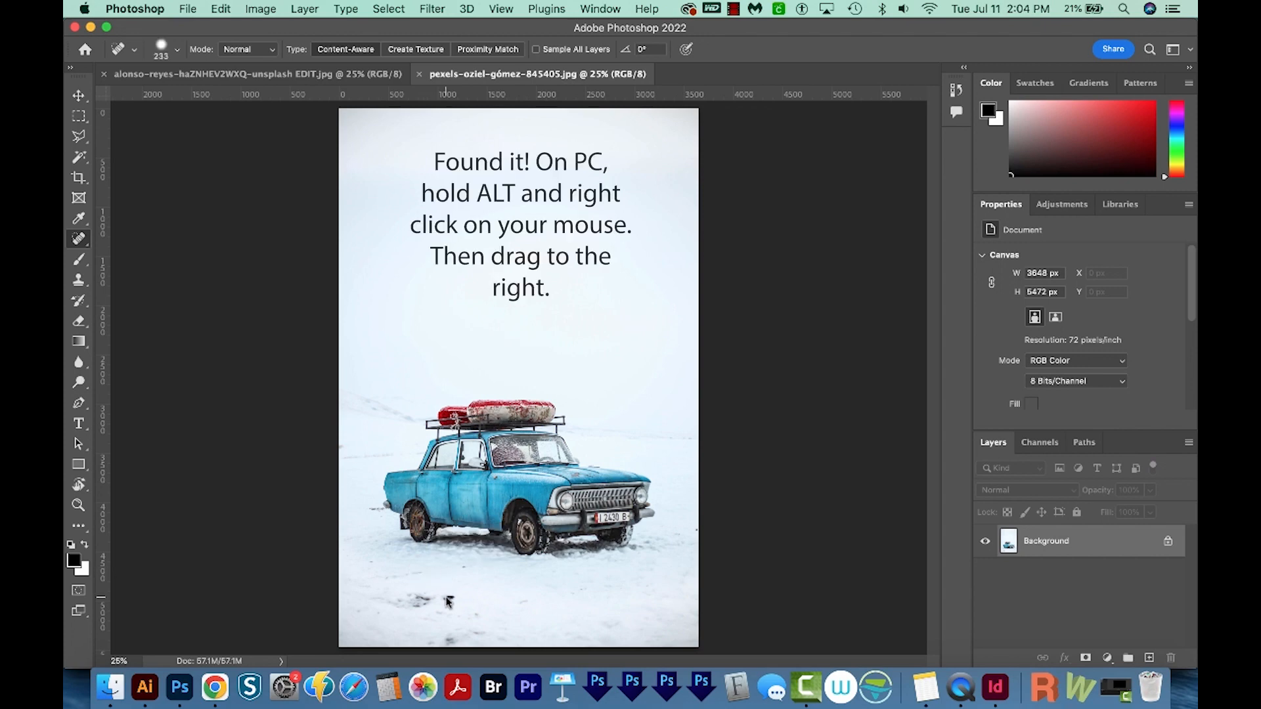
{"action": "mouse_move", "coordinate": [380, 601]}
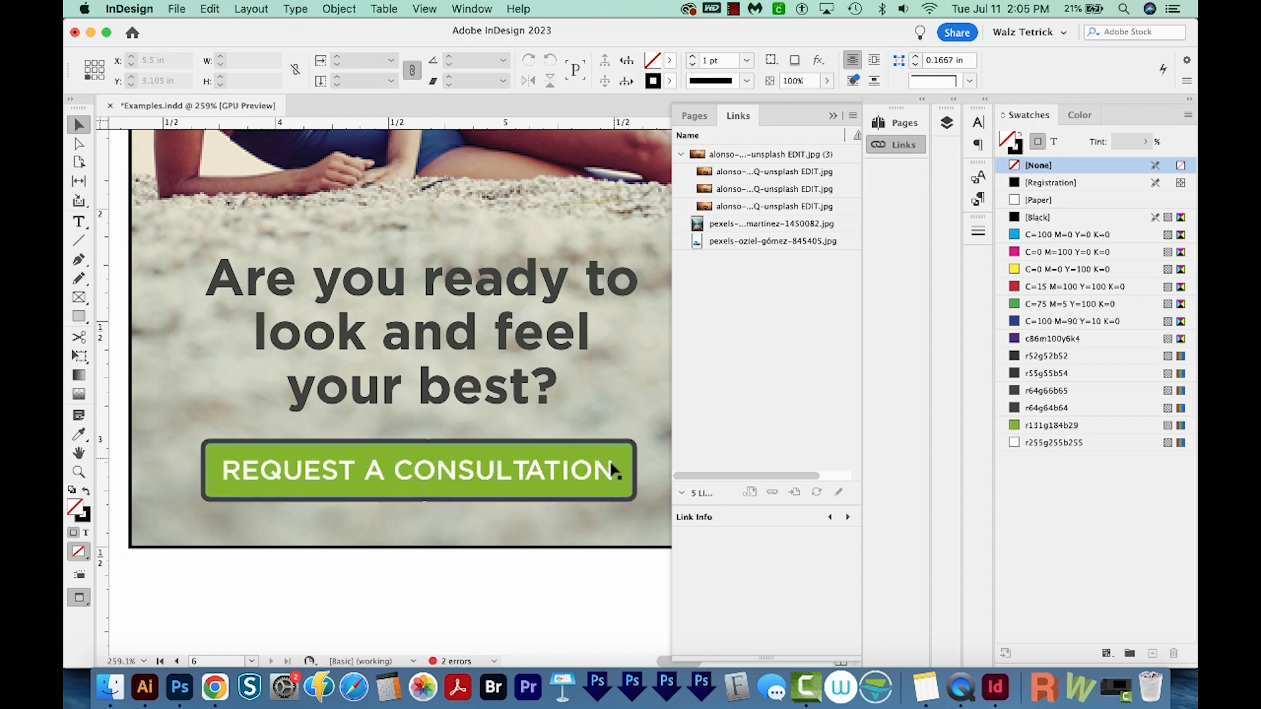
Step: Select the REQUEST A CONSULTATION button text for a white r255g255b255 fill
{"action": "left_click", "coordinate": [418, 470]}
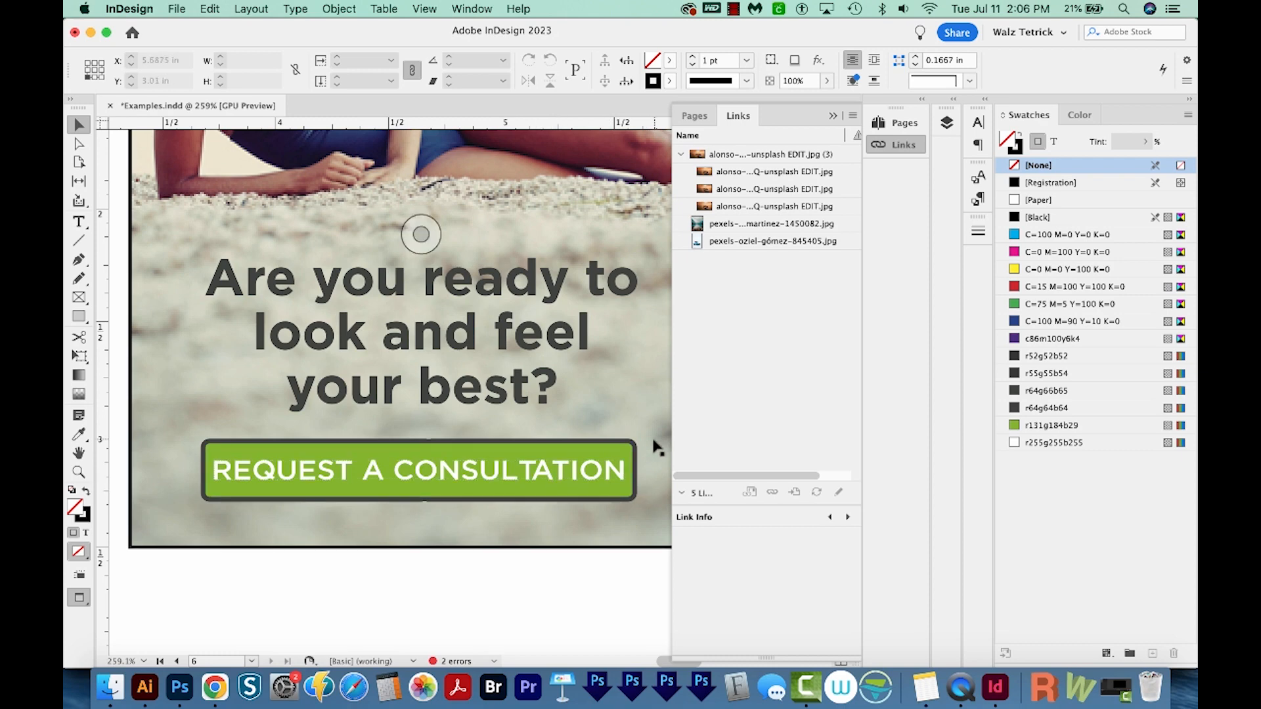
{"action": "left_click", "coordinate": [419, 470]}
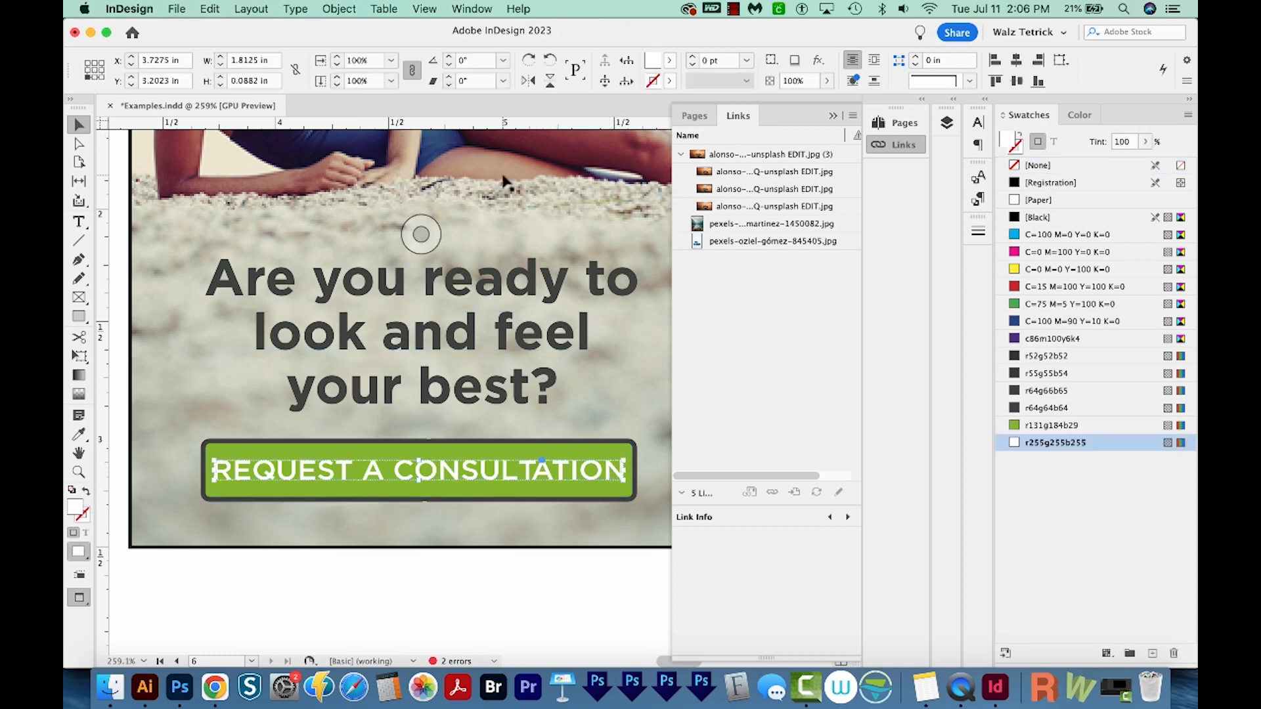
{"action": "mouse_move", "coordinate": [594, 111]}
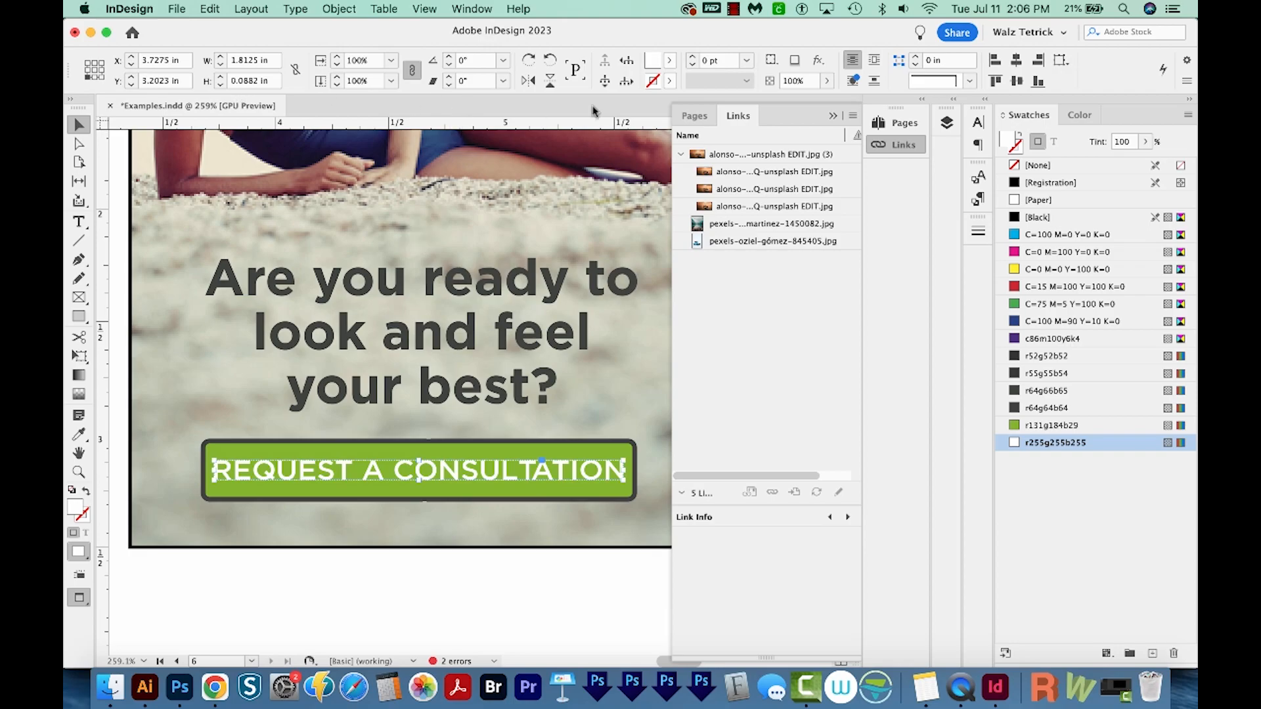